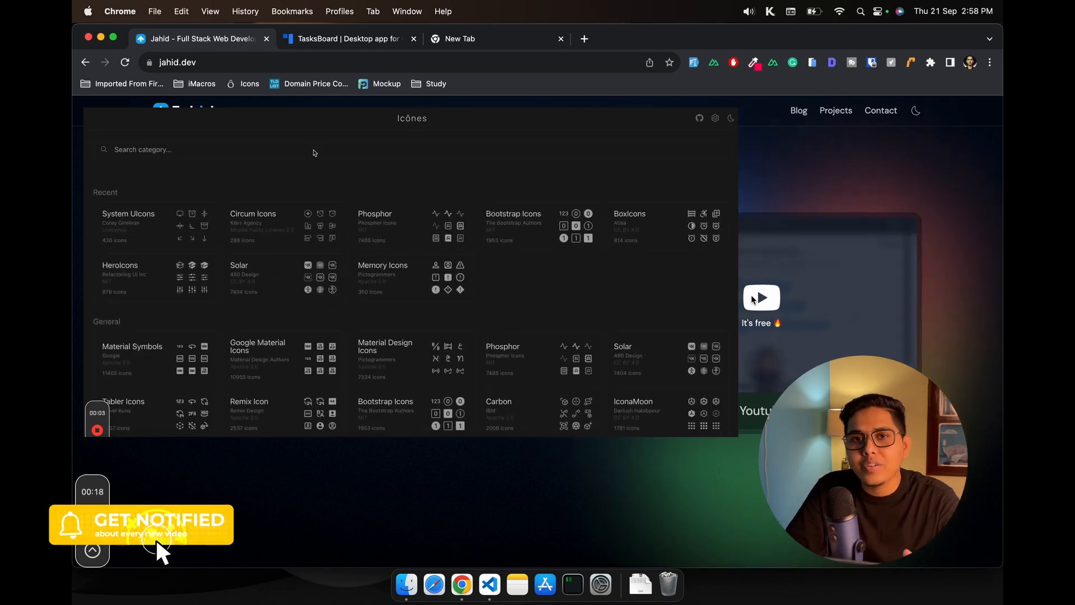
Browse the intro demo forms, then drag the showcase slider further right toward its maximum
{"action": "type", "text": "hero"}
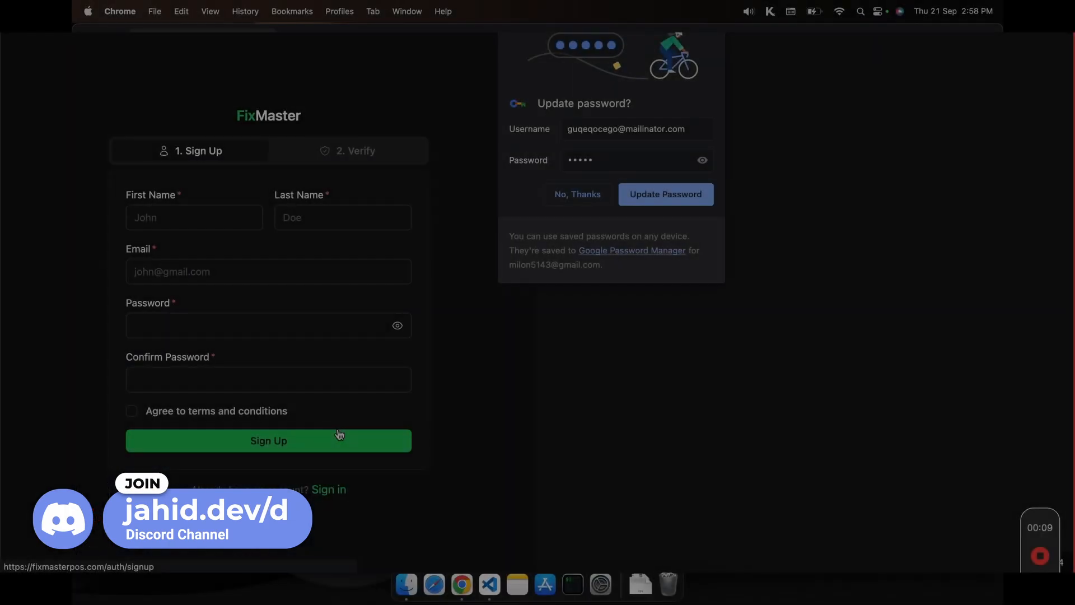
{"action": "left_click", "coordinate": [577, 193]}
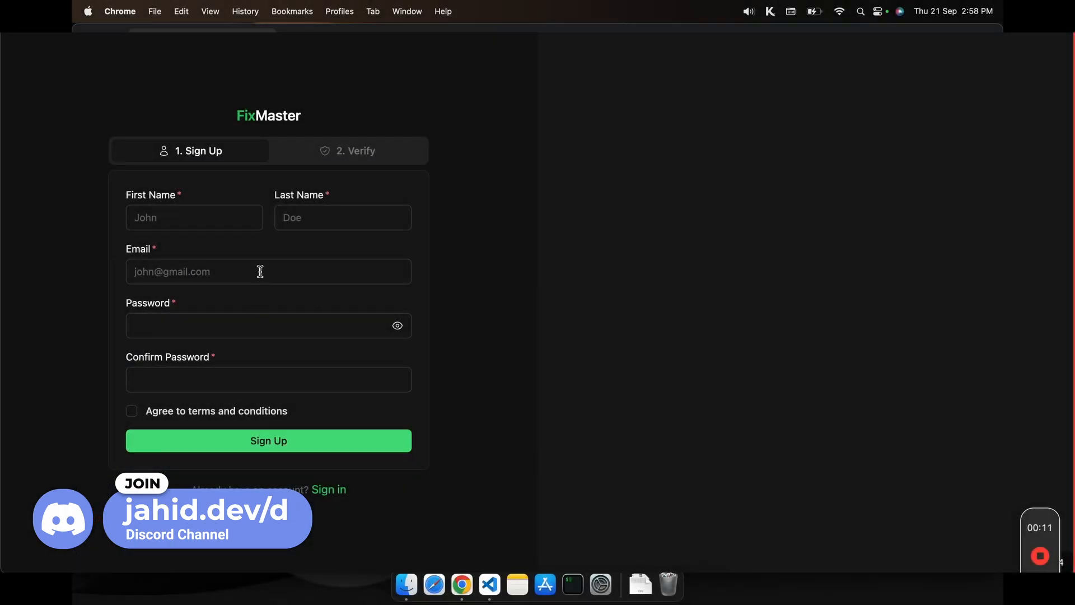
{"action": "left_click", "coordinate": [268, 441]}
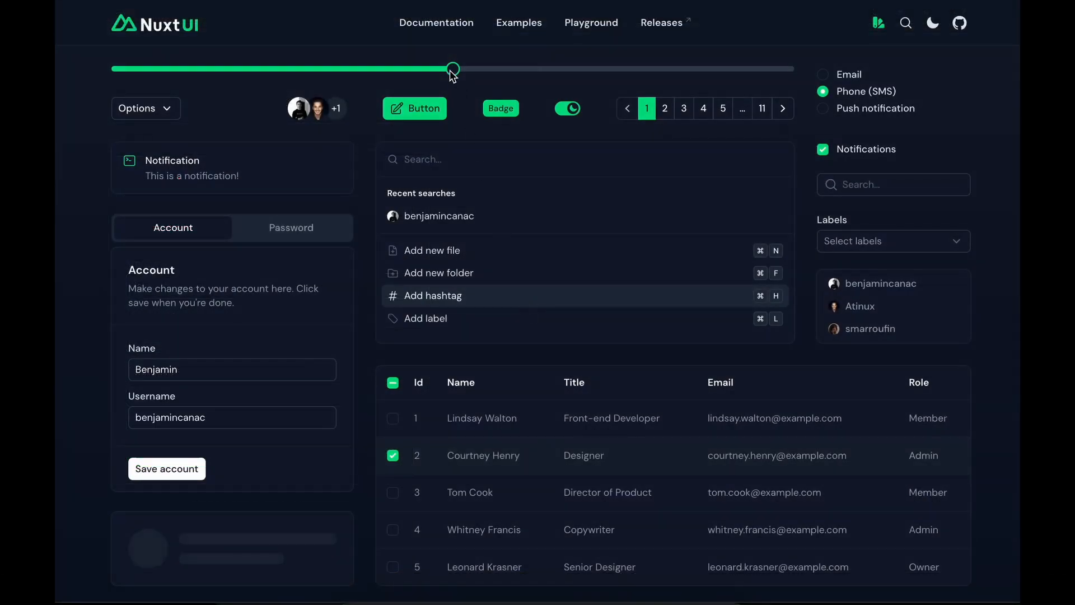
{"action": "left_click_drag", "start_coordinate": [453, 68], "coordinate": [573, 68]}
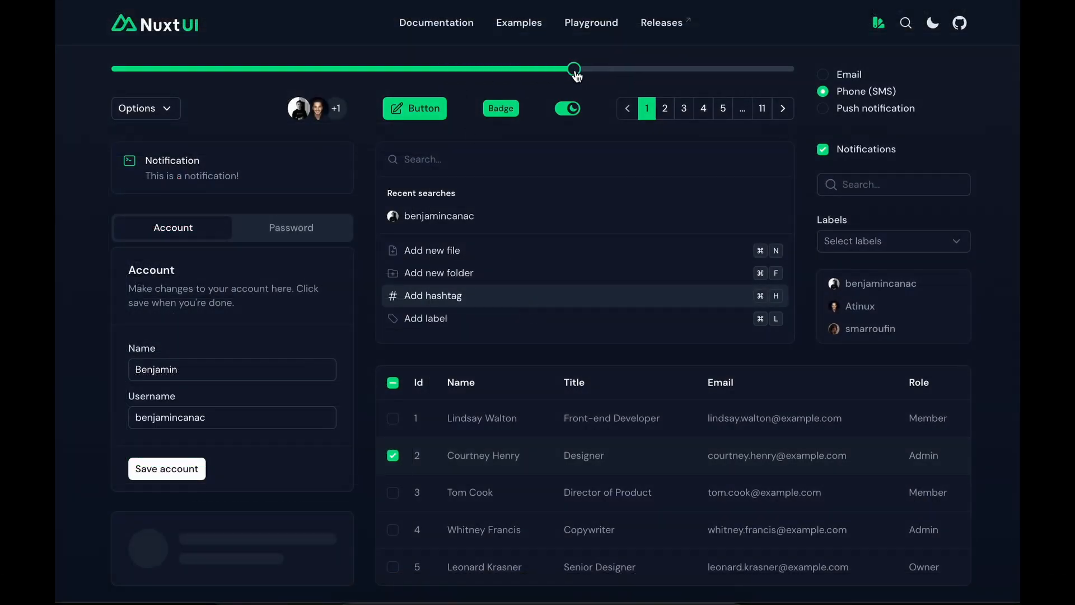
{"action": "left_click", "coordinate": [146, 107]}
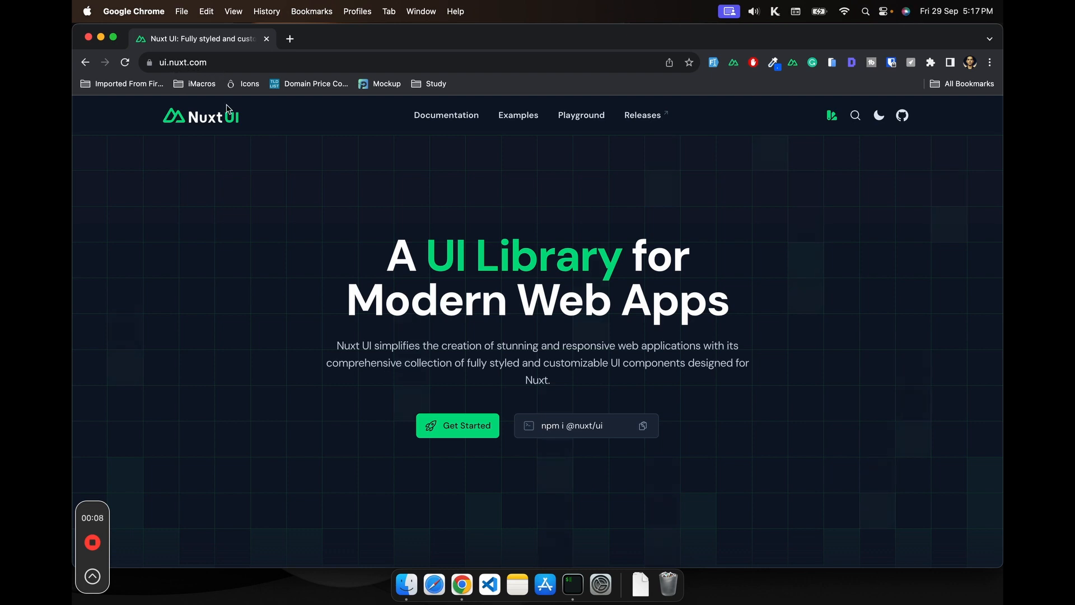
{"action": "scroll", "scroll_direction": "down", "scroll_amount": 3}
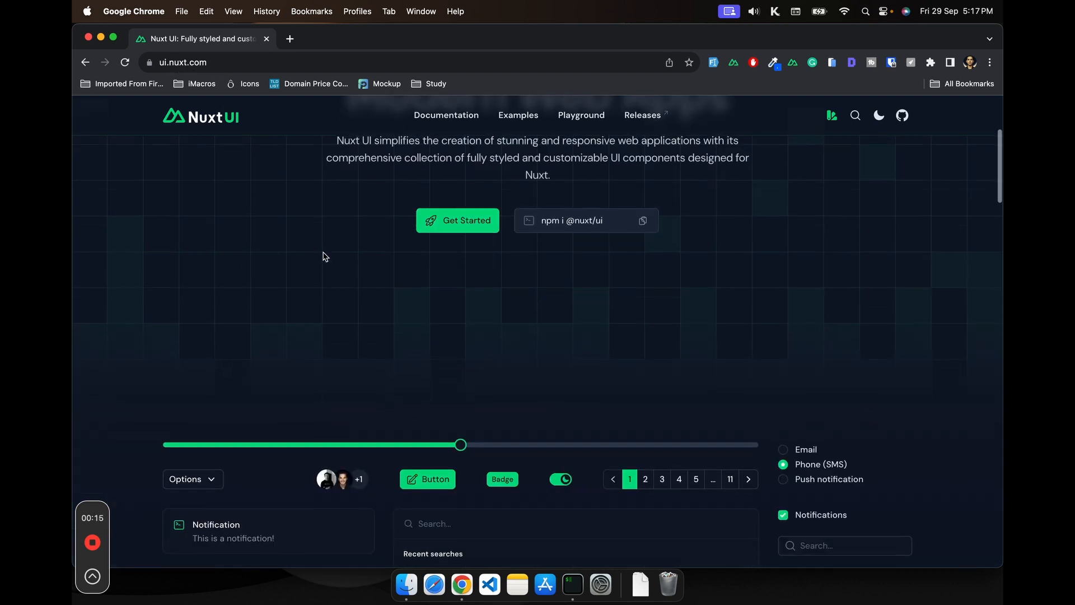
{"action": "scroll", "scroll_direction": "down", "scroll_amount": 3}
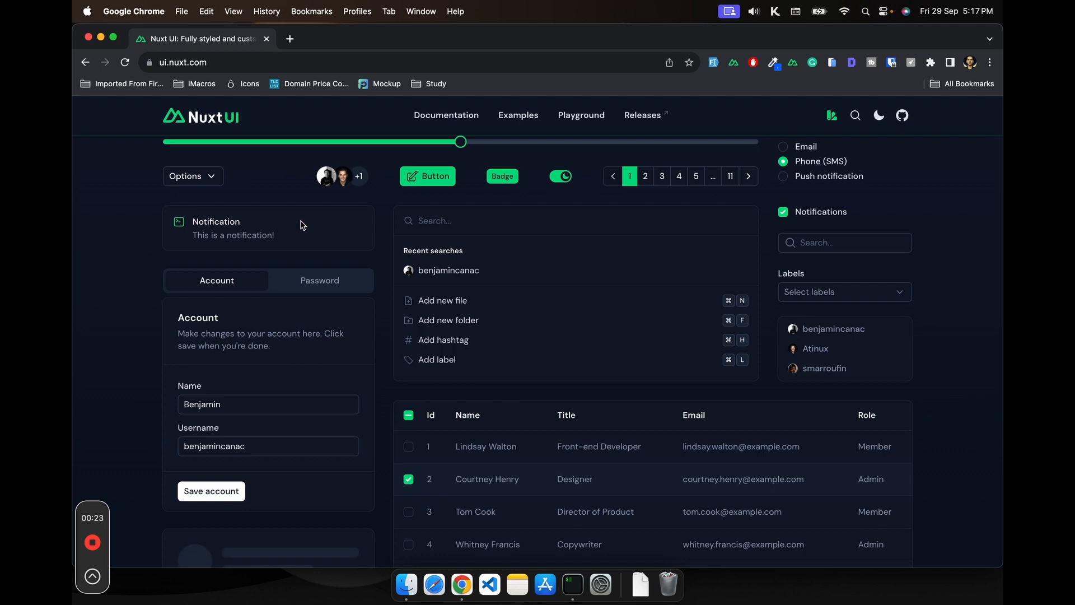
{"action": "mouse_move", "coordinate": [346, 245]}
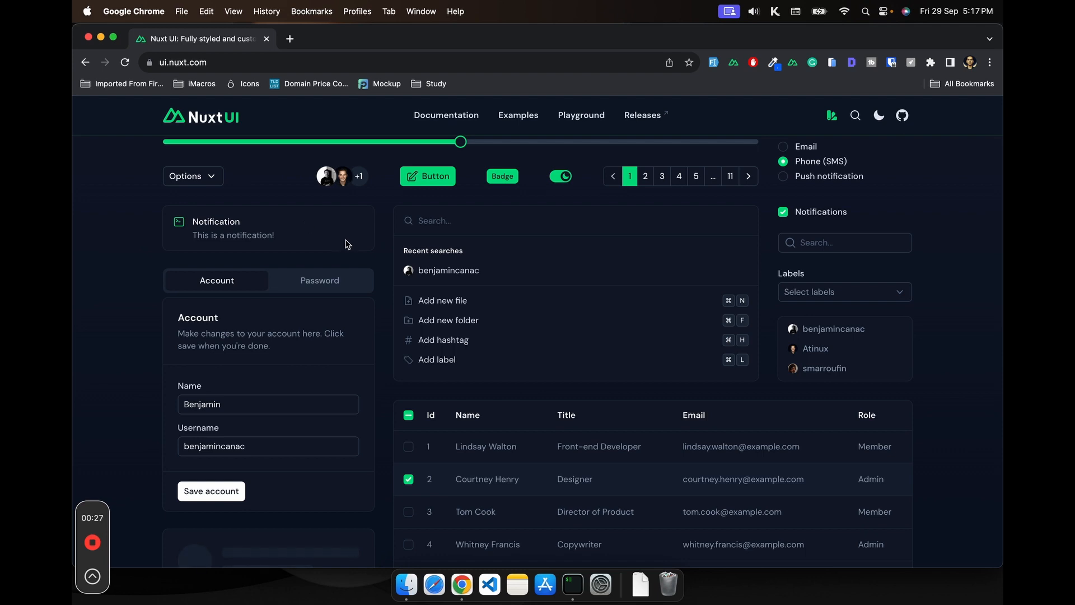
{"action": "scroll", "scroll_direction": "down", "scroll_amount": 3}
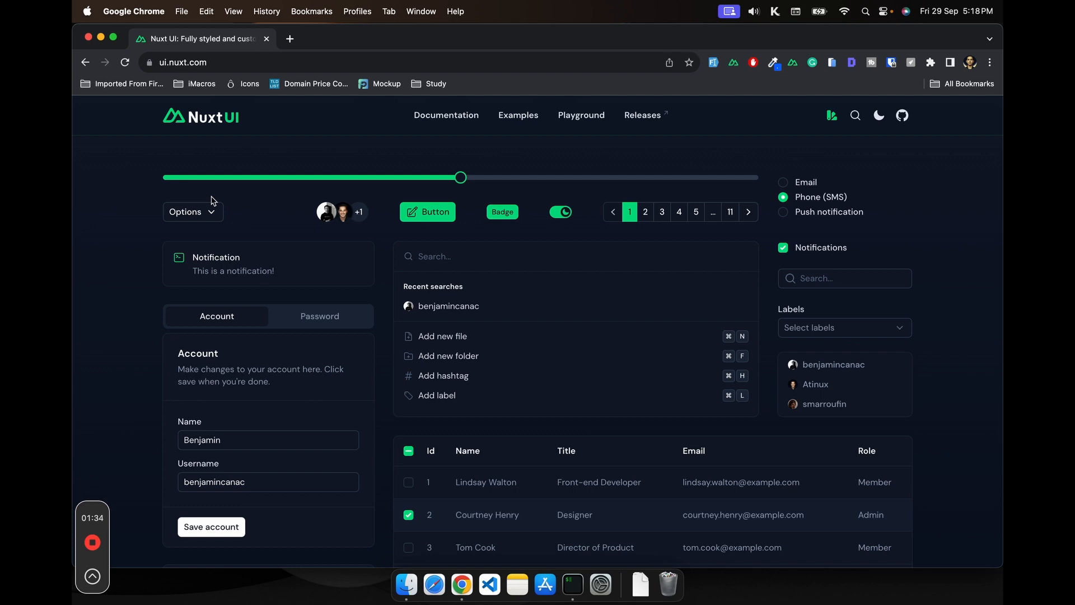
{"action": "scroll", "scroll_direction": "down", "scroll_amount": 3}
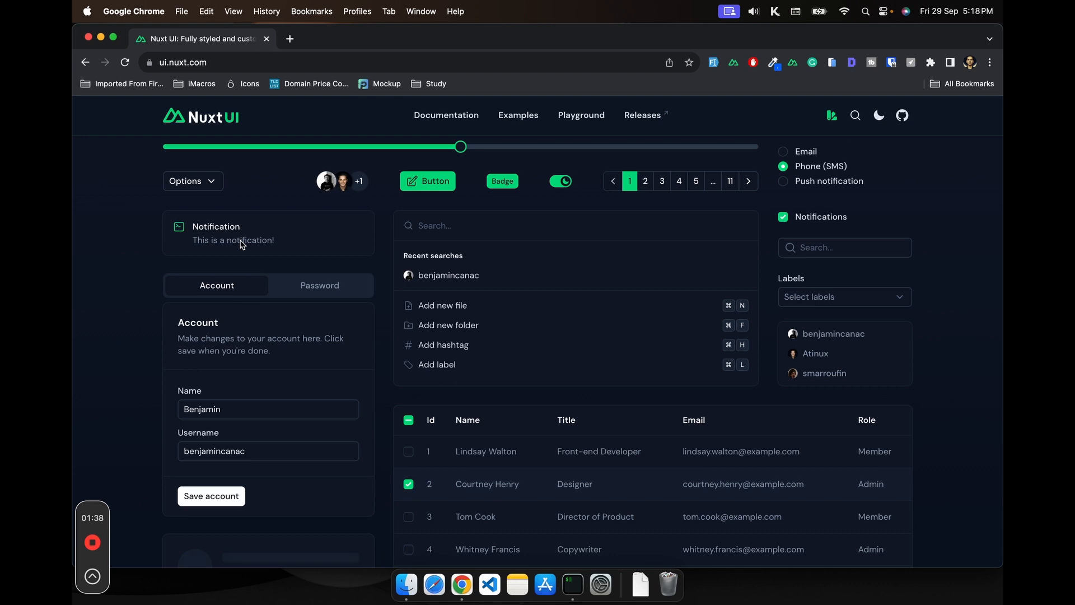
{"action": "scroll", "scroll_direction": "down", "scroll_amount": 3}
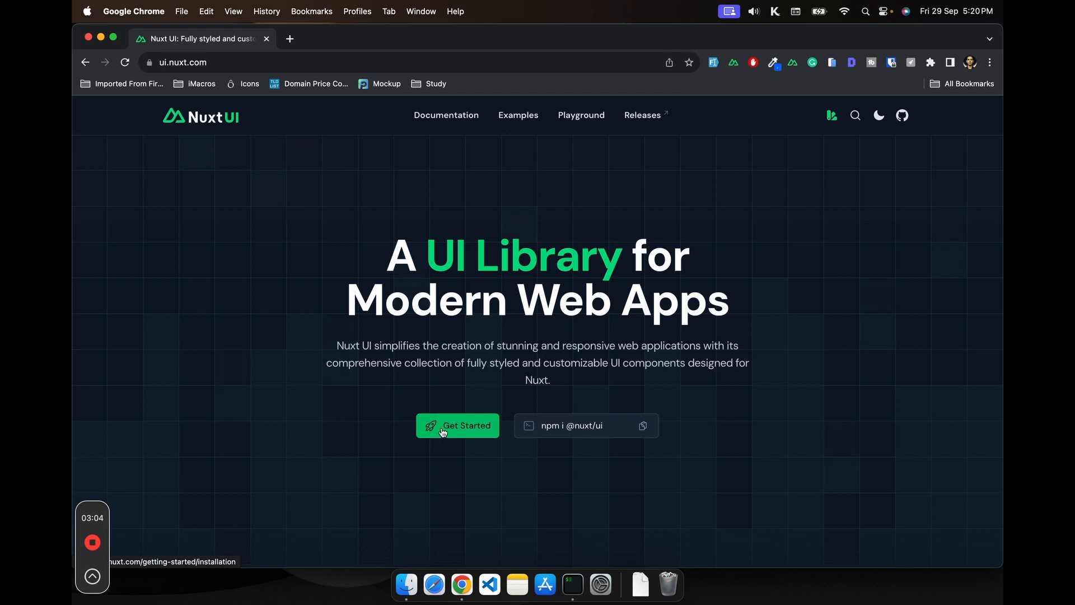
Open the Installation guide from the landing page's Get Started button
{"action": "left_click", "coordinate": [457, 426]}
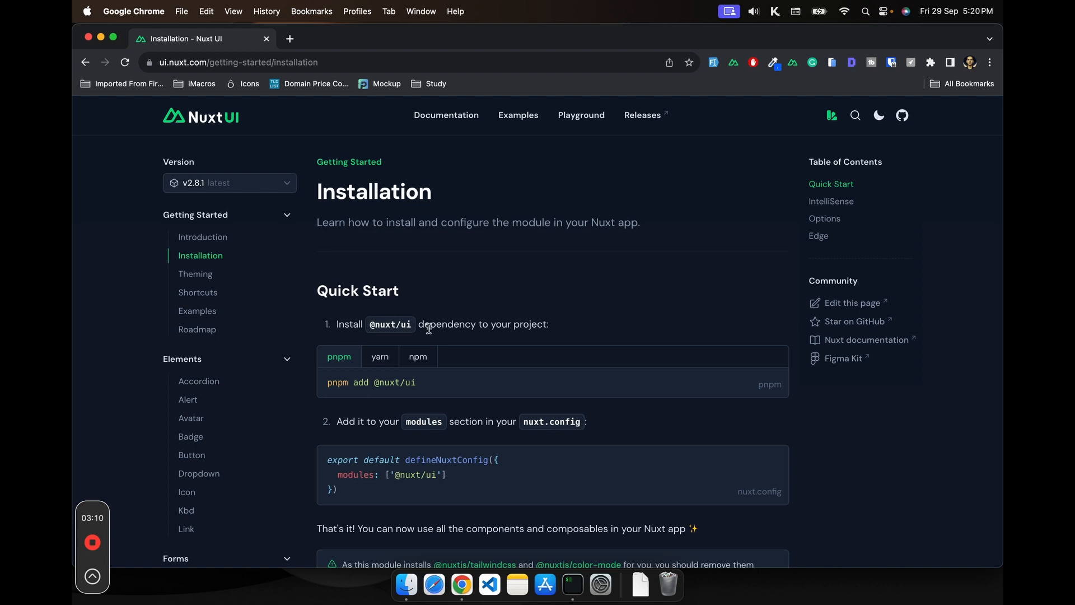
{"action": "mouse_move", "coordinate": [526, 322]}
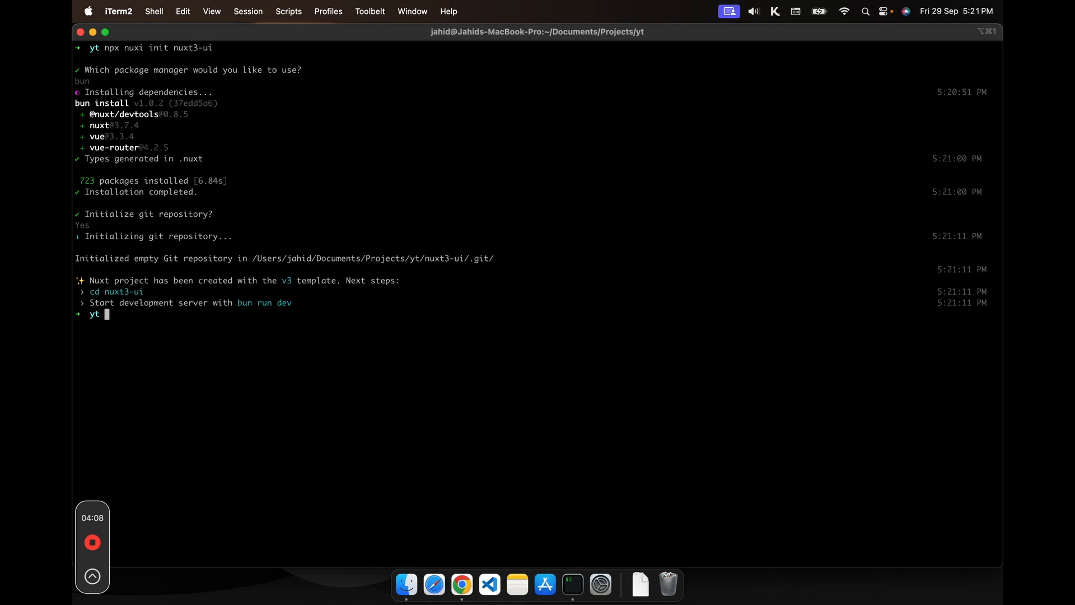
Change into the nuxt3-ui folder, run bun run dev and open the project in VS Code
{"action": "type", "text": "cd nuxt3-ui"}
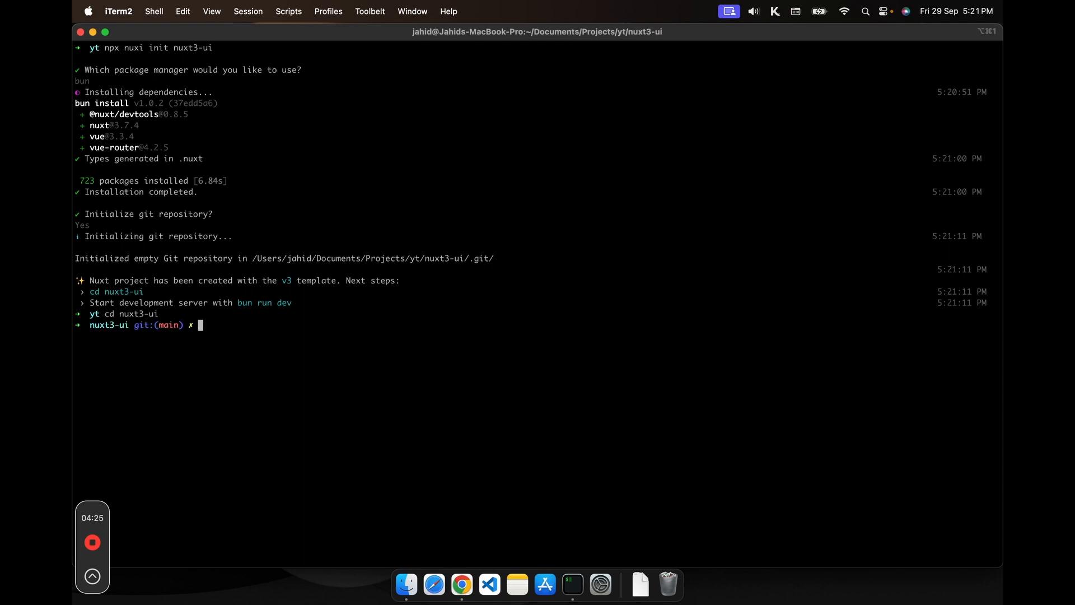
{"action": "type", "text": "bun run"}
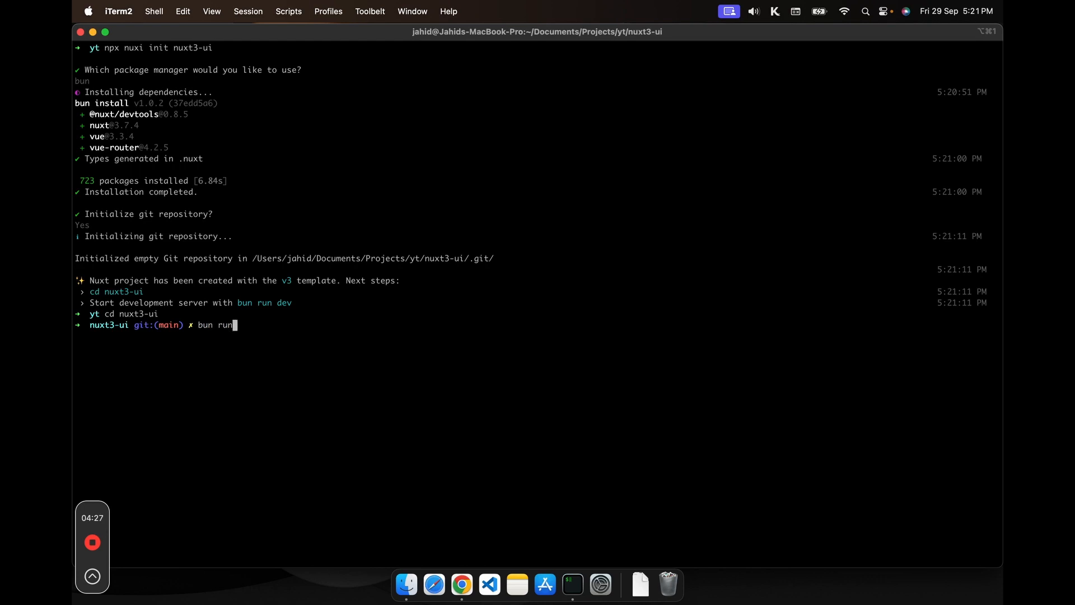
{"action": "type", "text": "dev"}
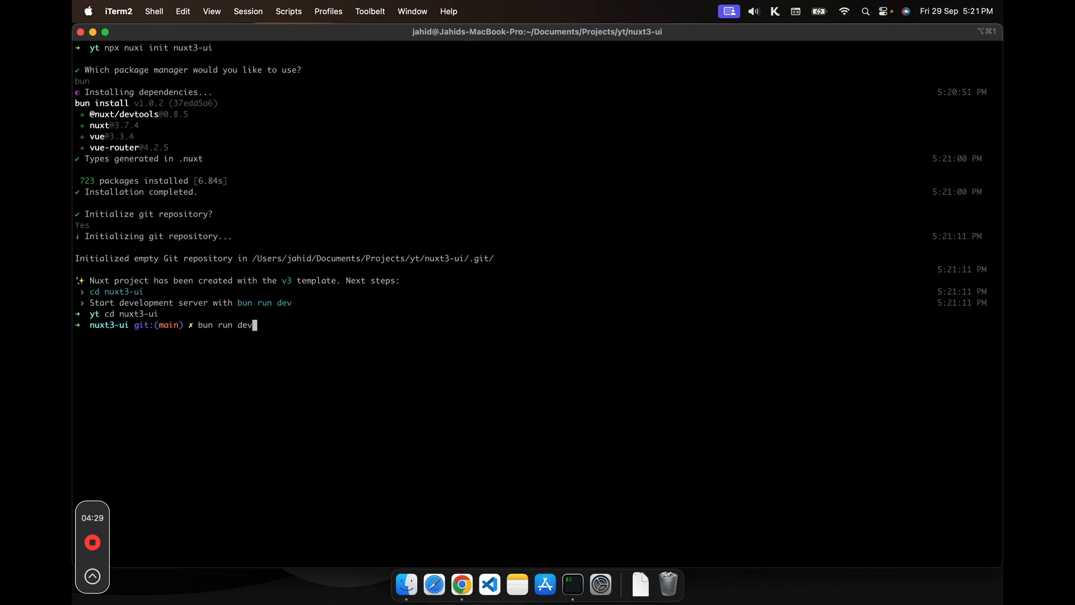
{"action": "type", "text": "co"}
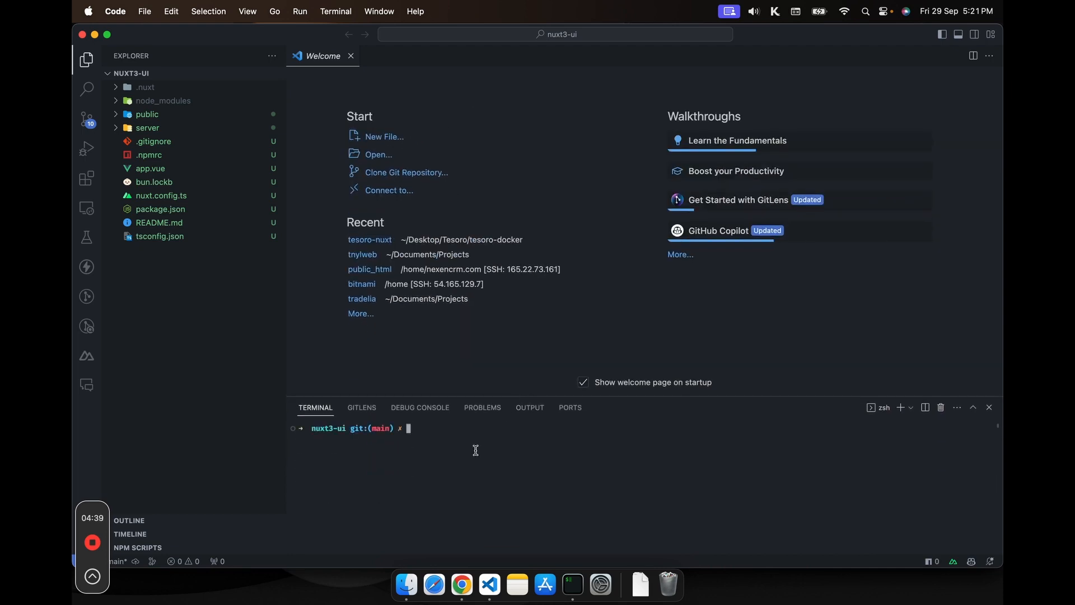
Start the development server with bun run dev in the integrated terminal
{"action": "type", "text": "bun"}
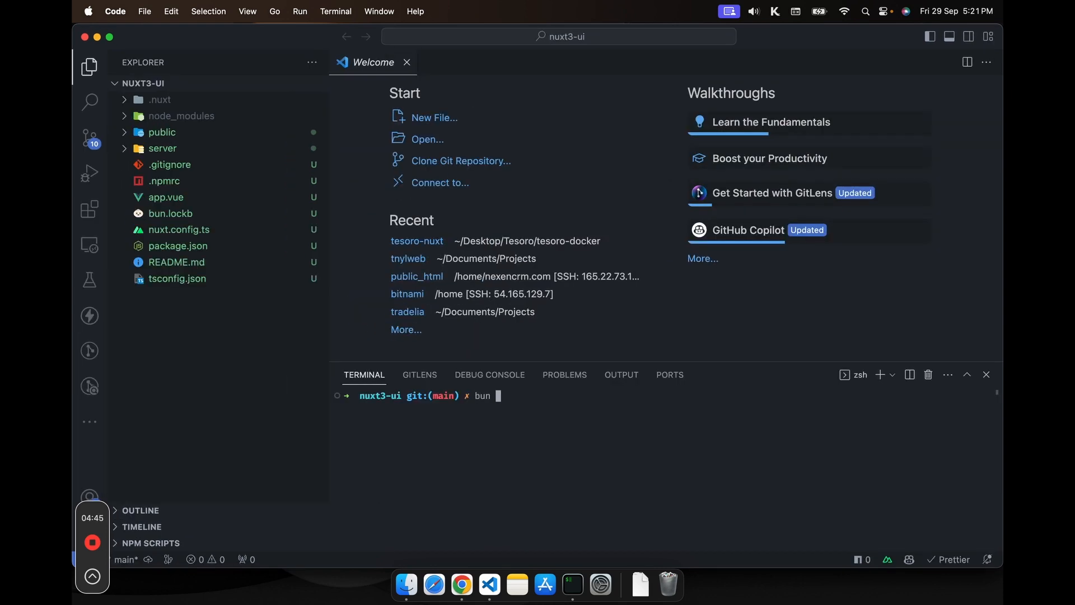
{"action": "type", "text": "run dev"}
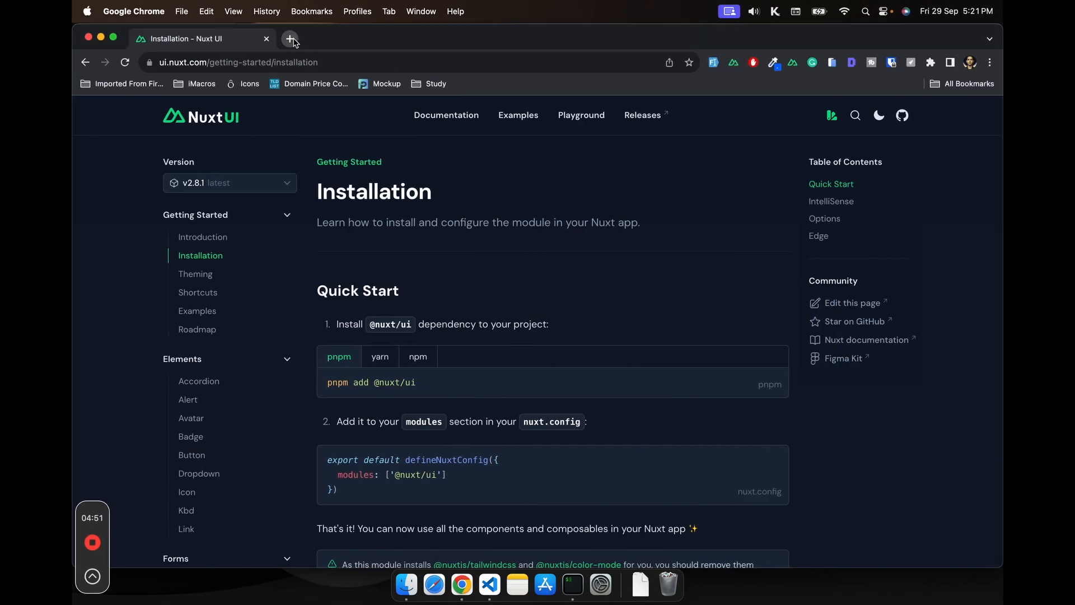
{"action": "left_click", "coordinate": [289, 38]}
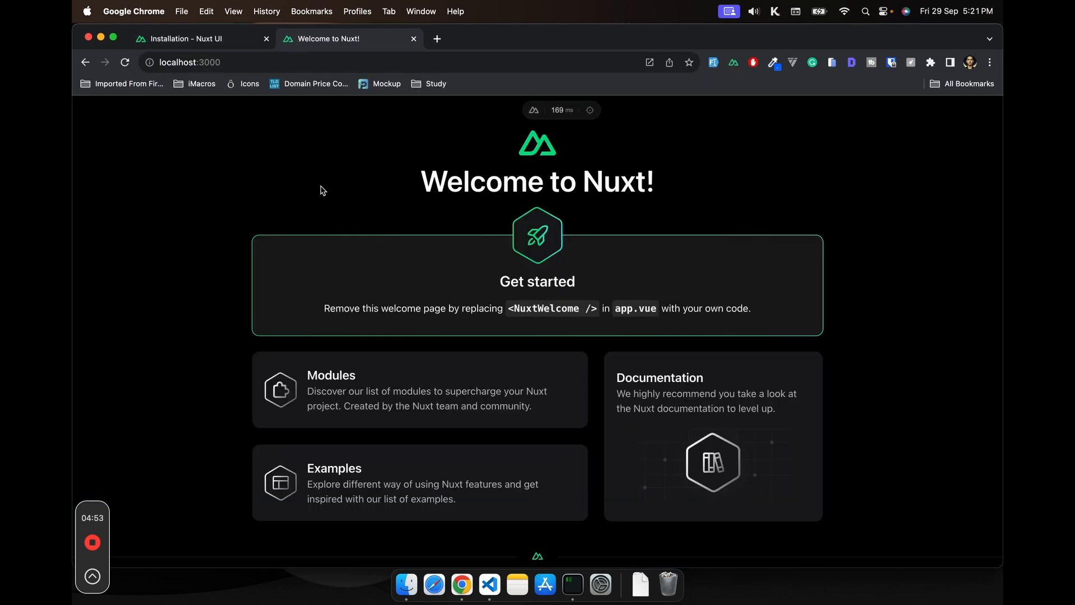
{"action": "left_click", "coordinate": [200, 38]}
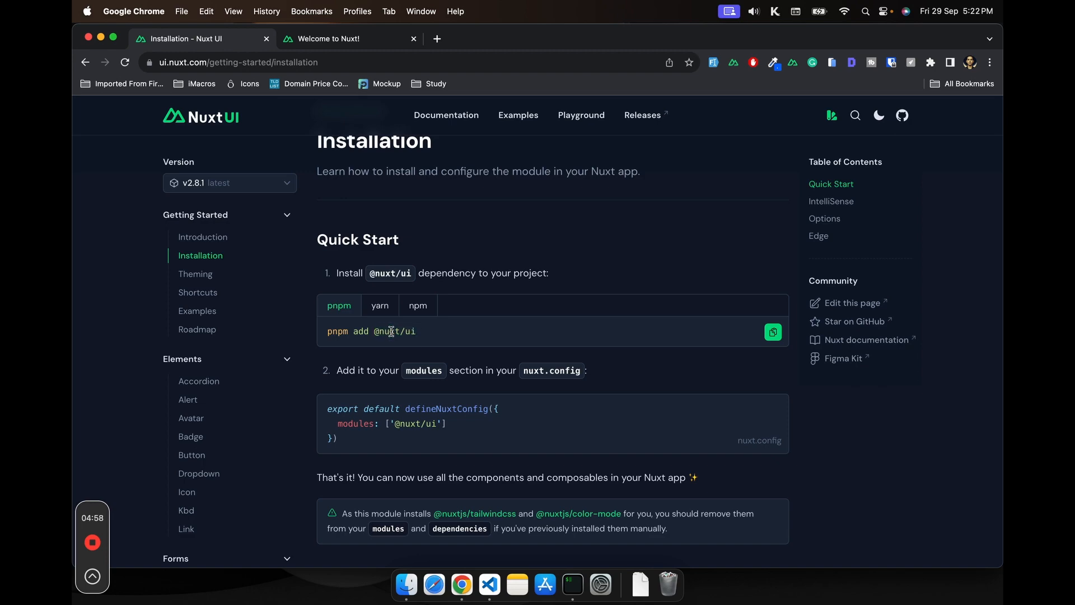
{"action": "double_click", "coordinate": [393, 331]}
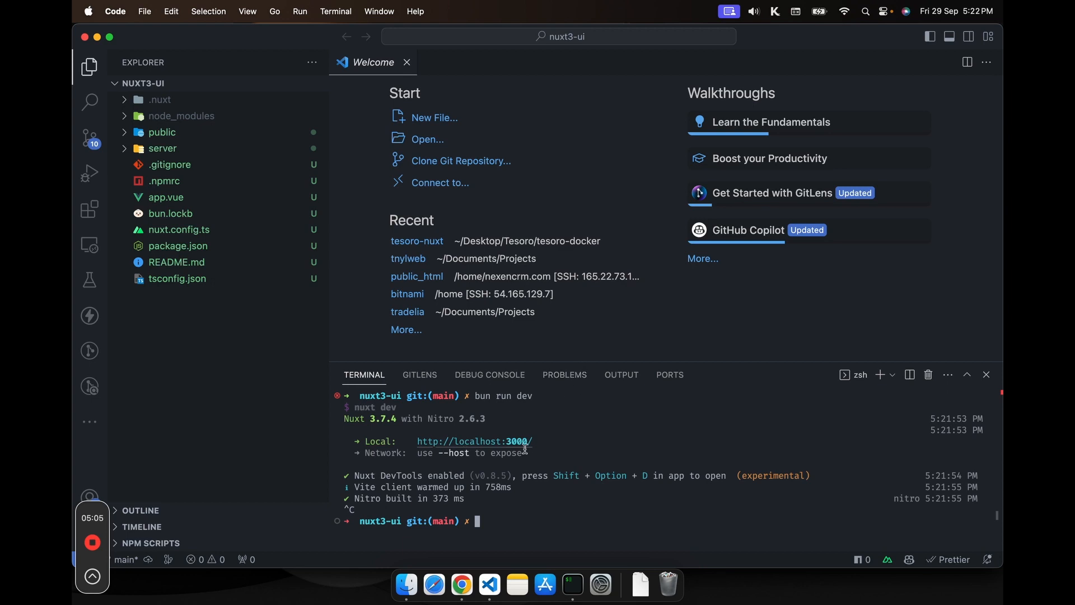
{"action": "type", "text": "bun add @nuxt/ui"}
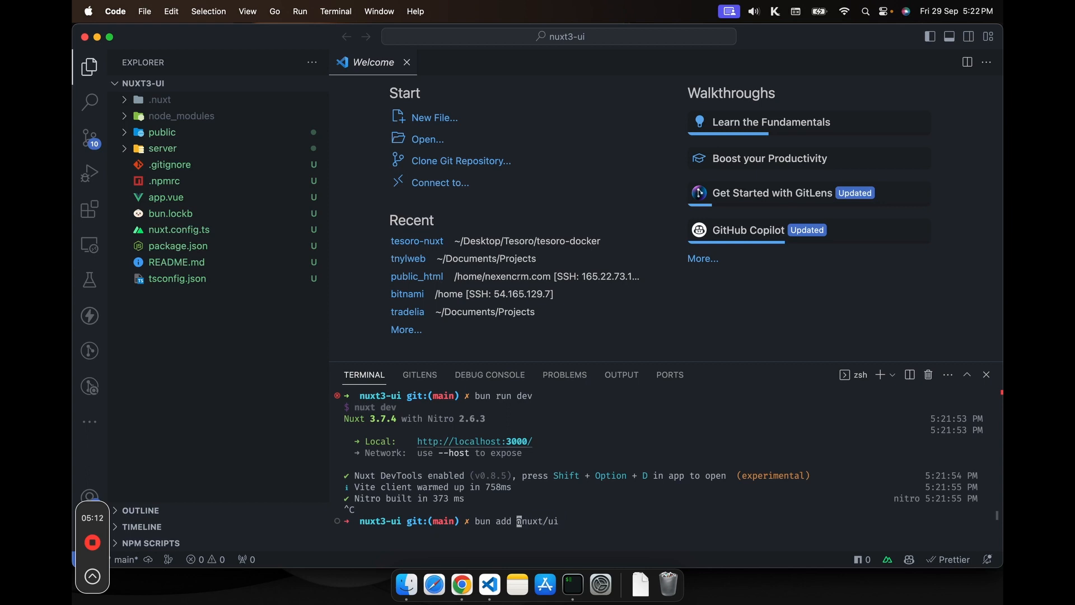
{"action": "type", "text": "-D"}
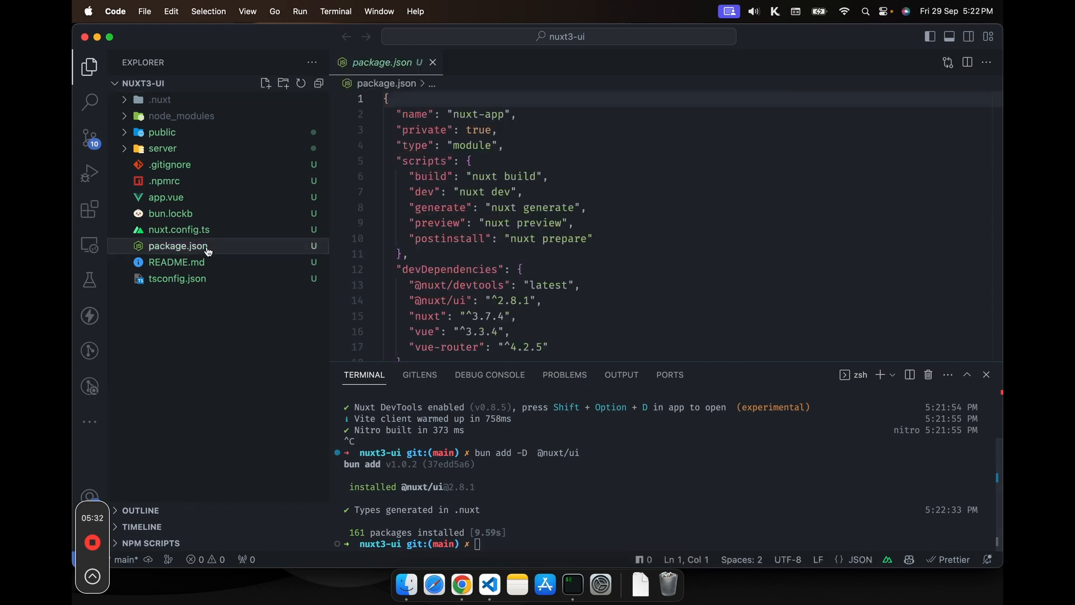
{"action": "scroll", "scroll_direction": "down", "scroll_amount": 3}
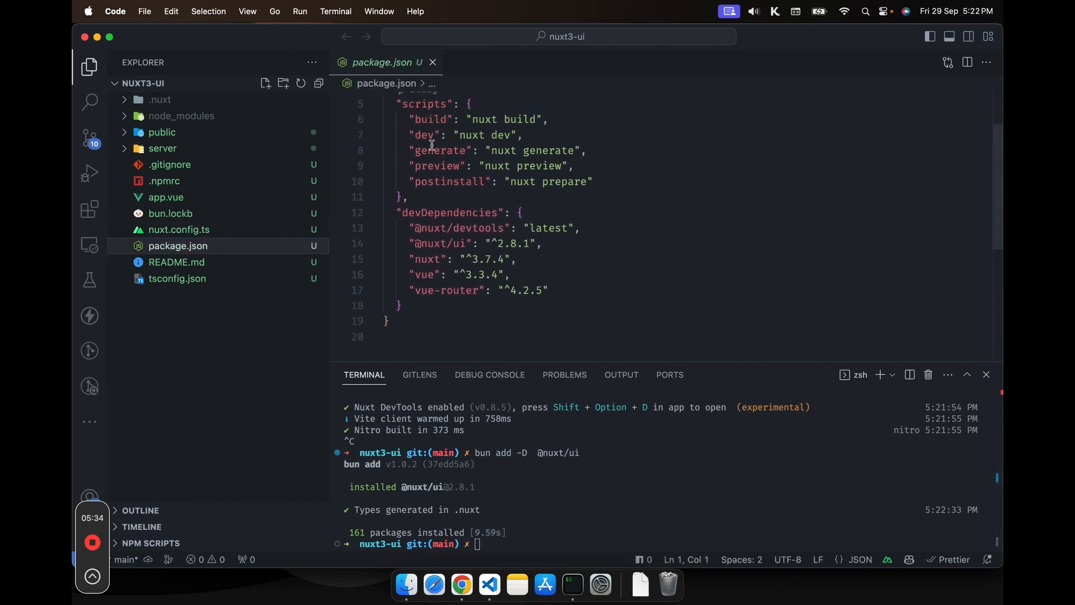
{"action": "double_click", "coordinate": [427, 243]}
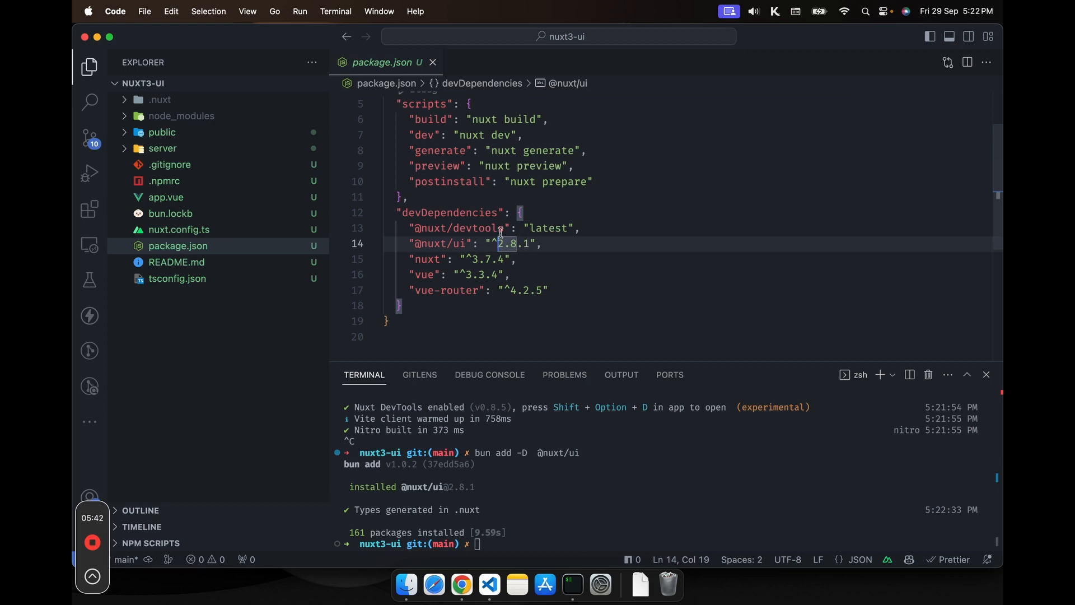
{"action": "left_click", "coordinate": [432, 63]}
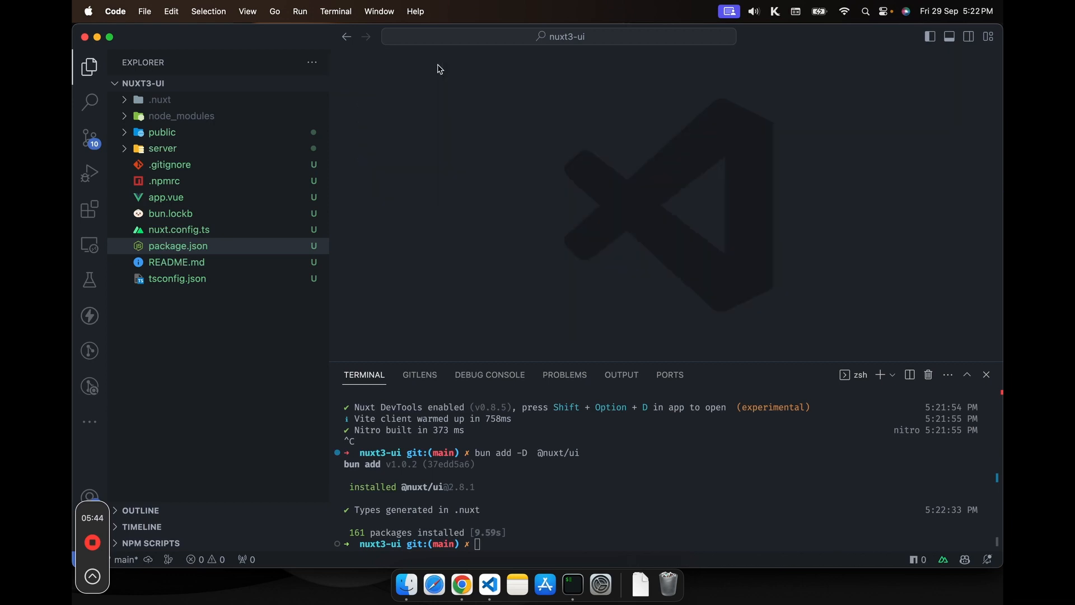
{"action": "left_click", "coordinate": [179, 228]}
{"action": "type", "text": "modules: ['@nuxthq']"}
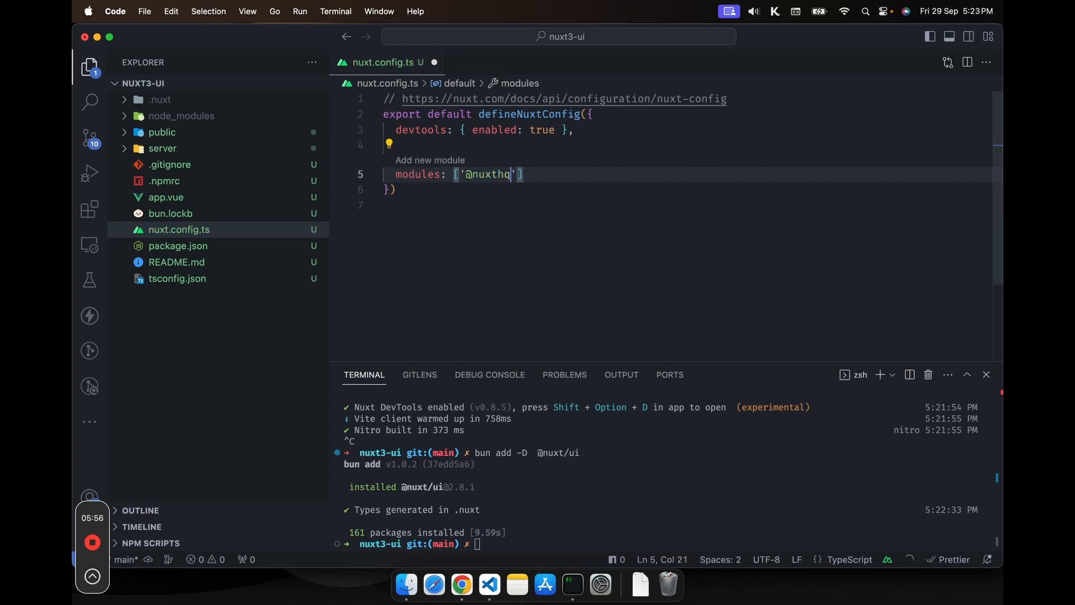
{"action": "left_click", "coordinate": [460, 585]}
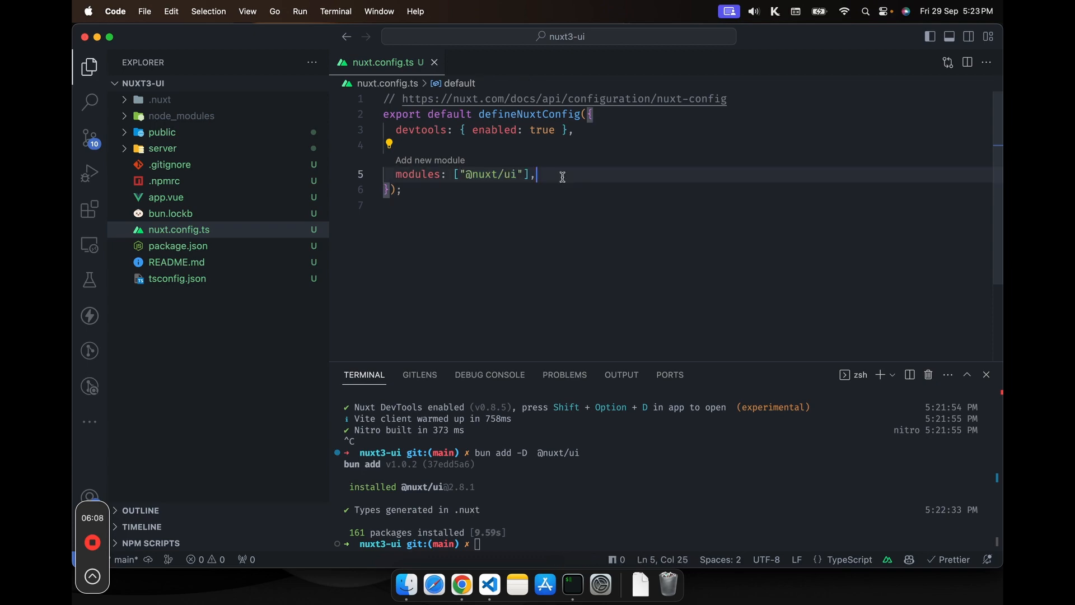
{"action": "left_click", "coordinate": [460, 585]}
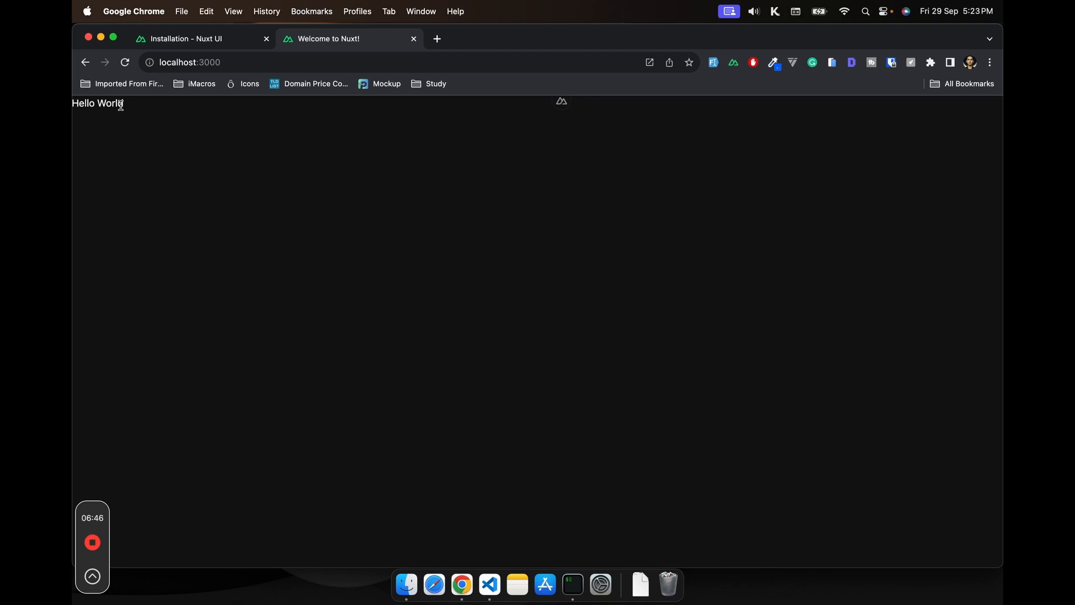
Switch back to the Nuxt UI Installation tab showing the Quick Start steps
{"action": "left_click", "coordinate": [200, 38]}
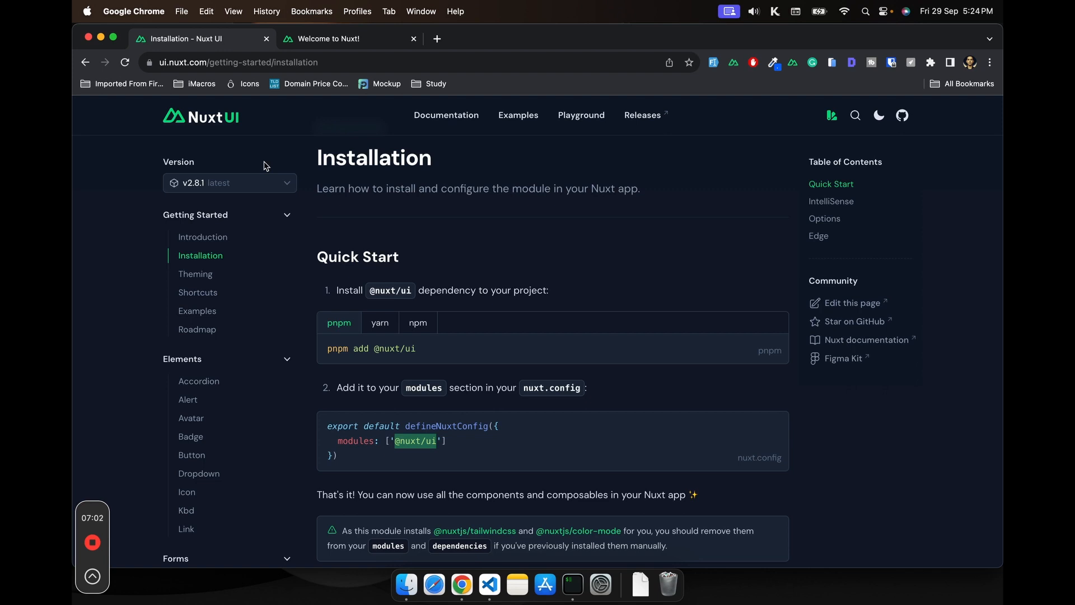
{"action": "mouse_move", "coordinate": [345, 134]}
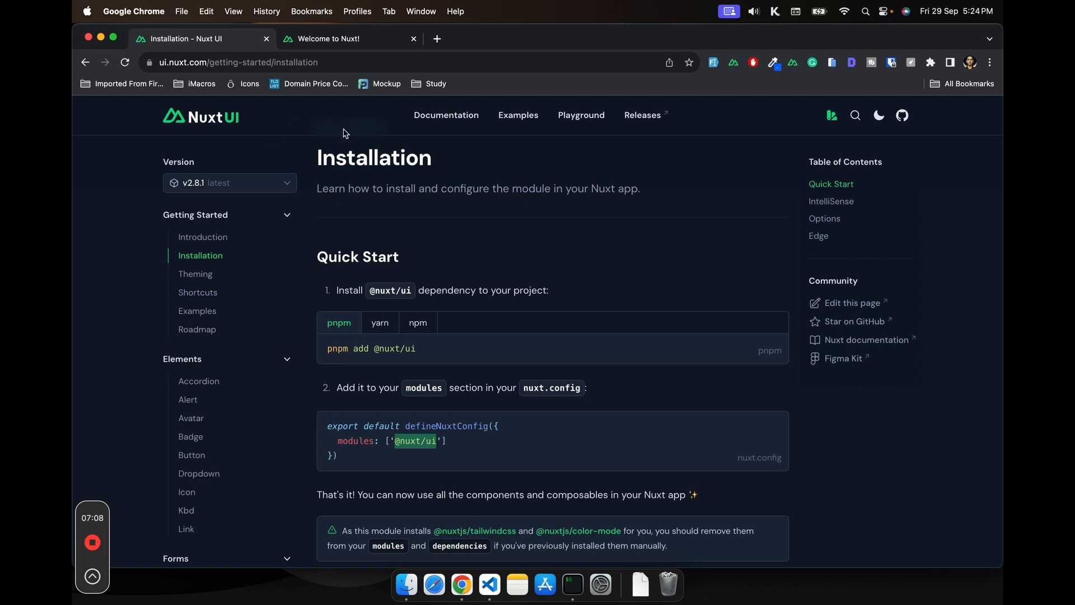
{"action": "mouse_move", "coordinate": [558, 193]}
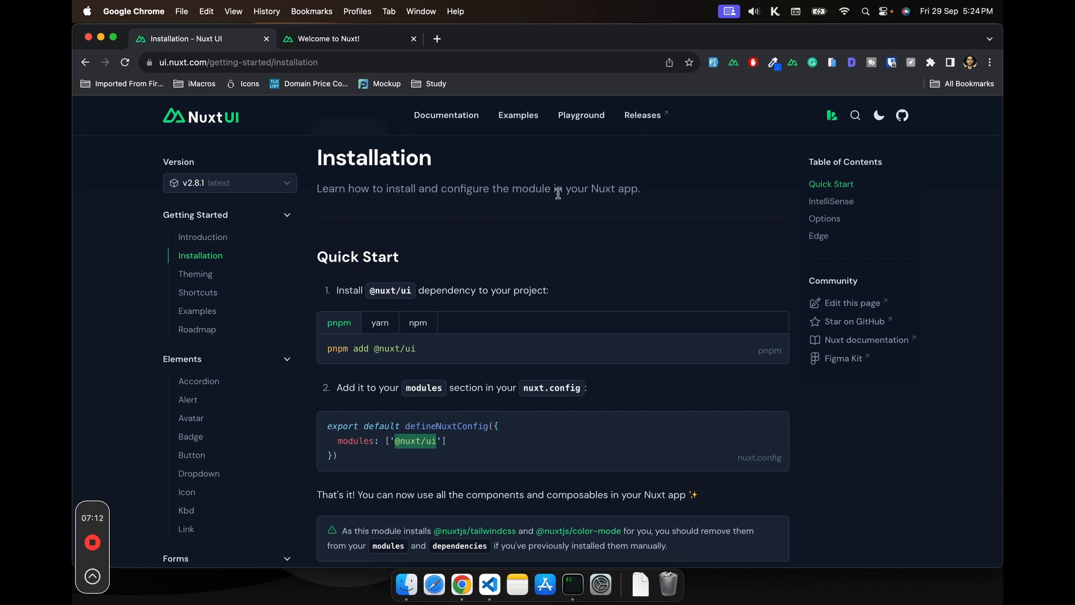
{"action": "mouse_move", "coordinate": [249, 204]}
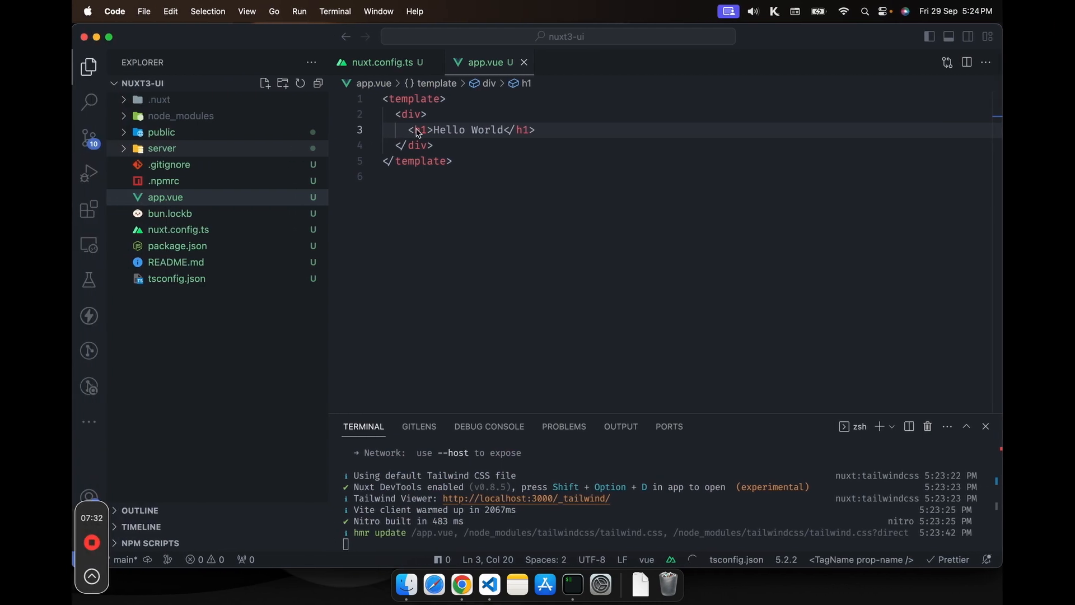
Give the h1 class="text-2xl text-center" and begin a class list on the wrapping div
{"action": "type", "text": "class=\"\""}
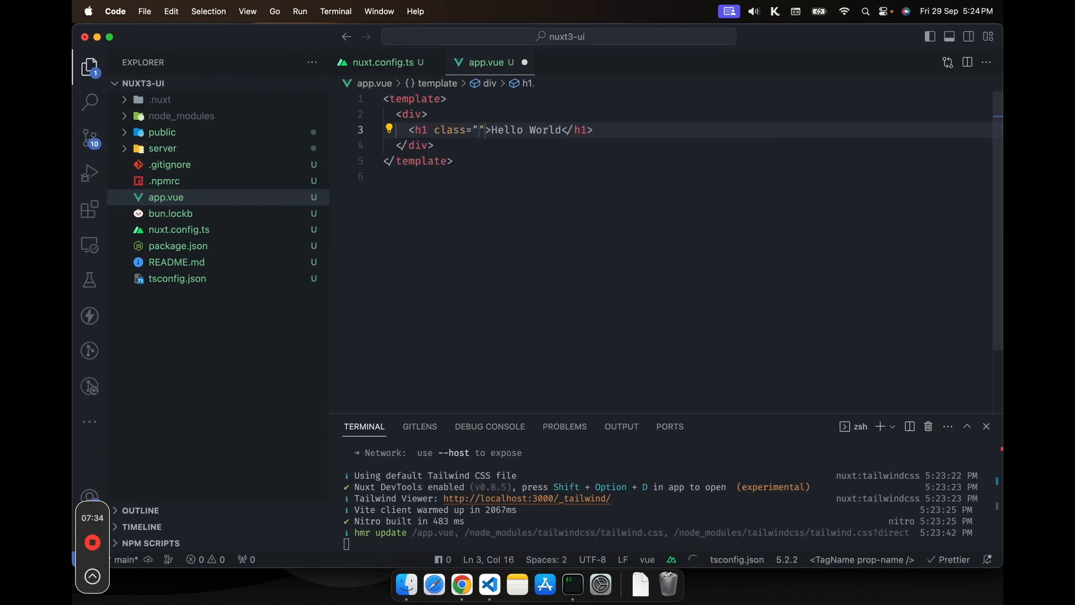
{"action": "type", "text": "text-2xl"}
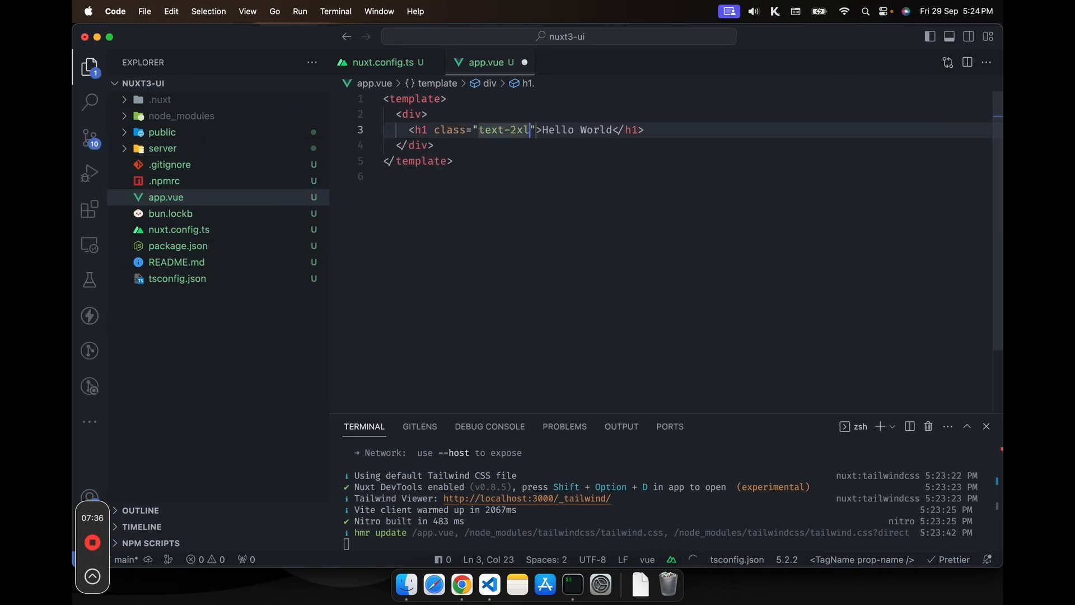
{"action": "type", "text": "\" \""}
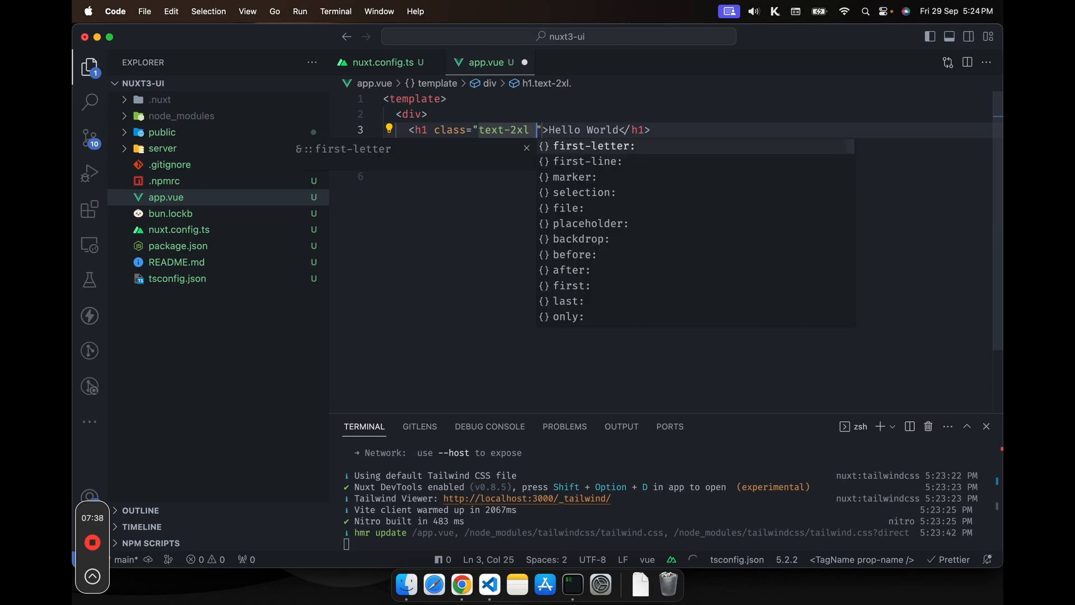
{"action": "type", "text": "text-center"}
{"action": "left_click", "coordinate": [687, 113]}
{"action": "type", "text": " class=\""}
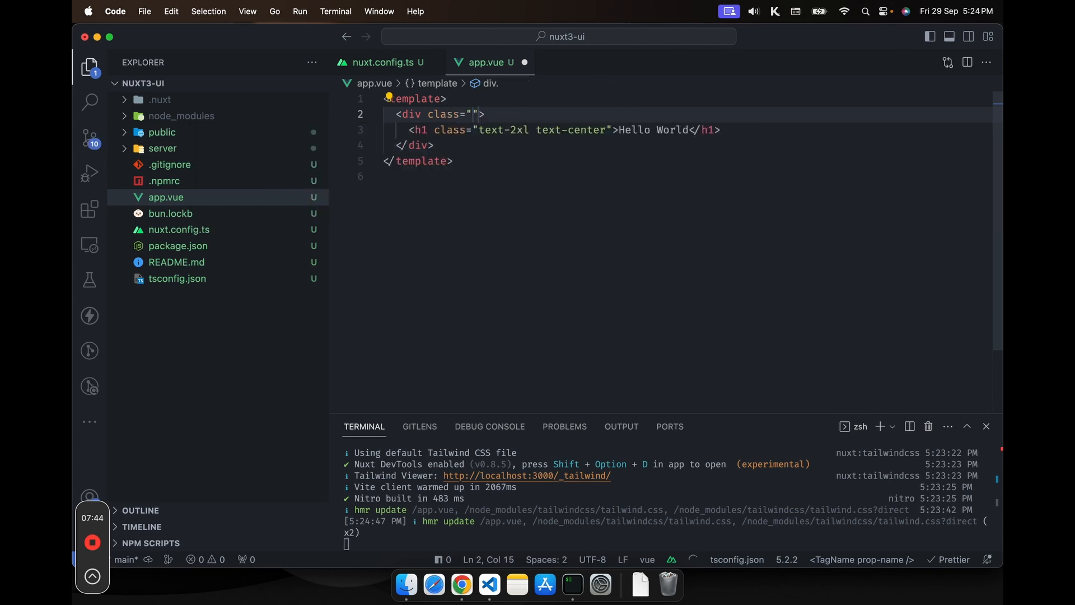
{"action": "type", "text": "gr"}
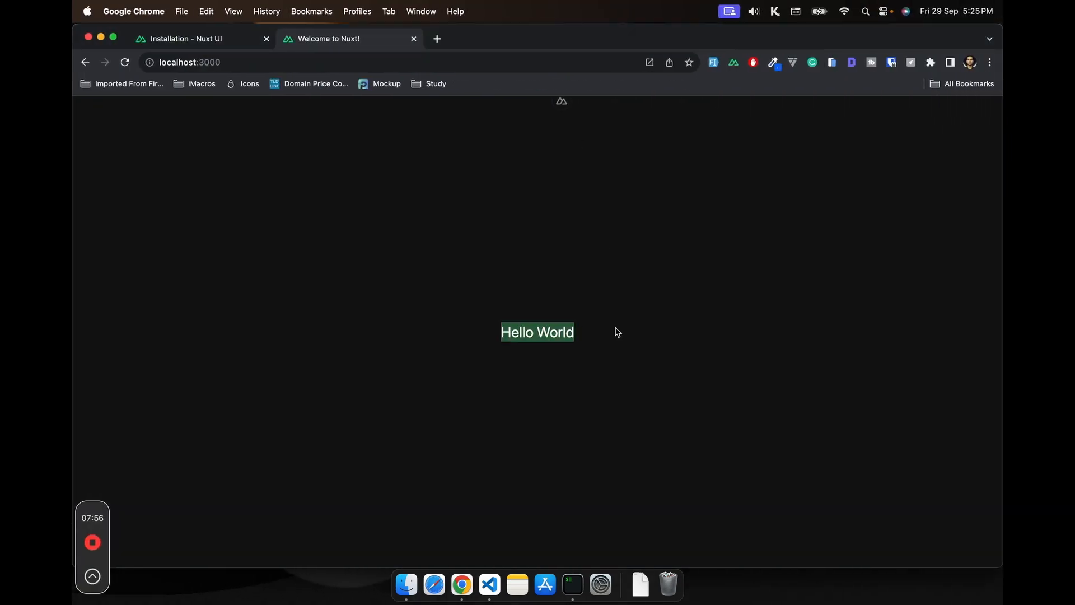
{"action": "mouse_move", "coordinate": [426, 324]}
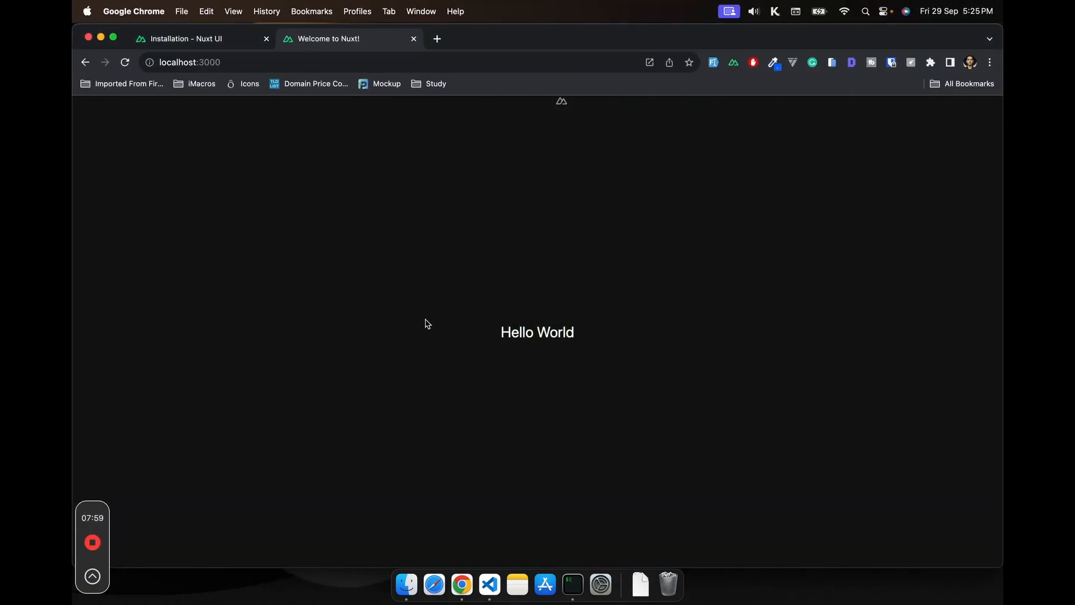
{"action": "mouse_move", "coordinate": [272, 277]}
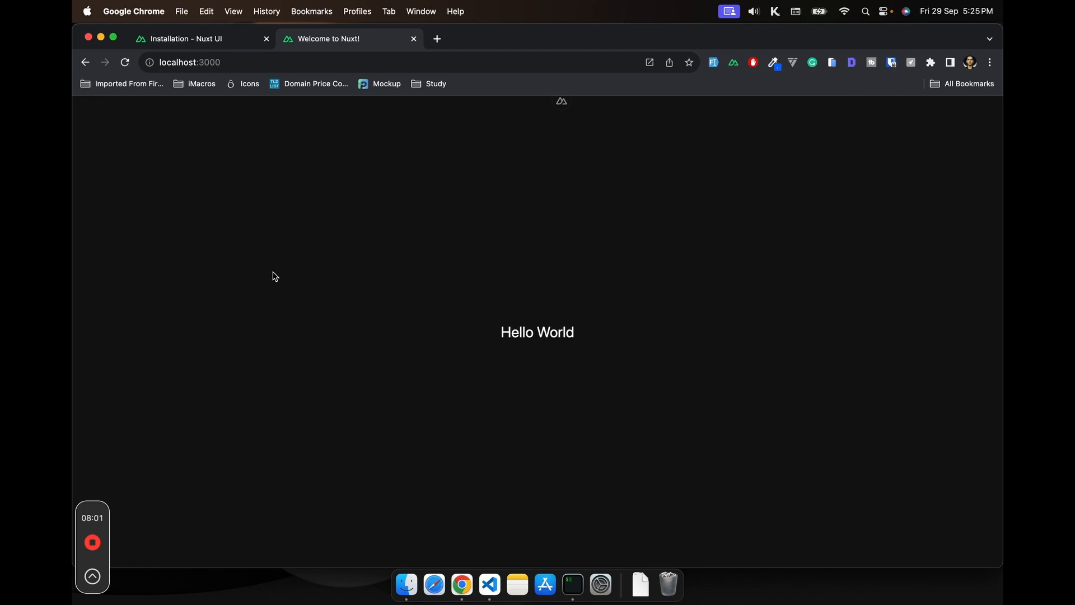
{"action": "mouse_move", "coordinate": [246, 200]}
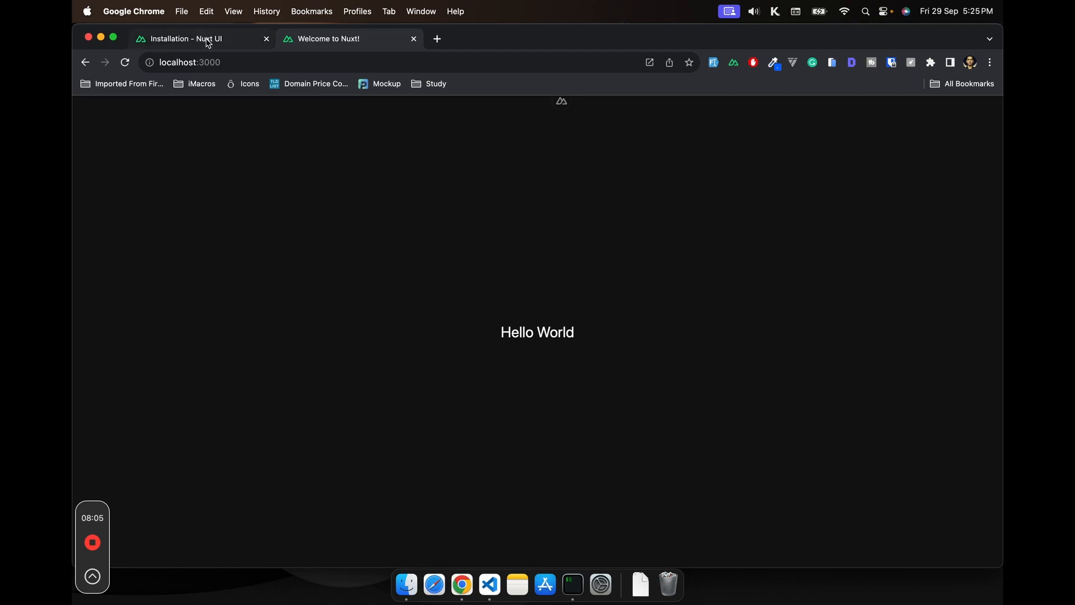
Scroll the Installation guide down to its IntelliSense section with the VS Code settings example
{"action": "left_click", "coordinate": [200, 38]}
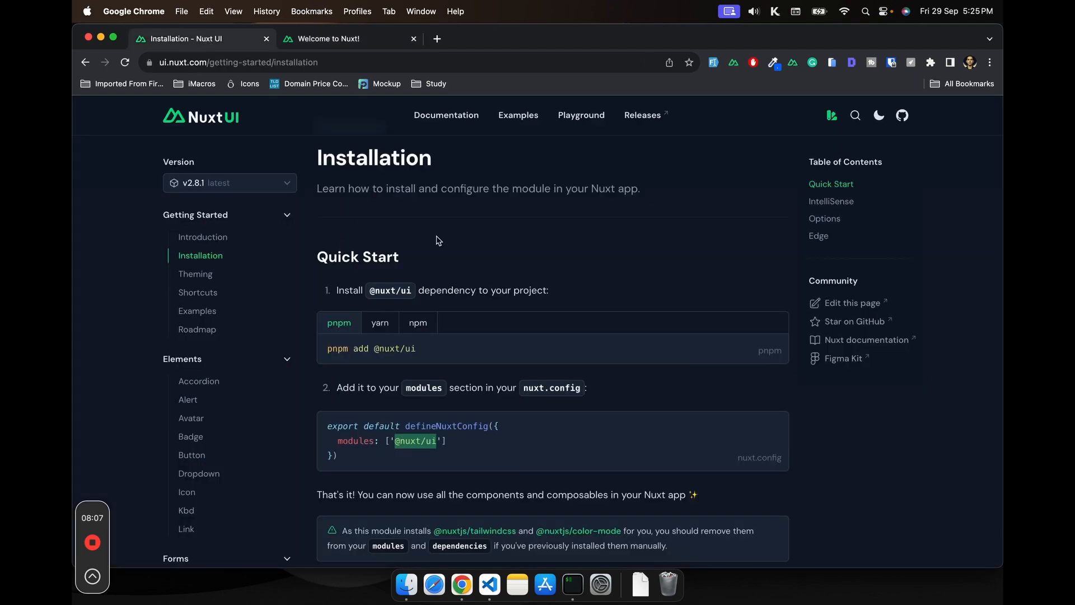
{"action": "scroll", "scroll_direction": "down", "scroll_amount": 3}
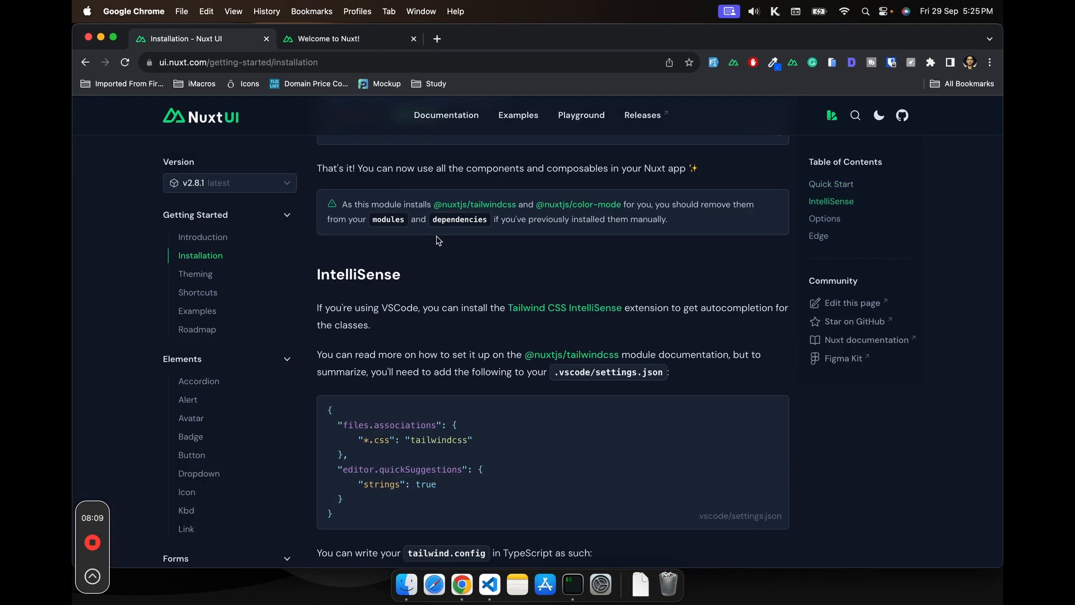
{"action": "scroll", "scroll_direction": "down", "scroll_amount": 3}
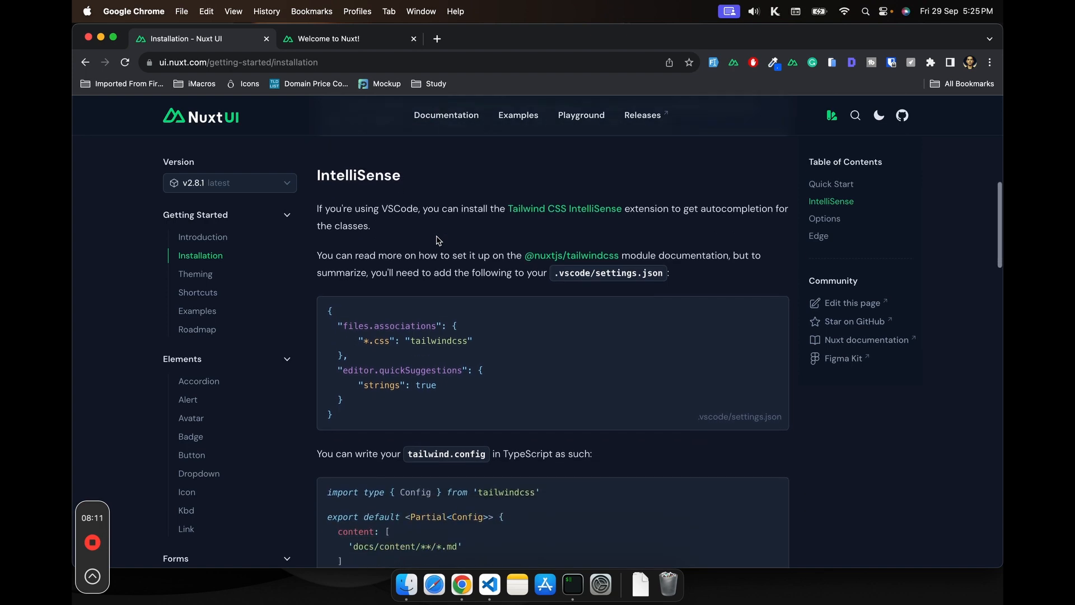
{"action": "scroll", "scroll_direction": "down", "scroll_amount": 3}
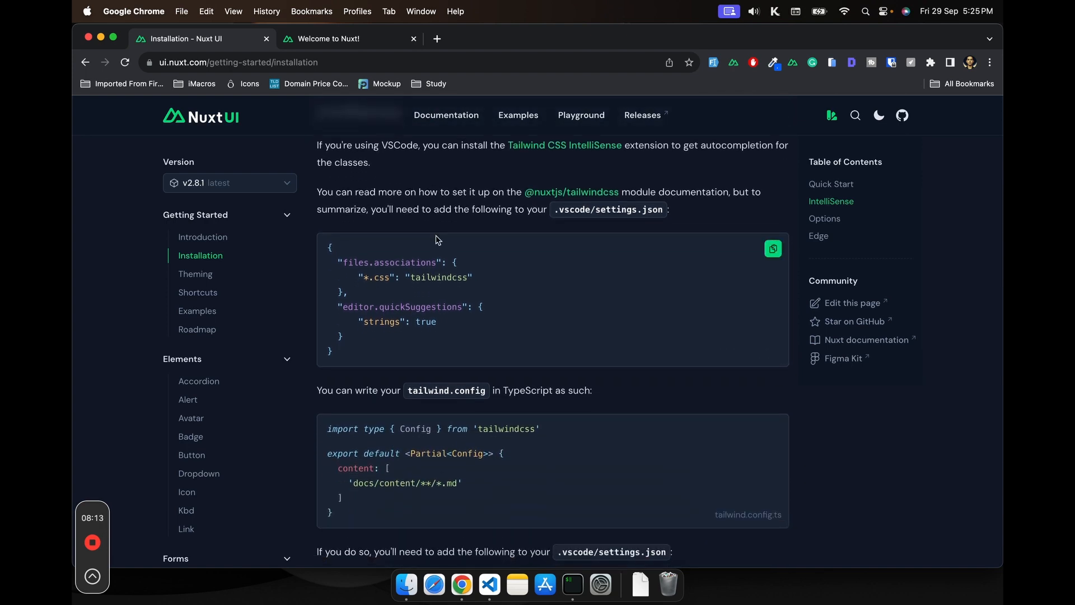
{"action": "scroll", "scroll_direction": "down", "scroll_amount": 3}
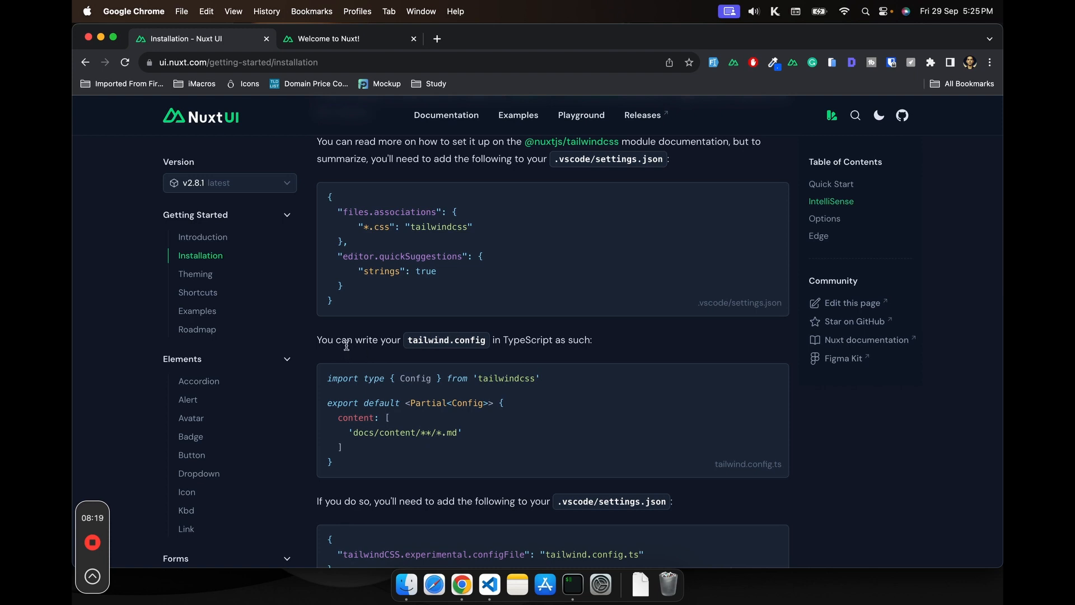
{"action": "mouse_move", "coordinate": [413, 350]}
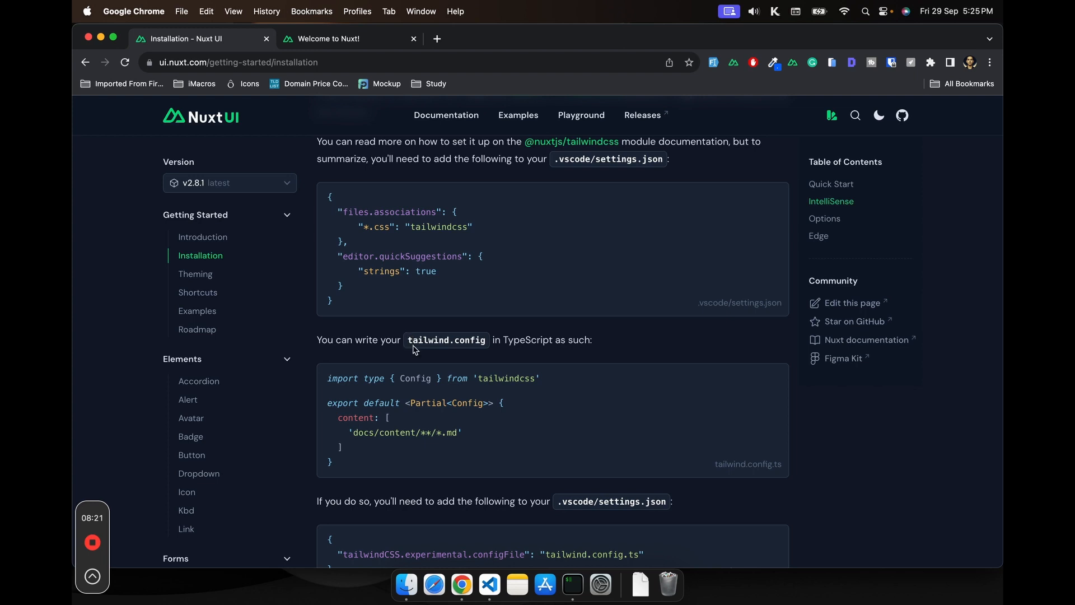
{"action": "mouse_move", "coordinate": [497, 340]}
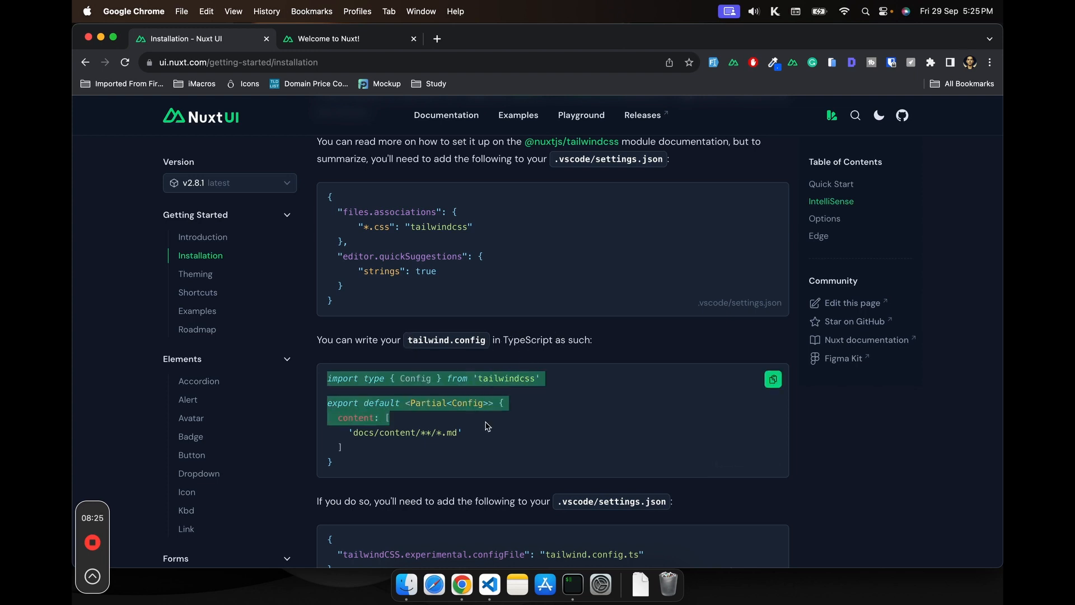
Read the Theming guide down to the Colors > Configuration example
{"action": "left_click", "coordinate": [195, 274]}
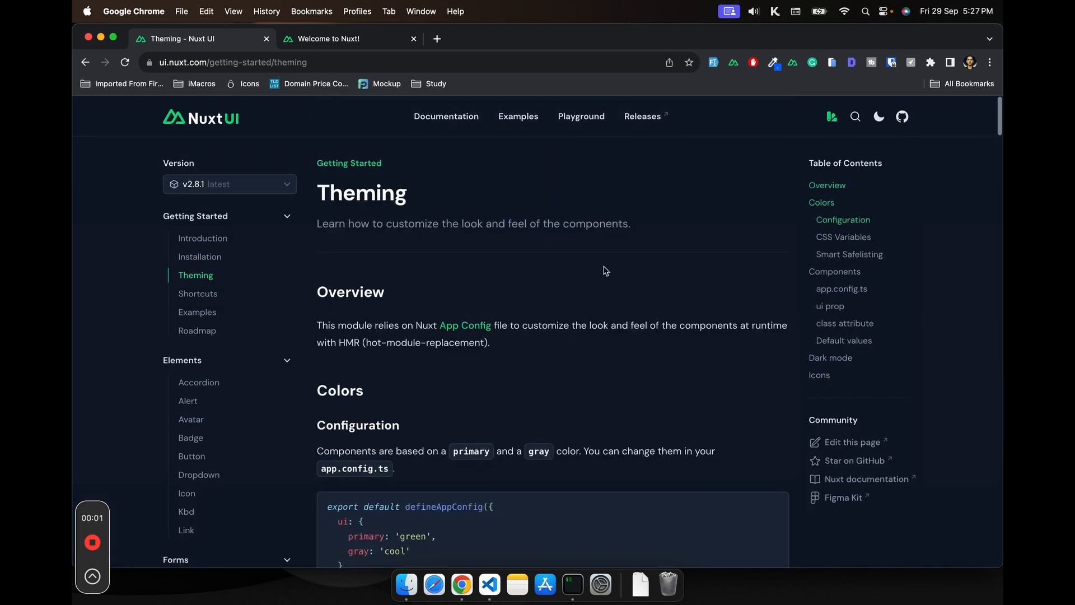
{"action": "scroll", "scroll_direction": "down", "scroll_amount": 3}
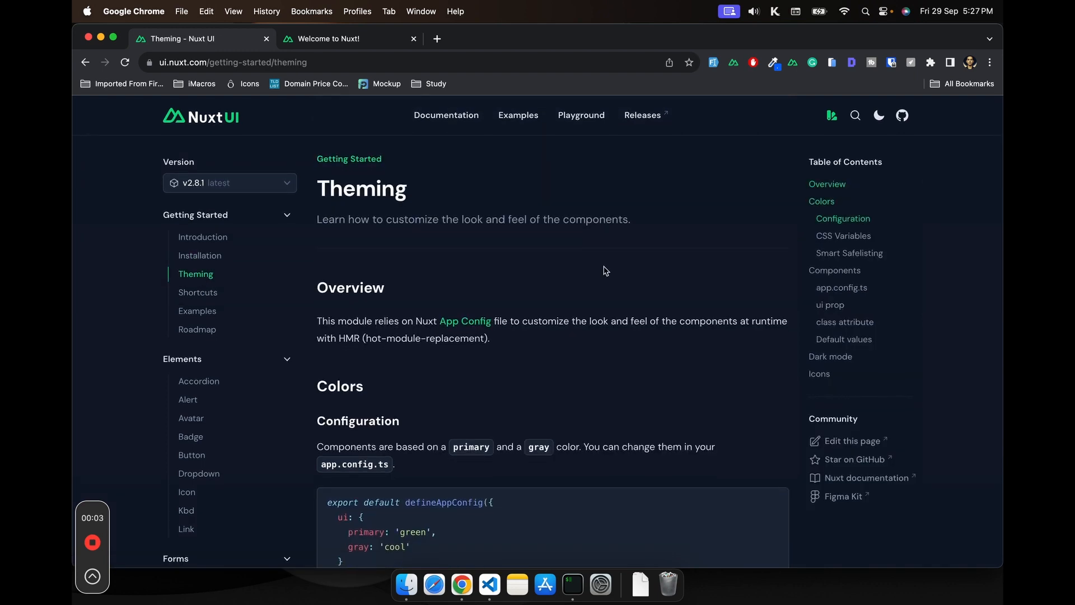
{"action": "mouse_move", "coordinate": [552, 280]}
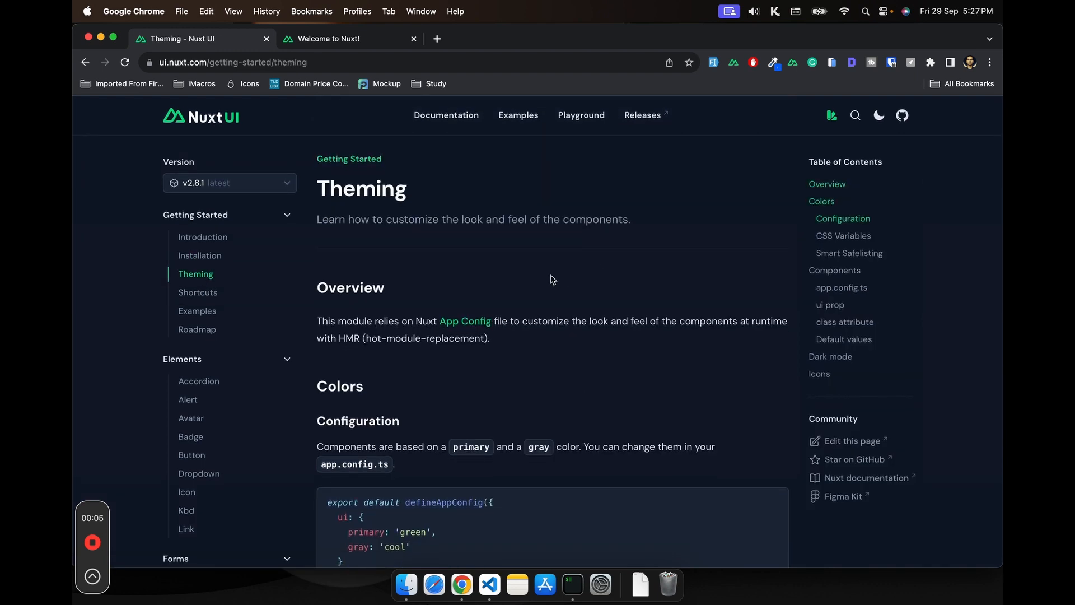
{"action": "scroll", "scroll_direction": "down", "scroll_amount": 3}
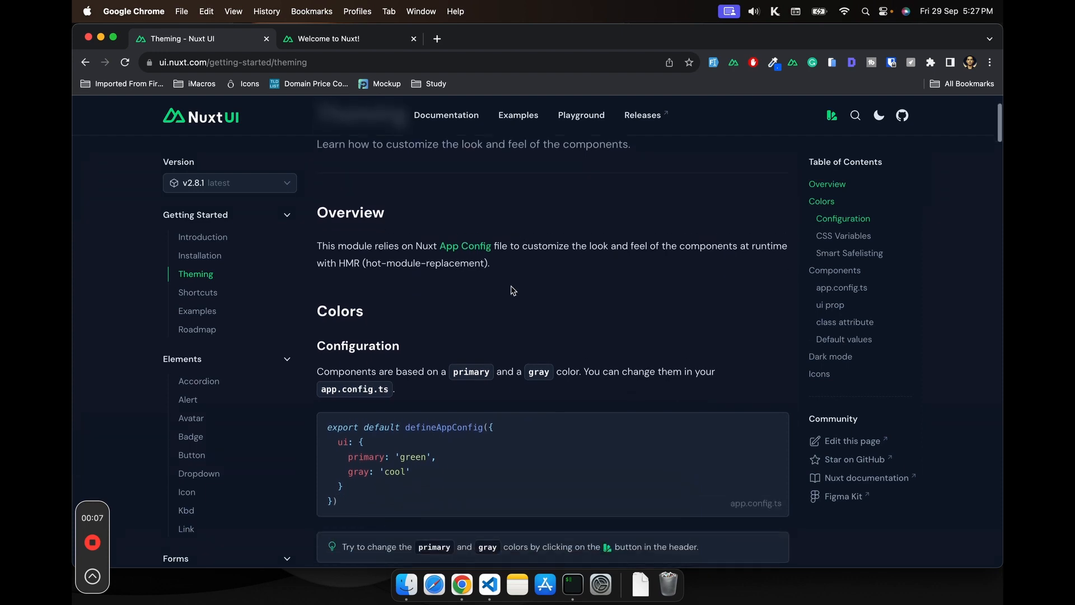
{"action": "mouse_move", "coordinate": [356, 259]}
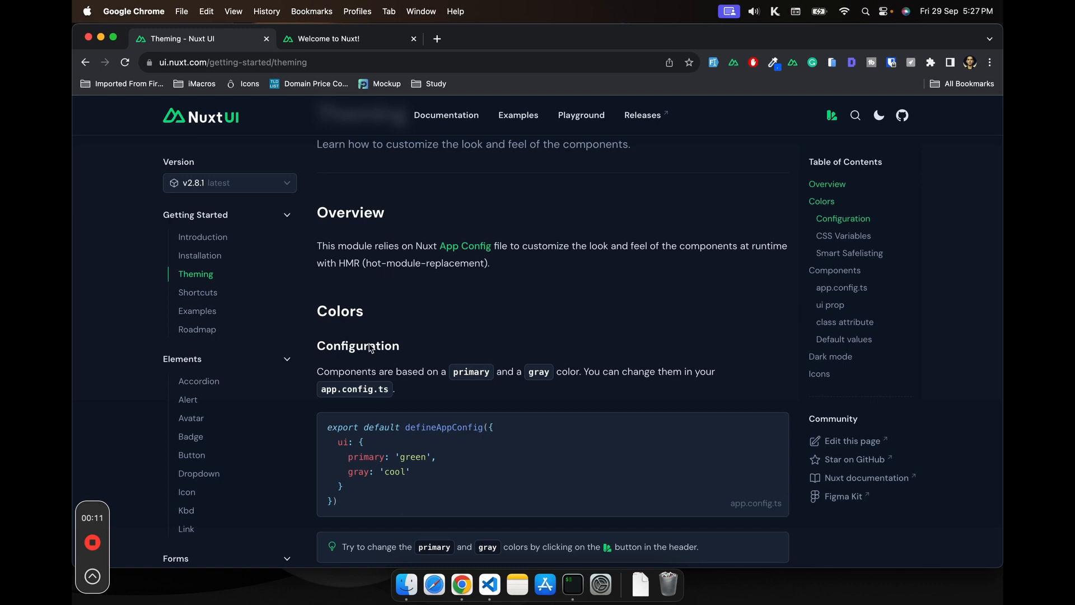
{"action": "scroll", "scroll_direction": "down", "scroll_amount": 3}
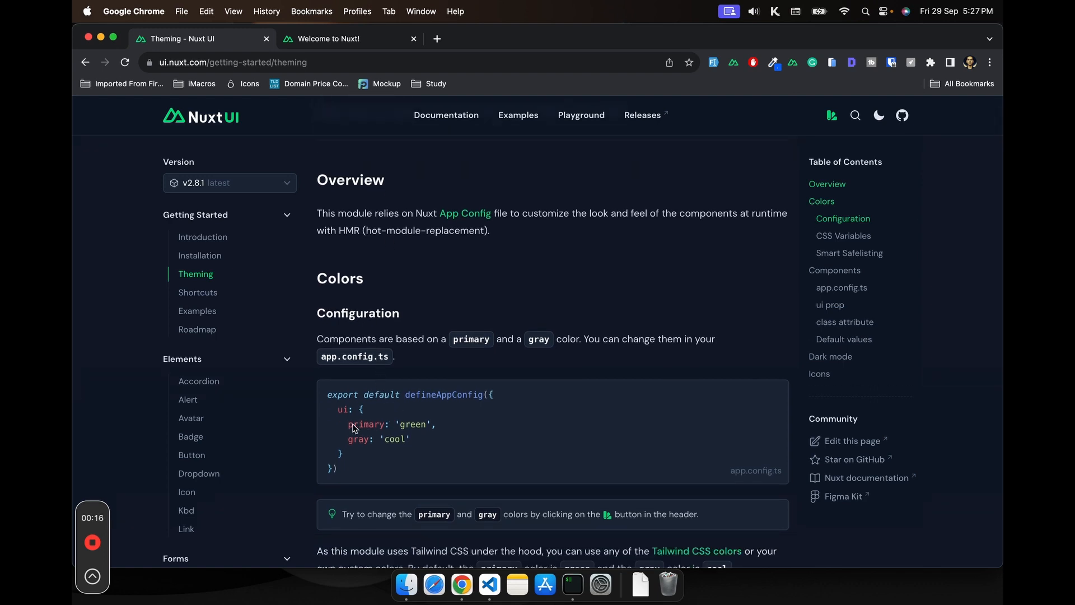
Pick out the primary colour key in the example and look up Tailwind's Customizing Colors page
{"action": "double_click", "coordinate": [365, 423]}
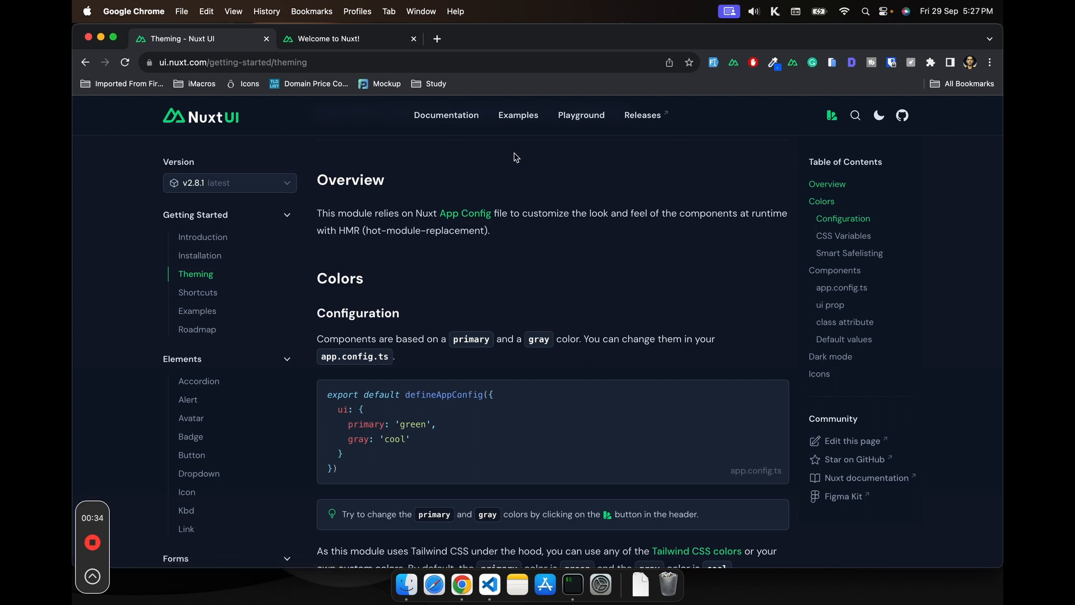
{"action": "mouse_move", "coordinate": [703, 219]}
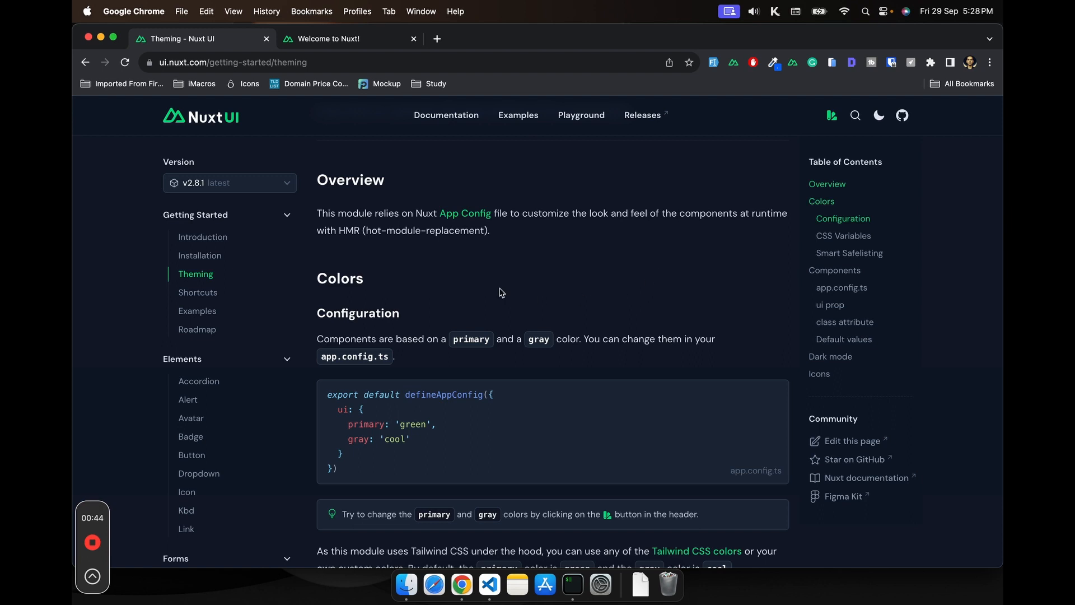
{"action": "mouse_move", "coordinate": [486, 233]}
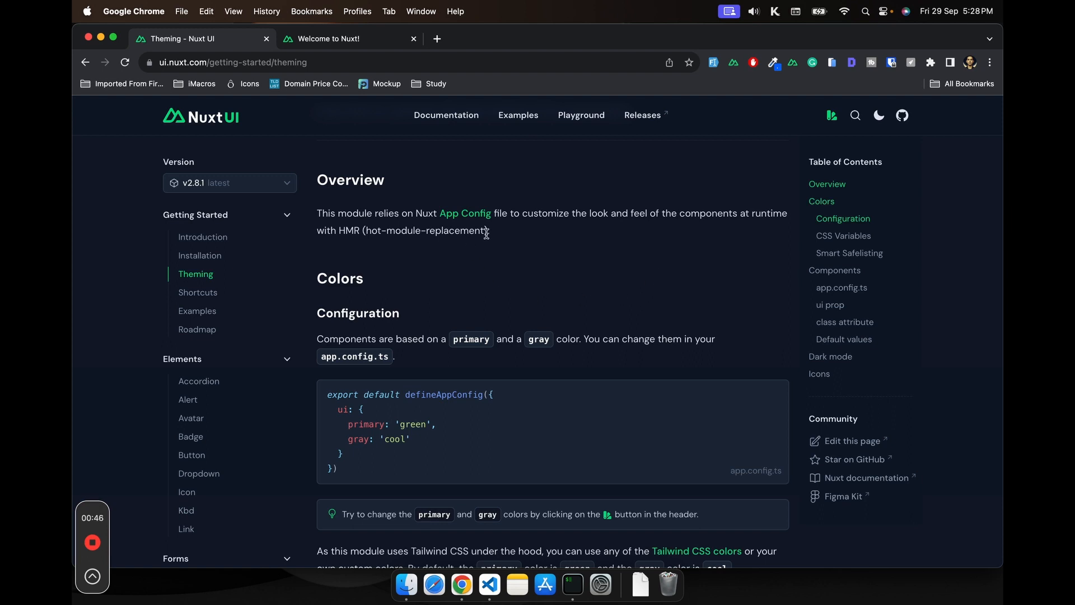
{"action": "type", "text": "customizing-colors"}
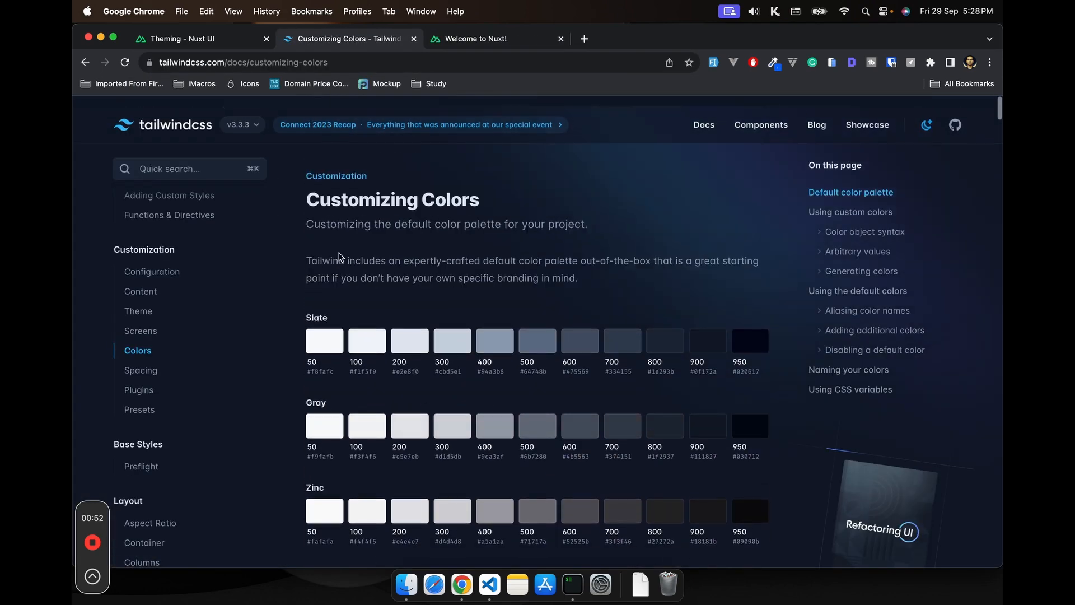
Compare Tailwind's default colour palette against the Nuxt UI Theming colour configuration example
{"action": "scroll", "scroll_direction": "down", "scroll_amount": 3}
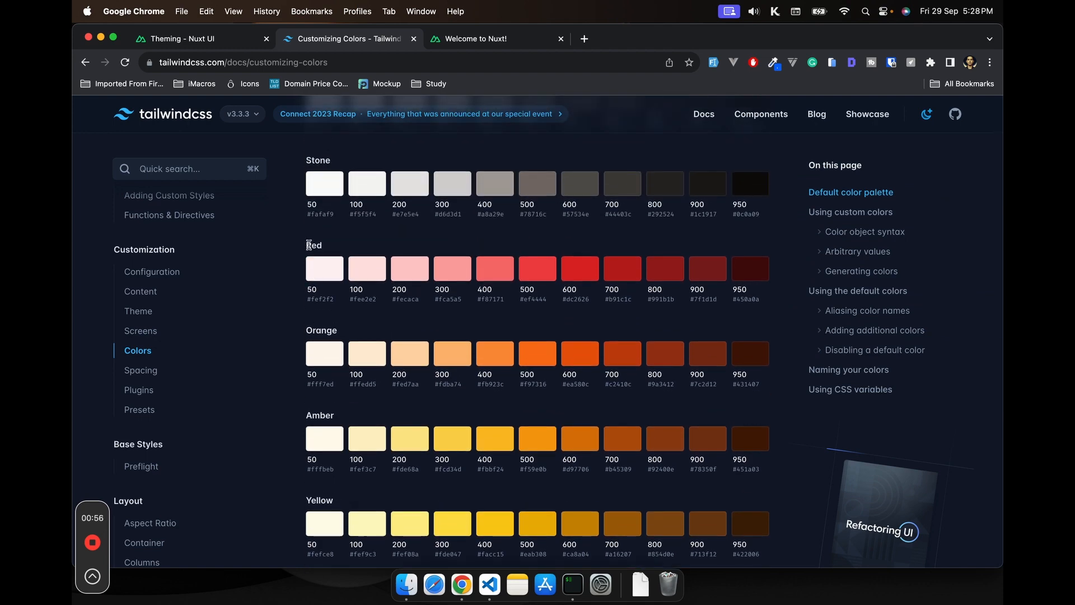
{"action": "left_click", "coordinate": [184, 38]}
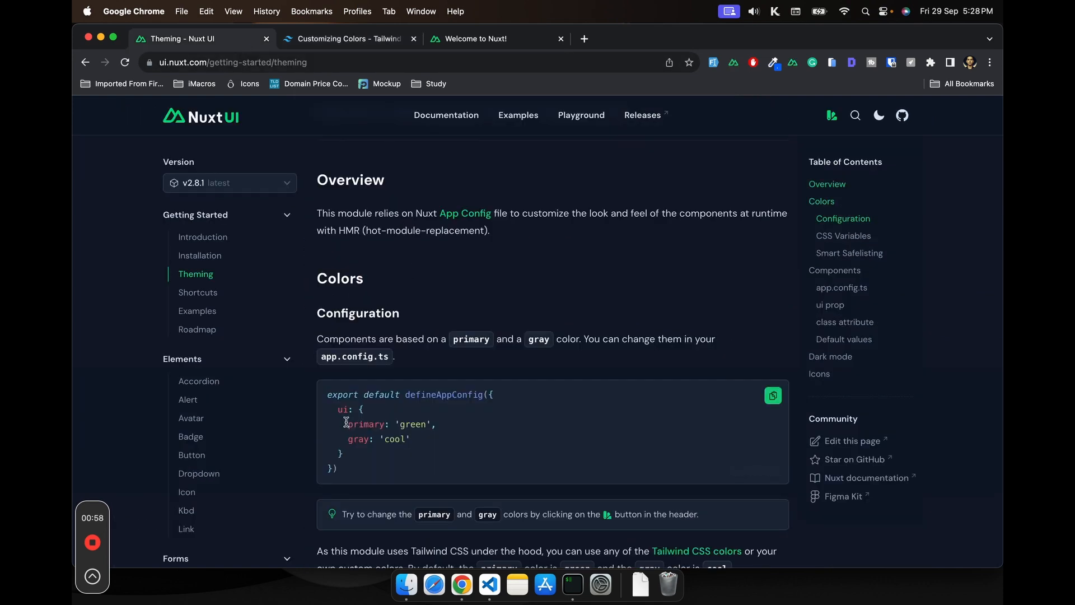
{"action": "mouse_move", "coordinate": [360, 450]}
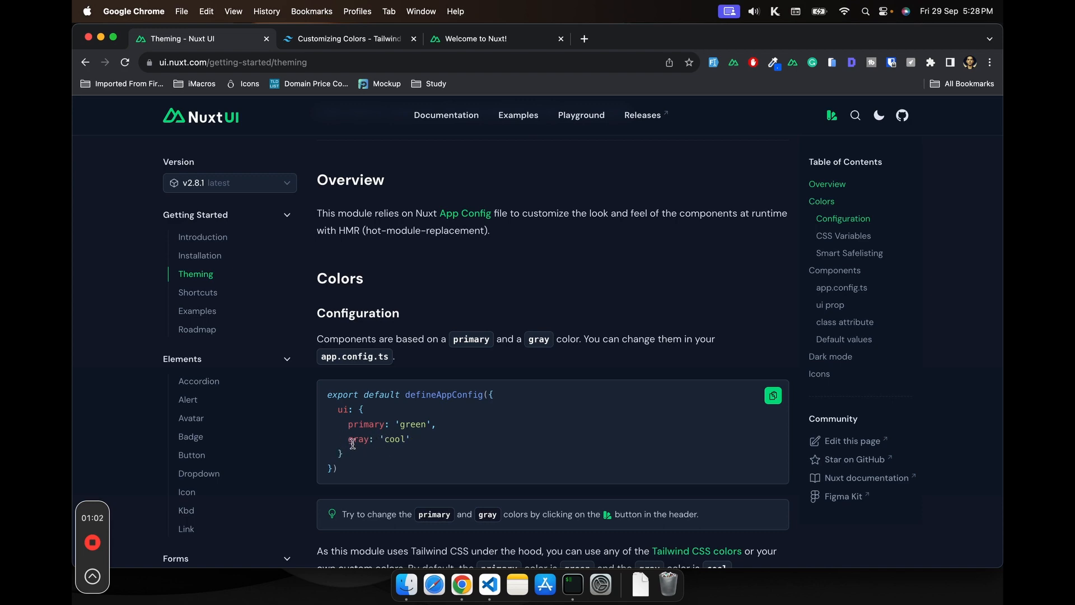
{"action": "left_click", "coordinate": [343, 38]}
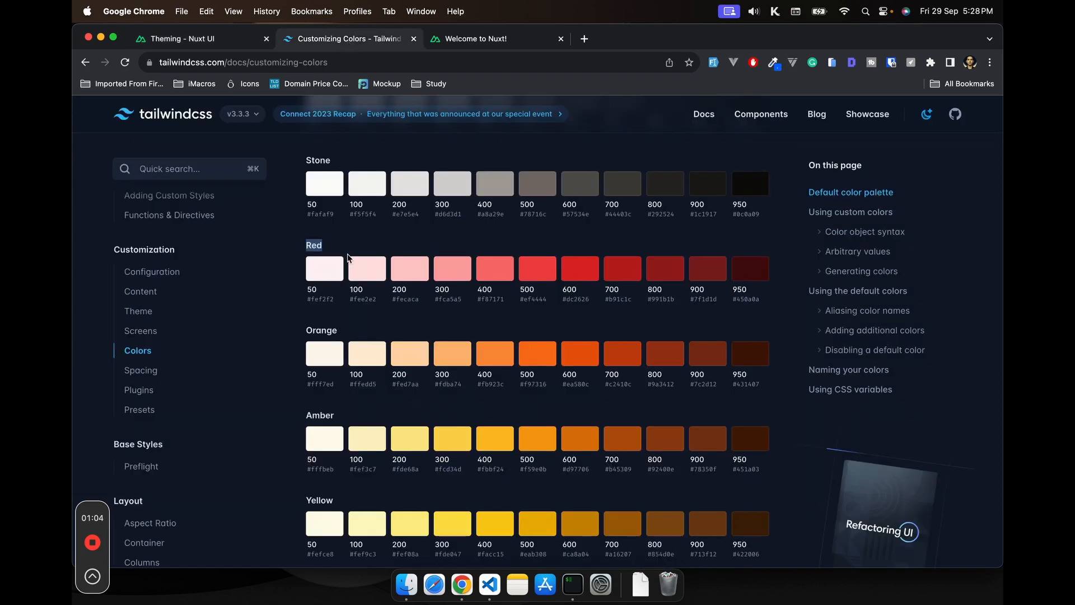
{"action": "scroll", "scroll_direction": "down", "scroll_amount": 3}
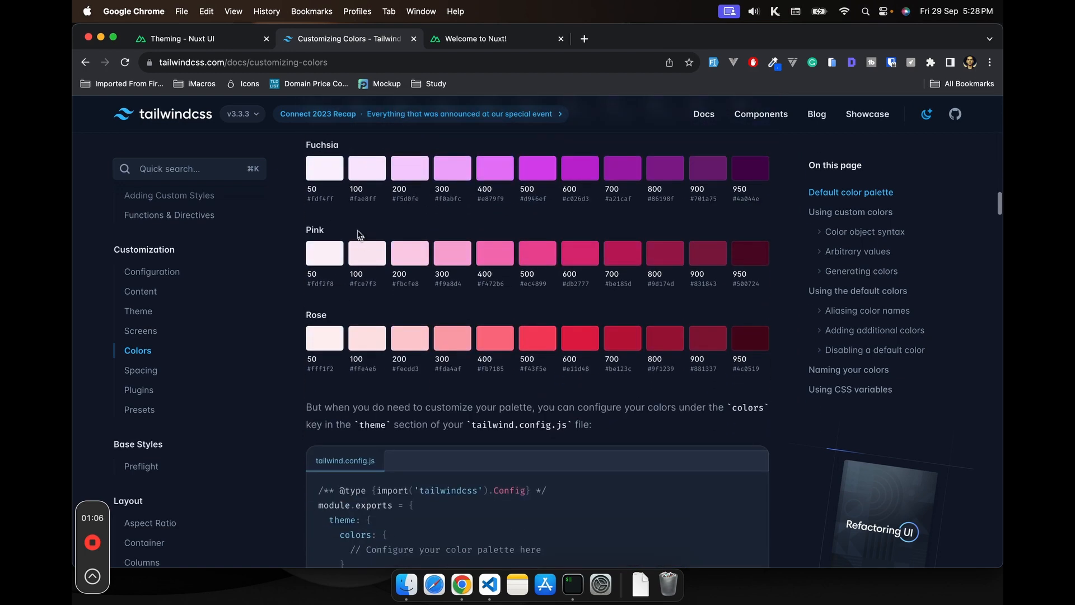
{"action": "left_click", "coordinate": [184, 38]}
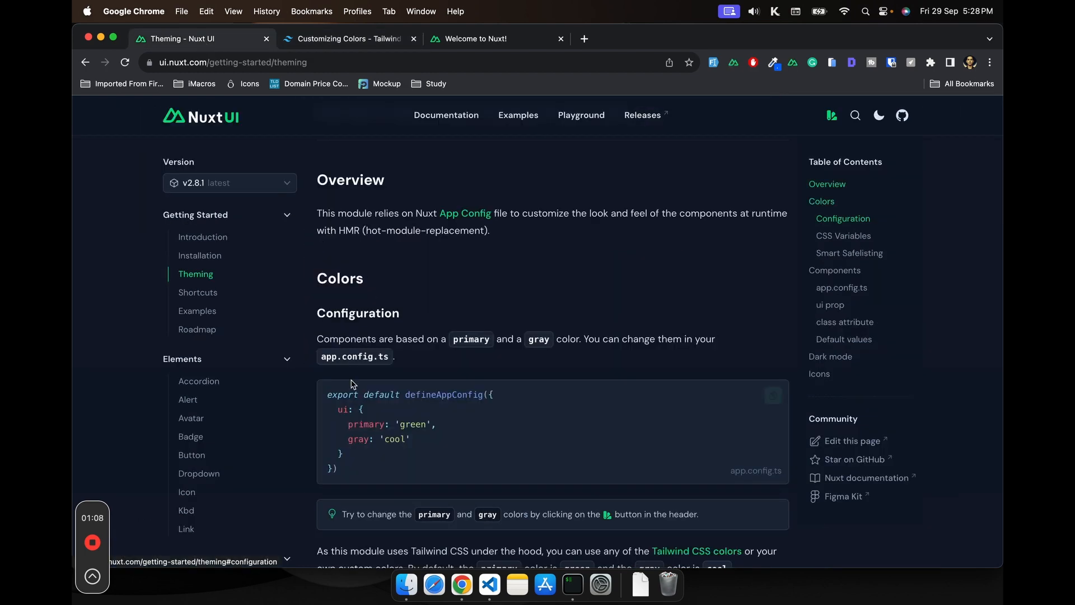
{"action": "scroll", "scroll_direction": "down", "scroll_amount": 3}
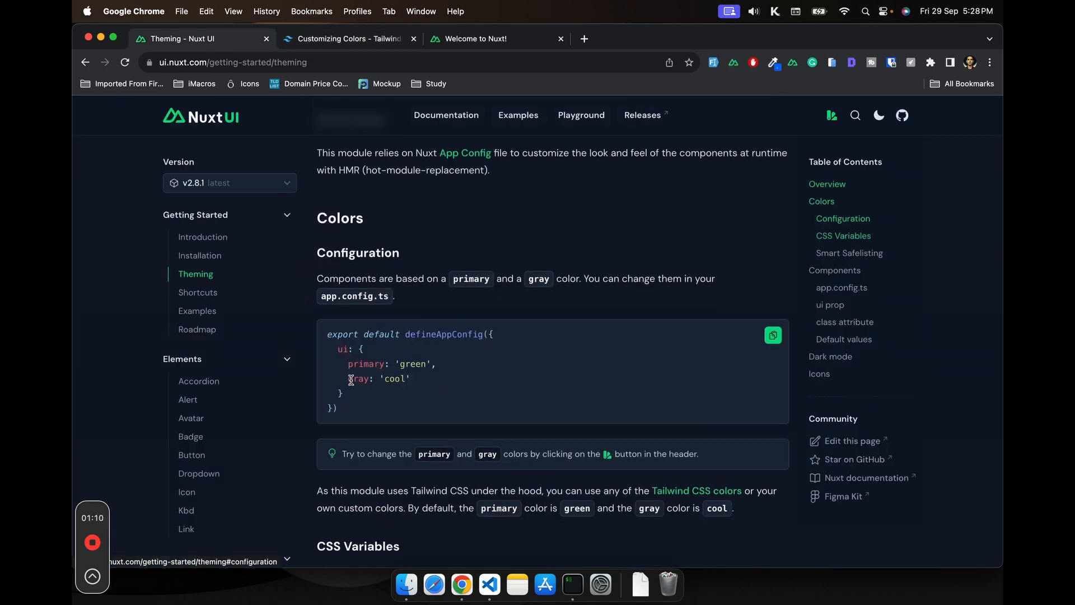
{"action": "scroll", "scroll_direction": "down", "scroll_amount": 3}
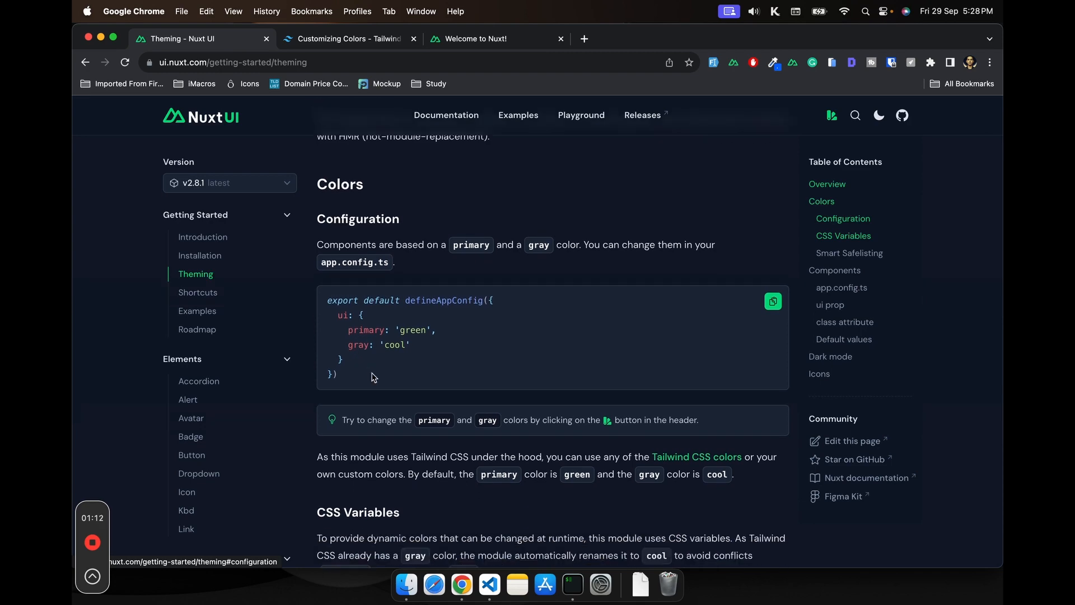
Scroll to the Smart Safelisting section and highlight the orange Button app.config.ts example
{"action": "scroll", "scroll_direction": "down", "scroll_amount": 3}
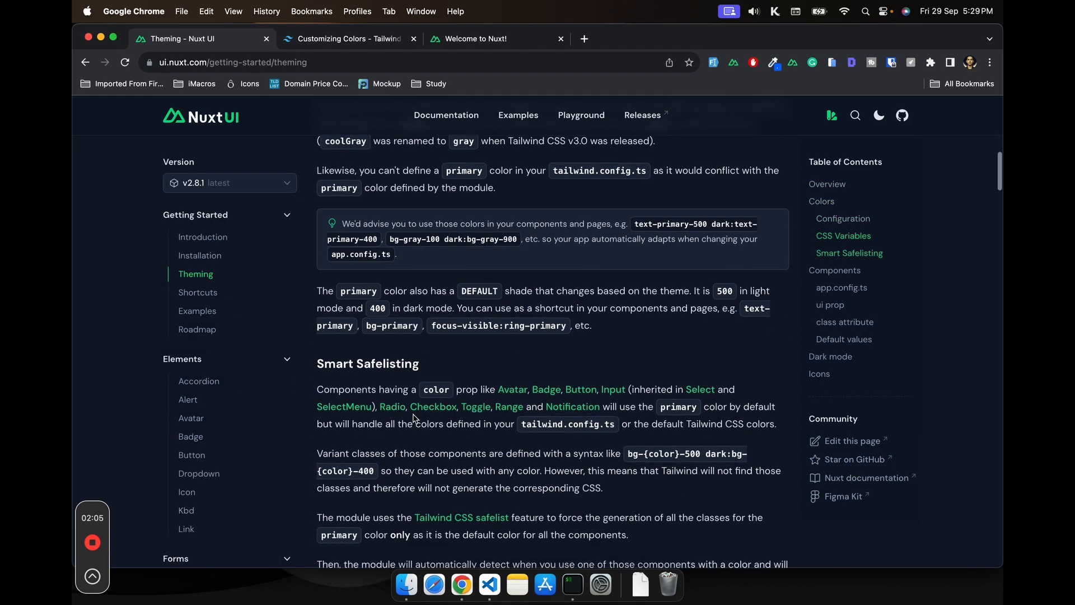
{"action": "scroll", "scroll_direction": "down", "scroll_amount": 3}
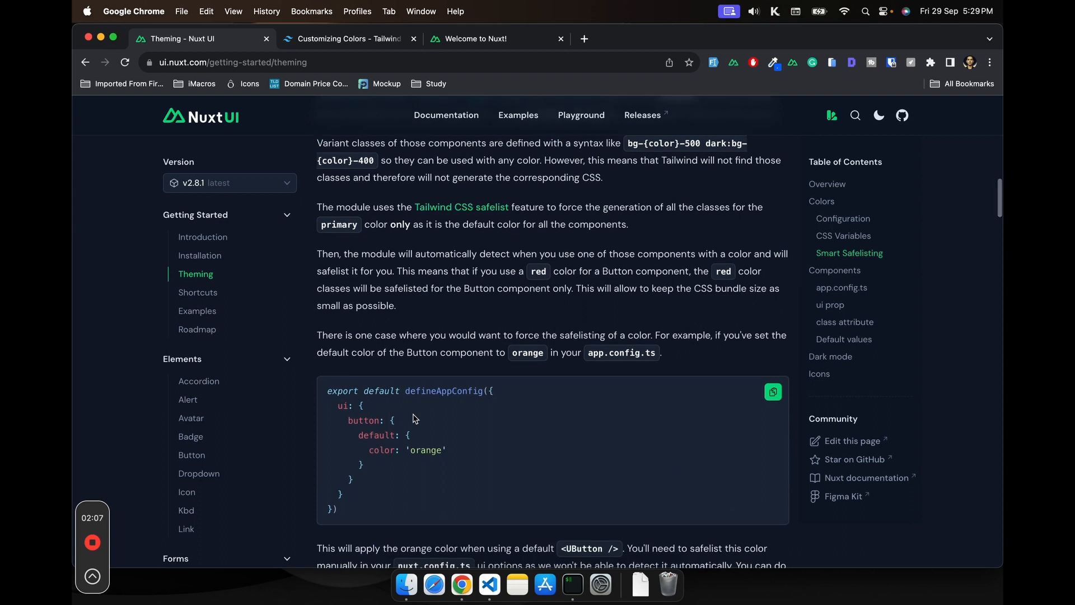
{"action": "scroll", "scroll_direction": "down", "scroll_amount": 3}
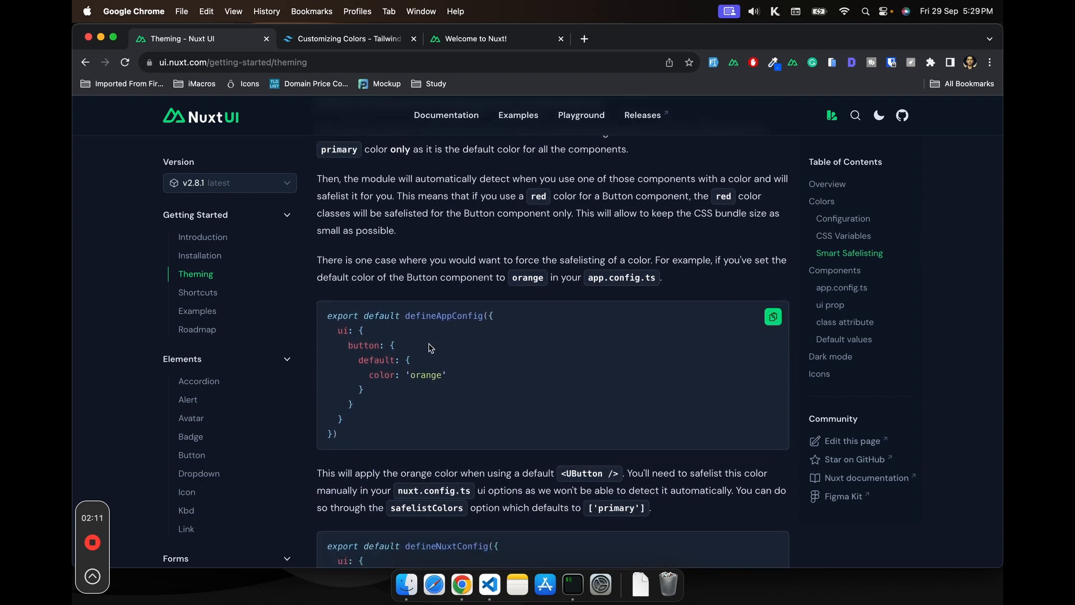
{"action": "mouse_move", "coordinate": [392, 340]}
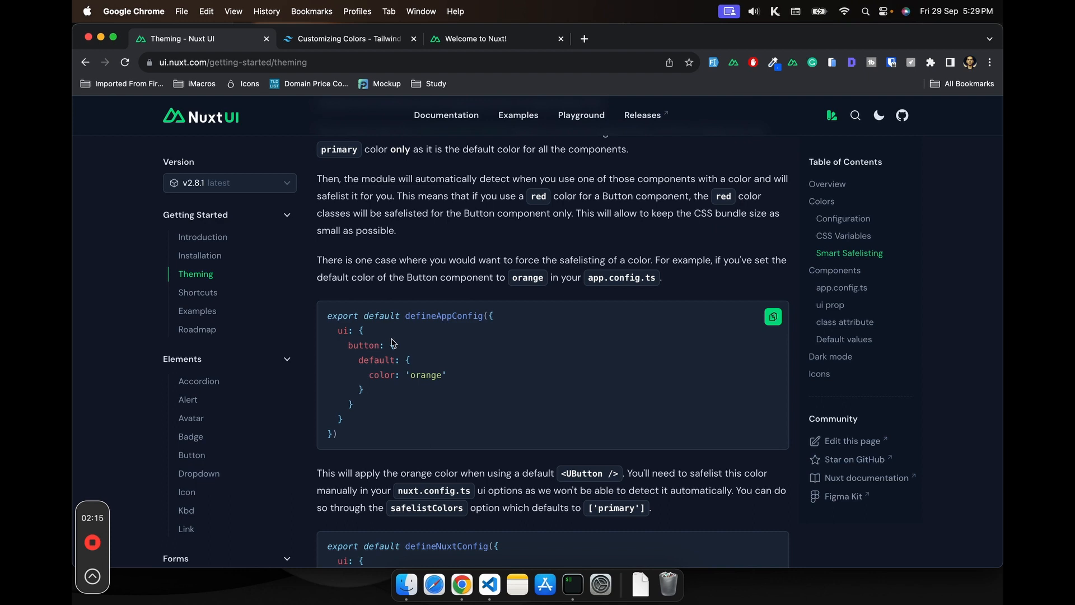
{"action": "mouse_move", "coordinate": [362, 417]}
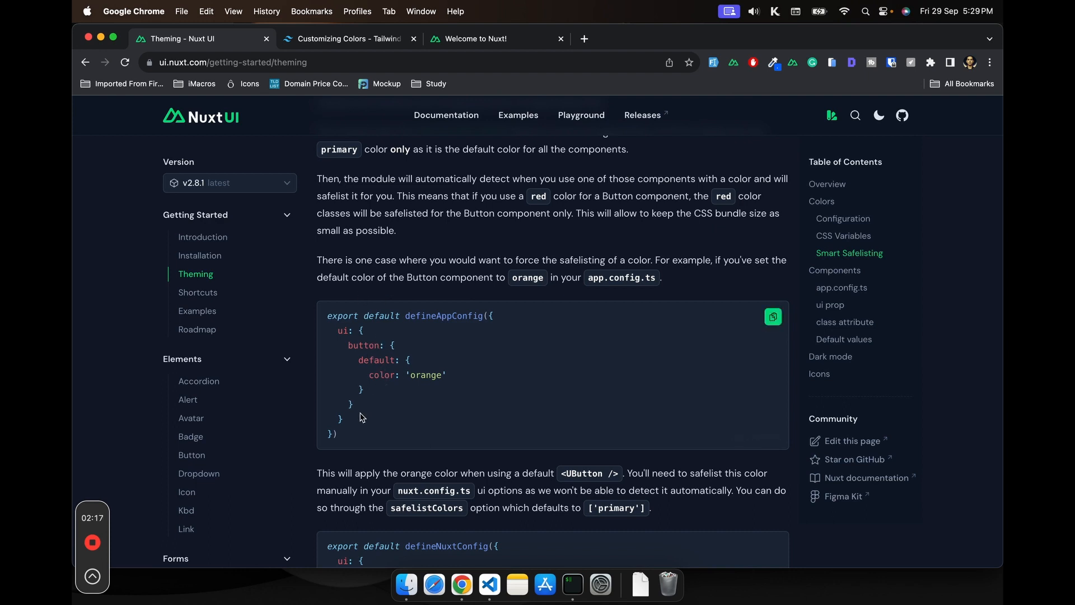
{"action": "left_click_drag", "start_coordinate": [336, 329], "coordinate": [384, 345]}
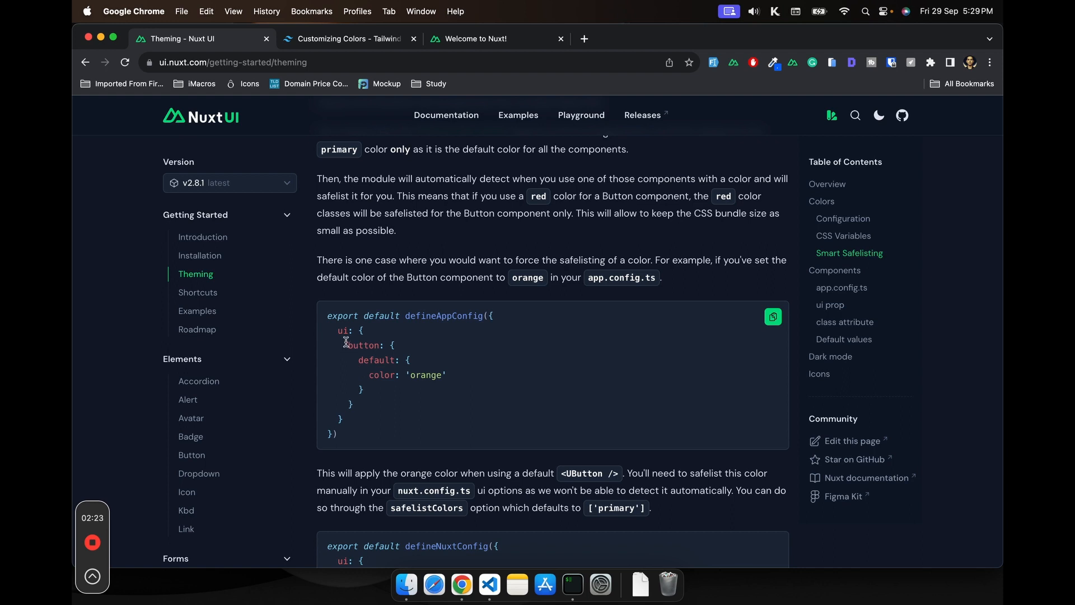
{"action": "mouse_move", "coordinate": [296, 397]}
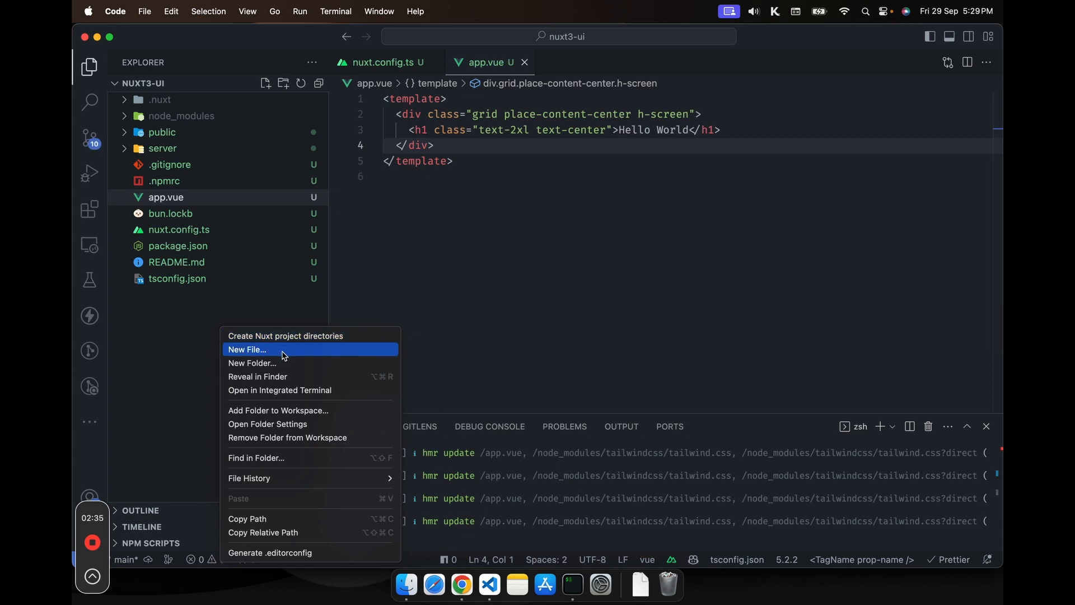
Create a new app.config.ts file in the project root
{"action": "left_click", "coordinate": [247, 350]}
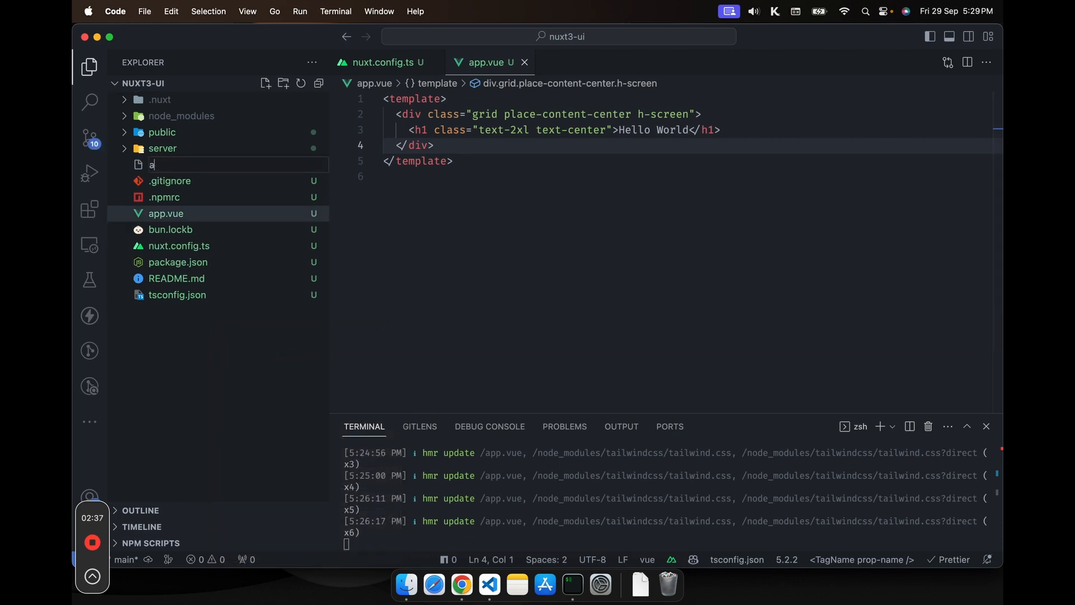
{"action": "type", "text": "pp.config."}
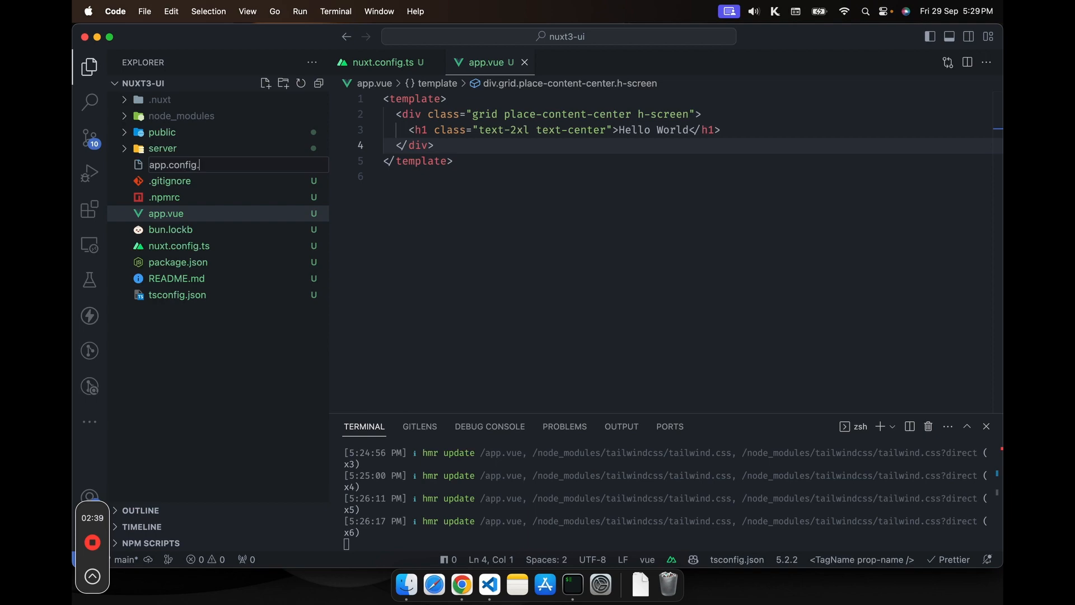
{"action": "key", "text": "enter"}
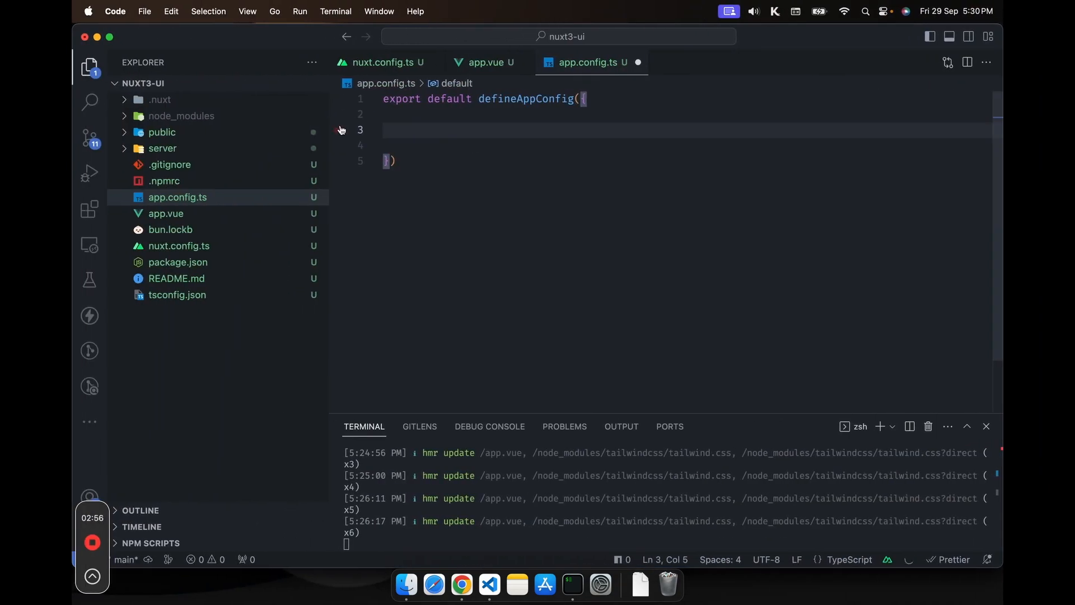
Write defineAppConfig with ui primary 'orange' and gray 'cool', saved
{"action": "type", "text": "ui{"}
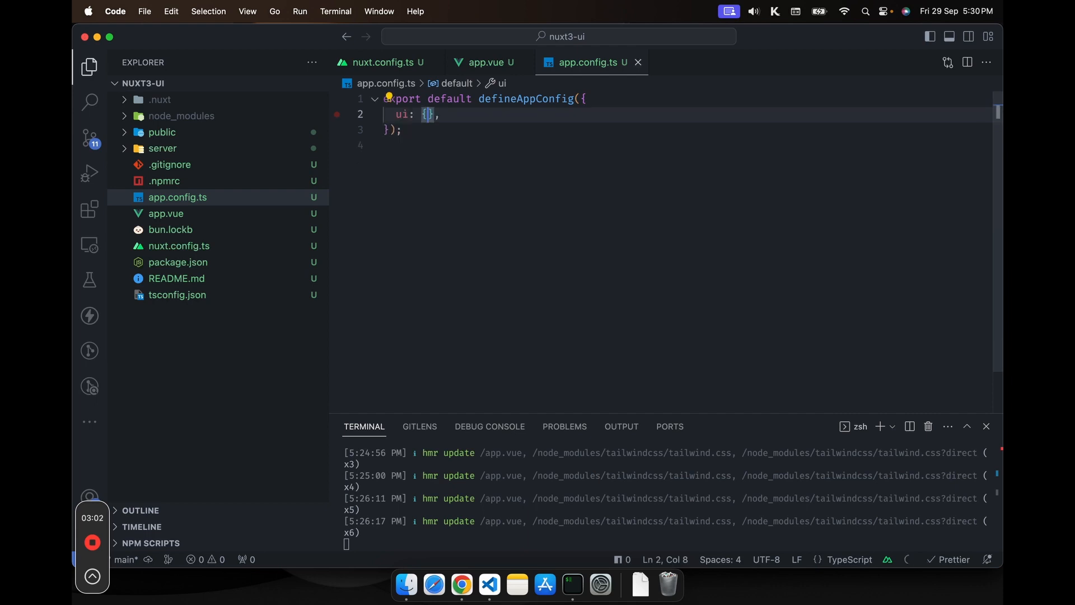
{"action": "type", "text": "primary"}
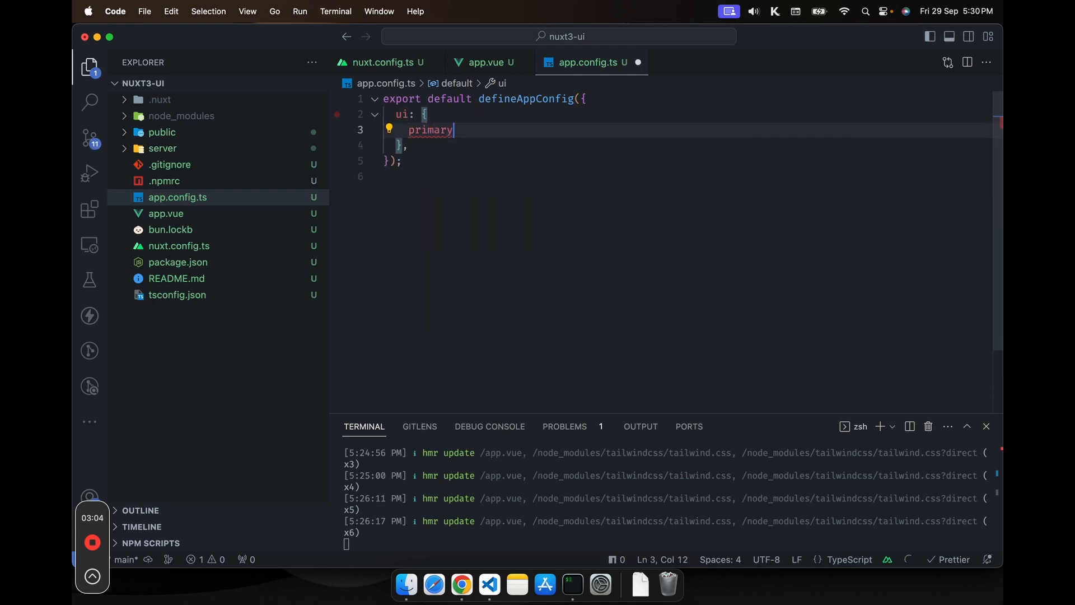
{"action": "type", "text": ": 'orange',"}
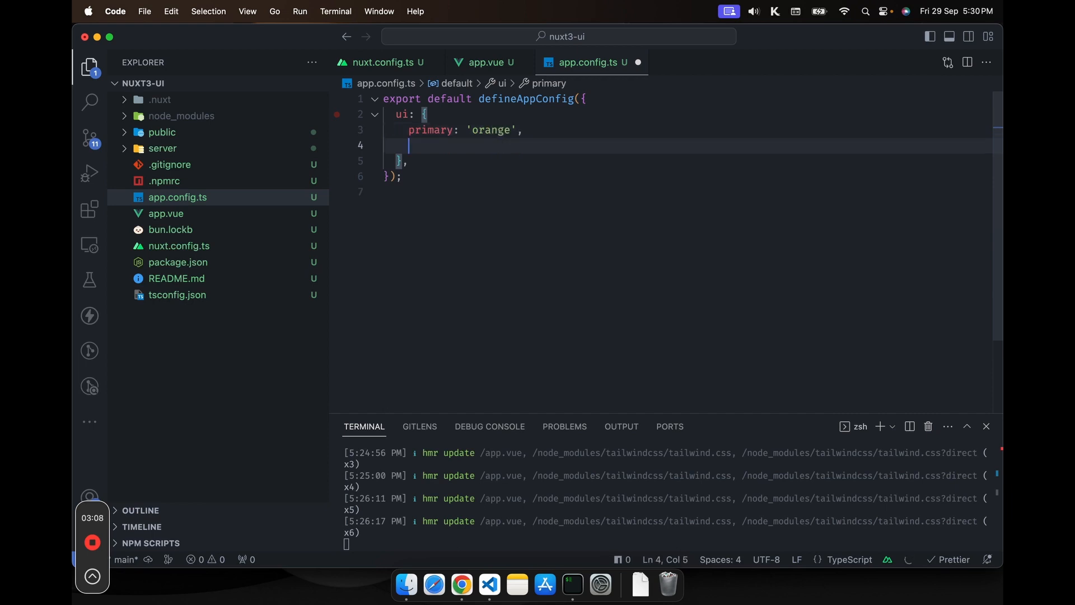
{"action": "type", "text": "gray: 'coo"}
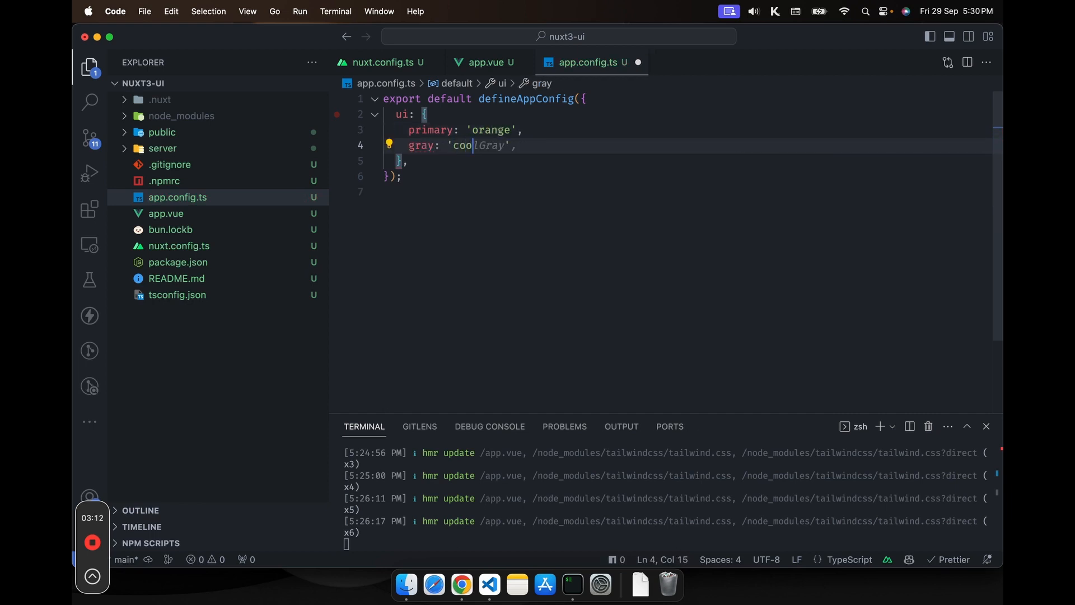
{"action": "key", "text": "cmd+s"}
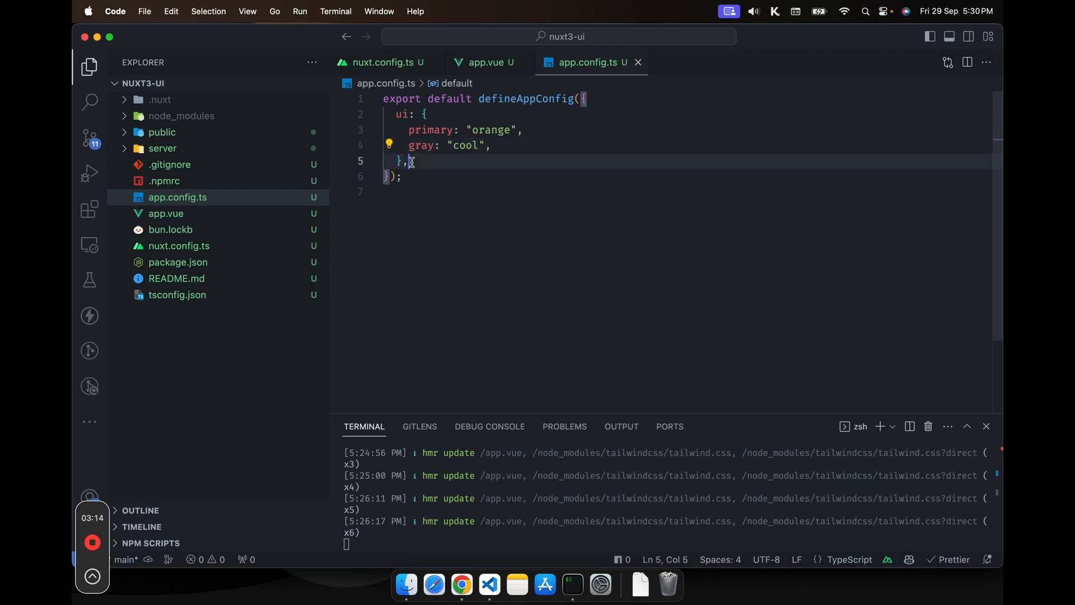
{"action": "left_click", "coordinate": [461, 585]}
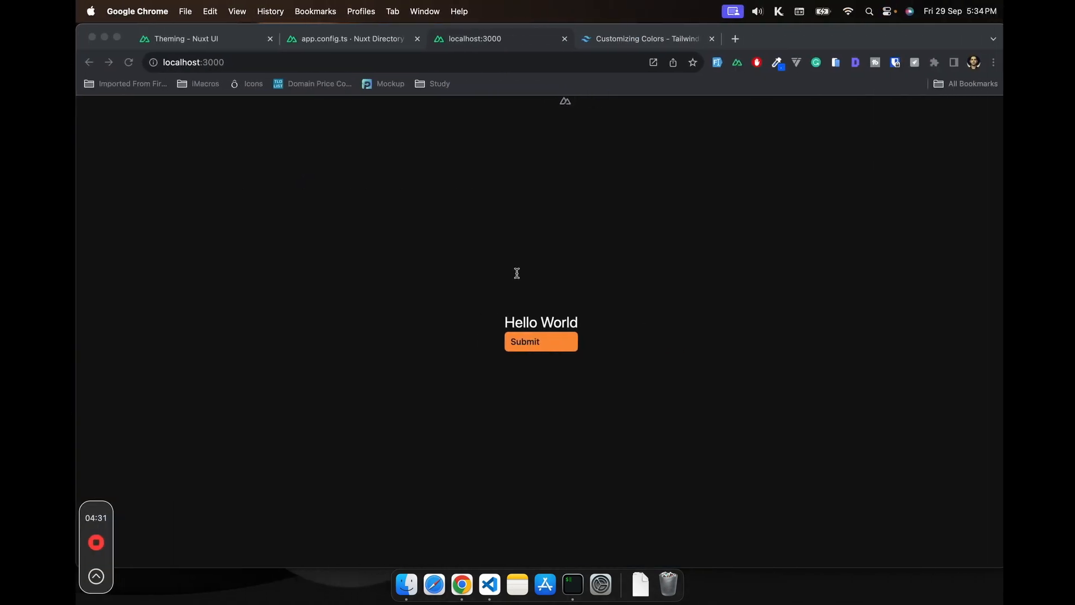
Check the Submit button colour on localhost:3000 against the docs' safelisting example
{"action": "left_click", "coordinate": [192, 63]}
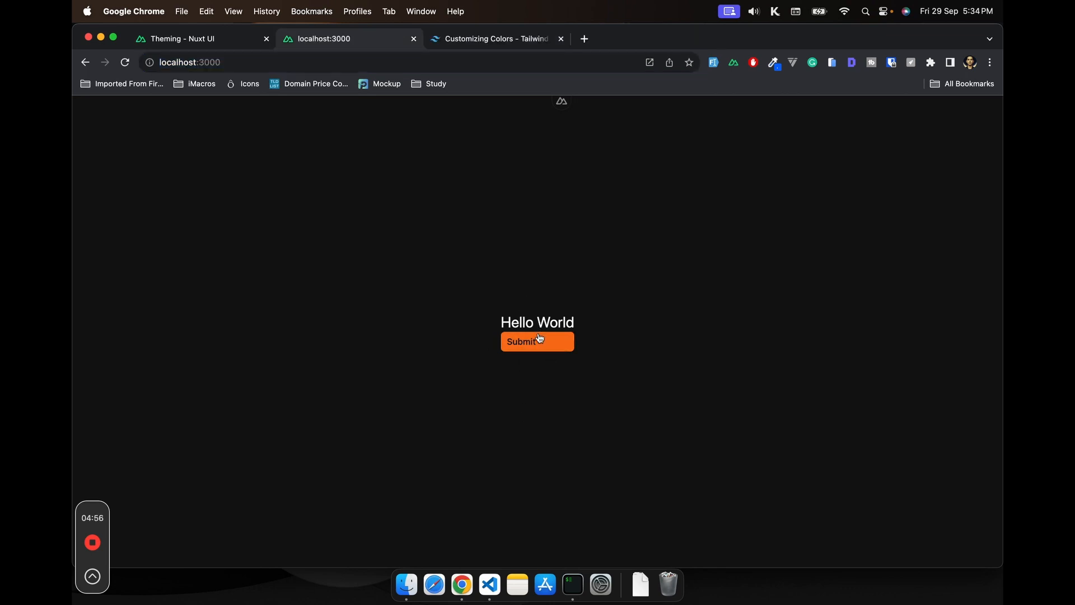
{"action": "left_click", "coordinate": [181, 38]}
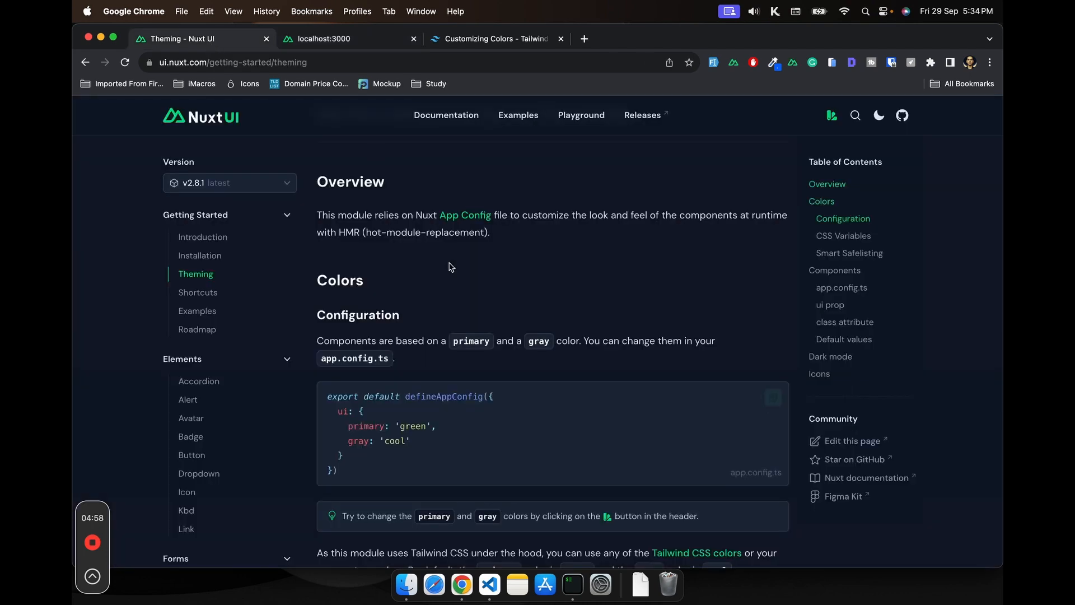
{"action": "scroll", "scroll_direction": "down", "scroll_amount": 3}
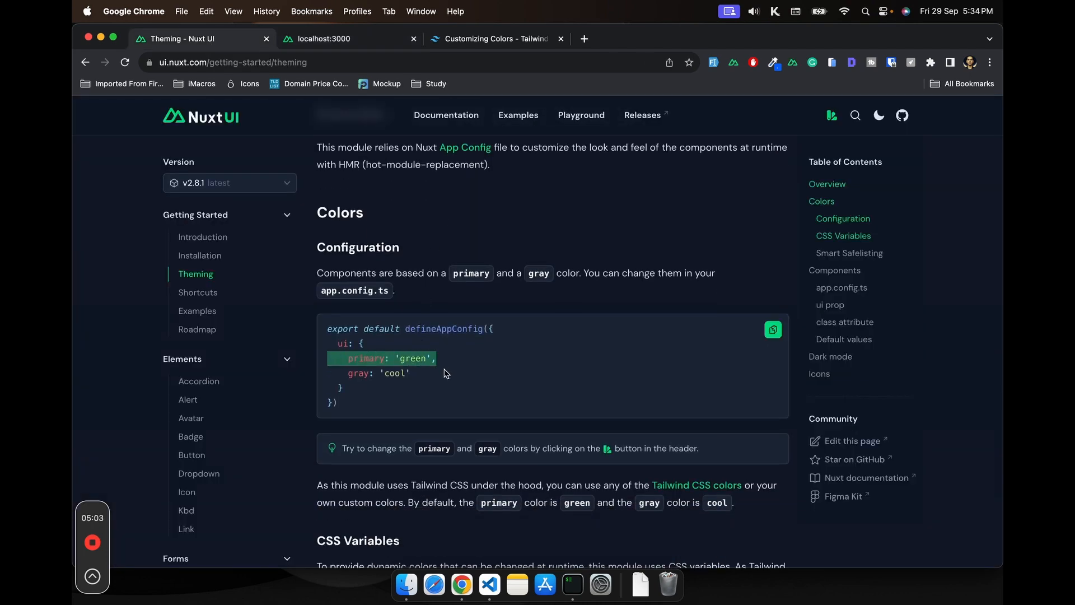
{"action": "left_click", "coordinate": [323, 38]}
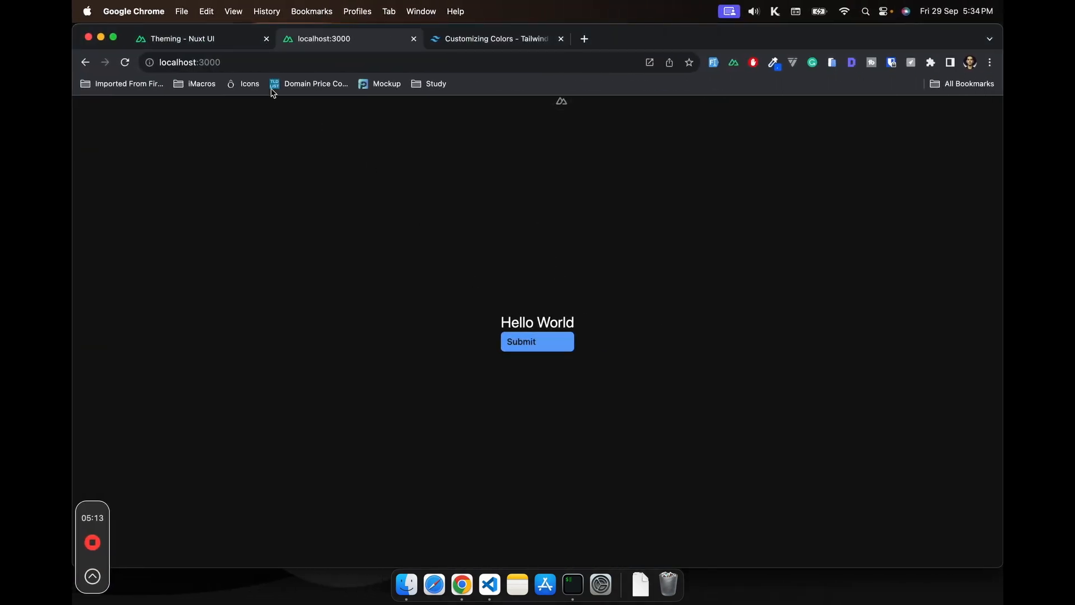
{"action": "left_click", "coordinate": [183, 38]}
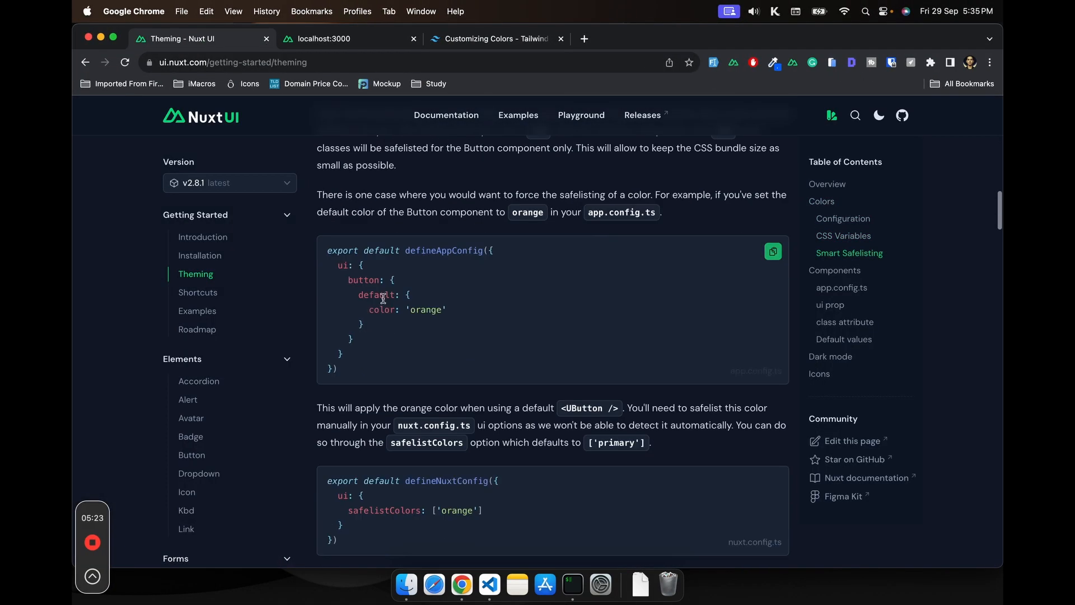
Scroll through the Components ui prop examples back to the orange Button safelisting example
{"action": "scroll", "scroll_direction": "down", "scroll_amount": 3}
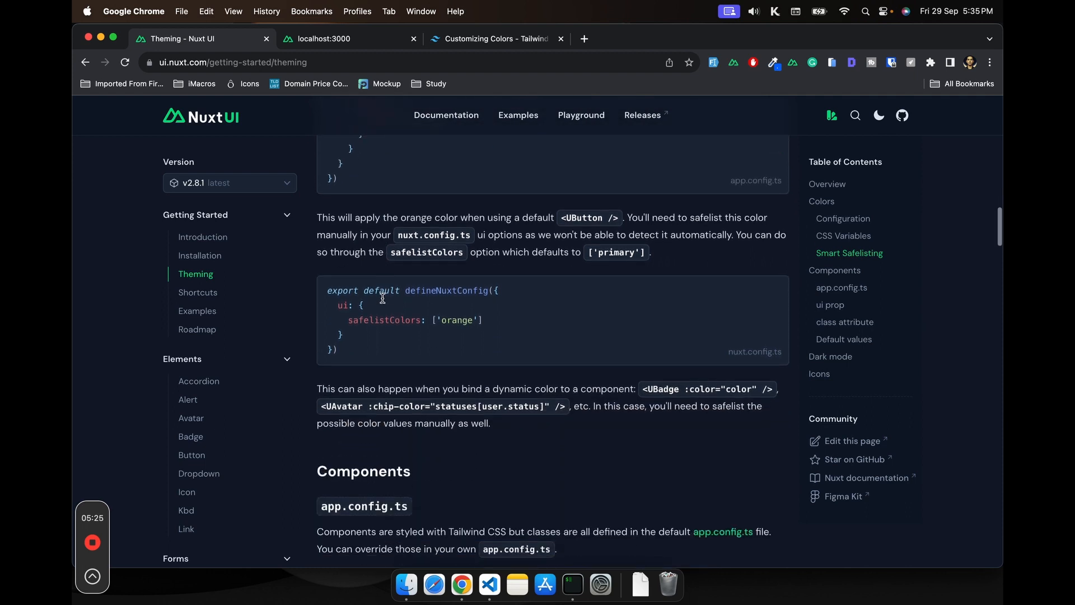
{"action": "scroll", "scroll_direction": "down", "scroll_amount": 3}
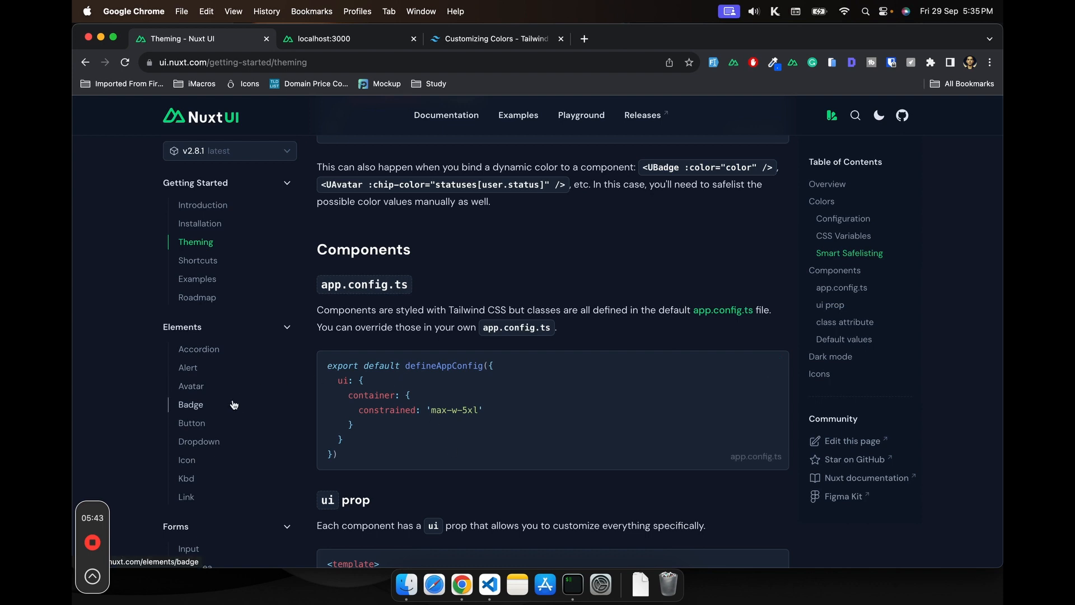
{"action": "scroll", "scroll_direction": "down", "scroll_amount": 3}
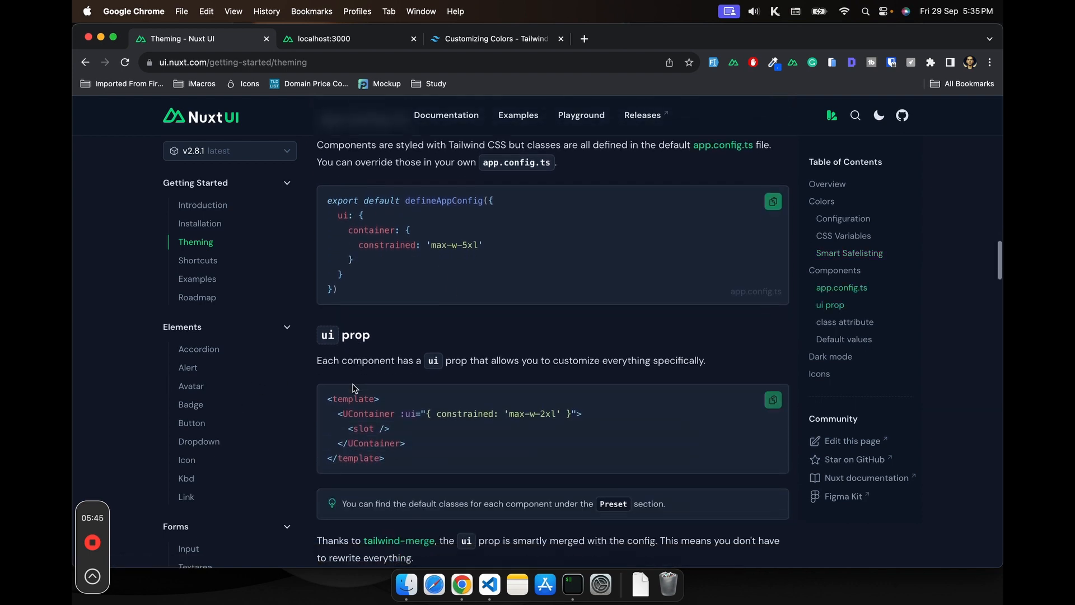
{"action": "scroll", "scroll_direction": "down", "scroll_amount": 3}
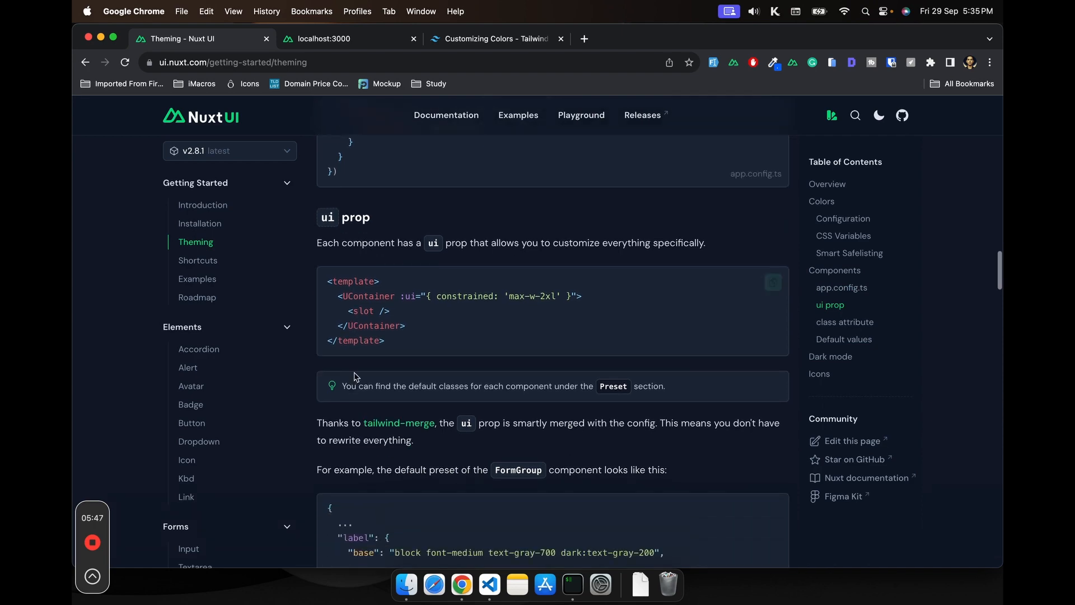
{"action": "scroll", "scroll_direction": "down", "scroll_amount": 3}
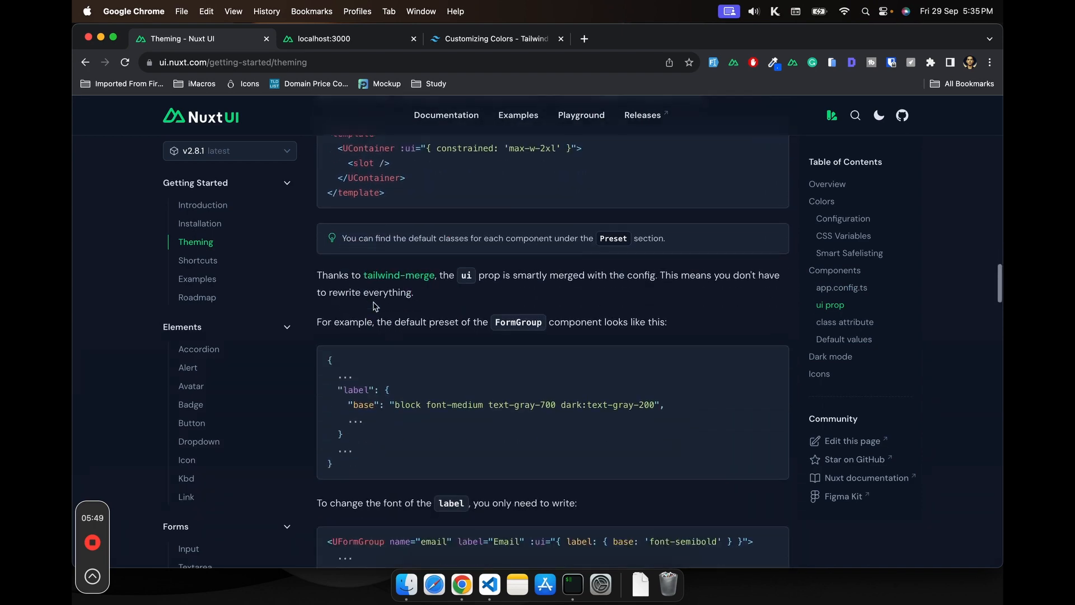
{"action": "scroll", "scroll_direction": "down", "scroll_amount": 3}
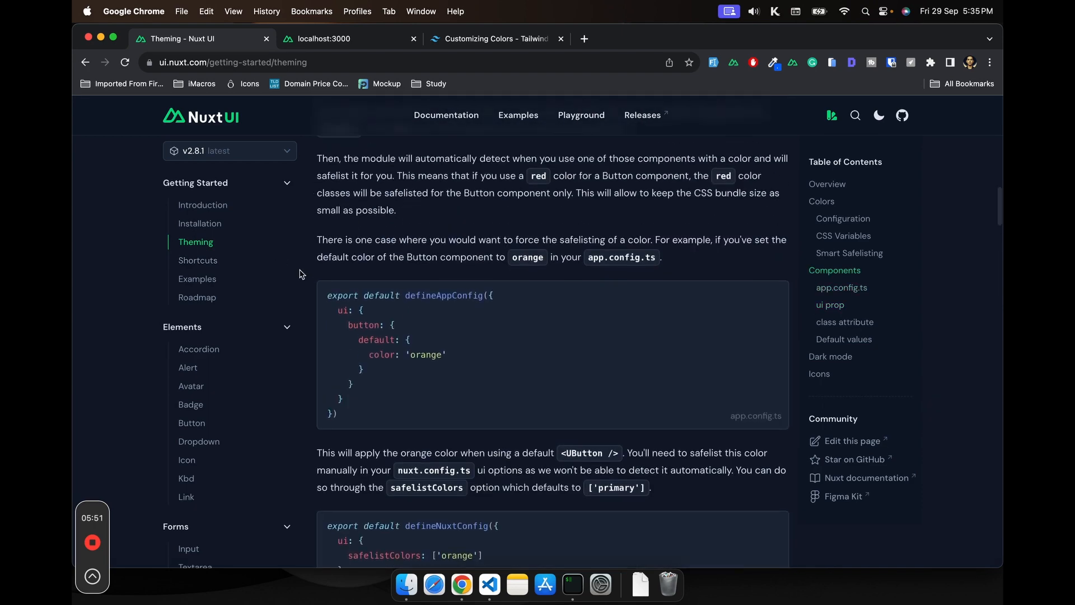
Open the Examples page and select the ColorModeButton code block
{"action": "left_click", "coordinate": [197, 278]}
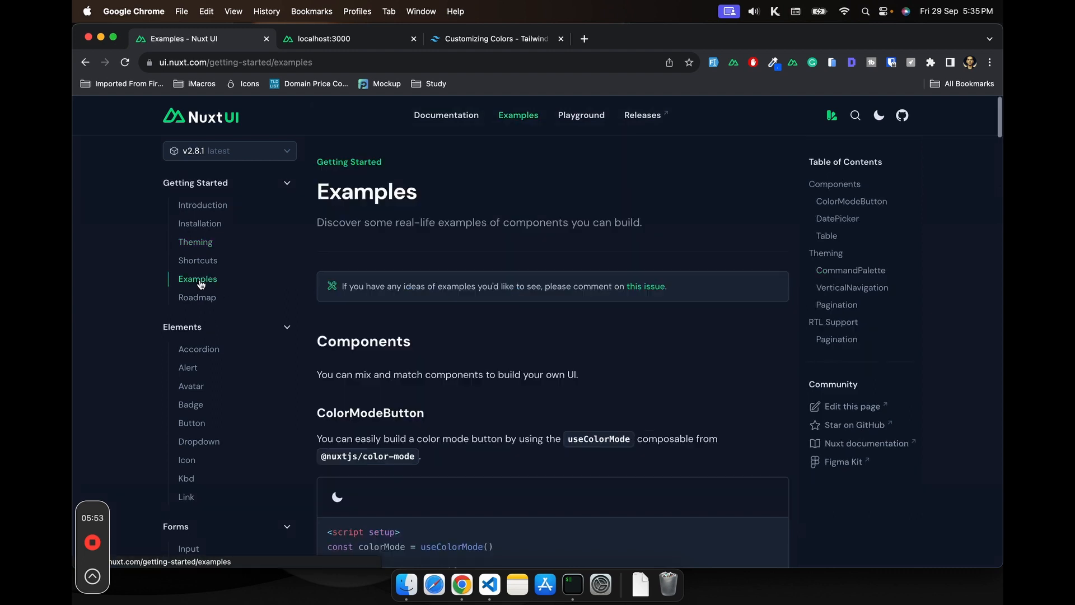
{"action": "scroll", "scroll_direction": "down", "scroll_amount": 3}
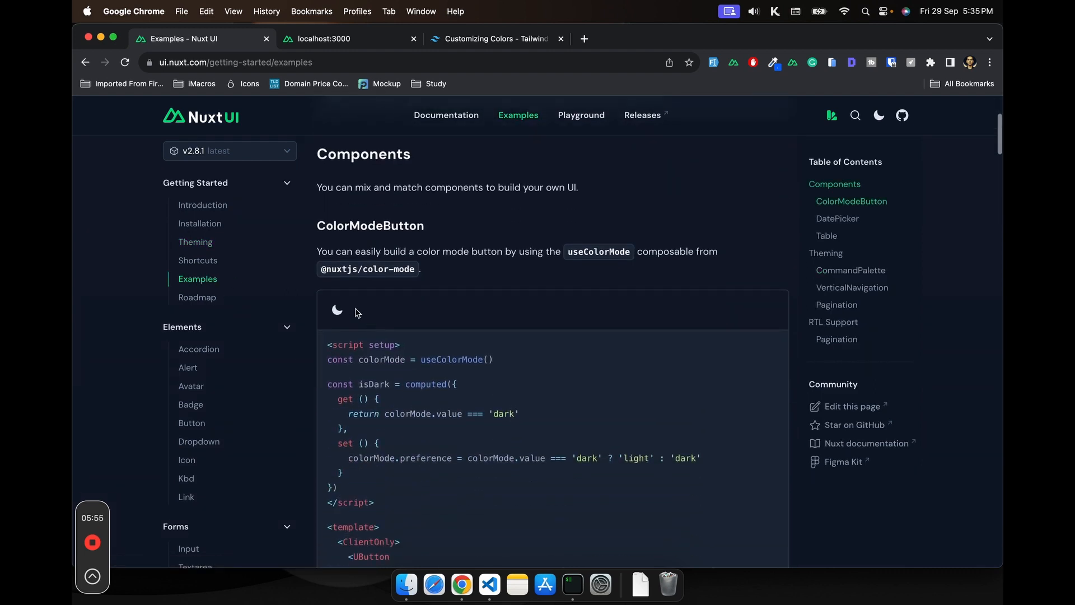
{"action": "scroll", "scroll_direction": "down", "scroll_amount": 3}
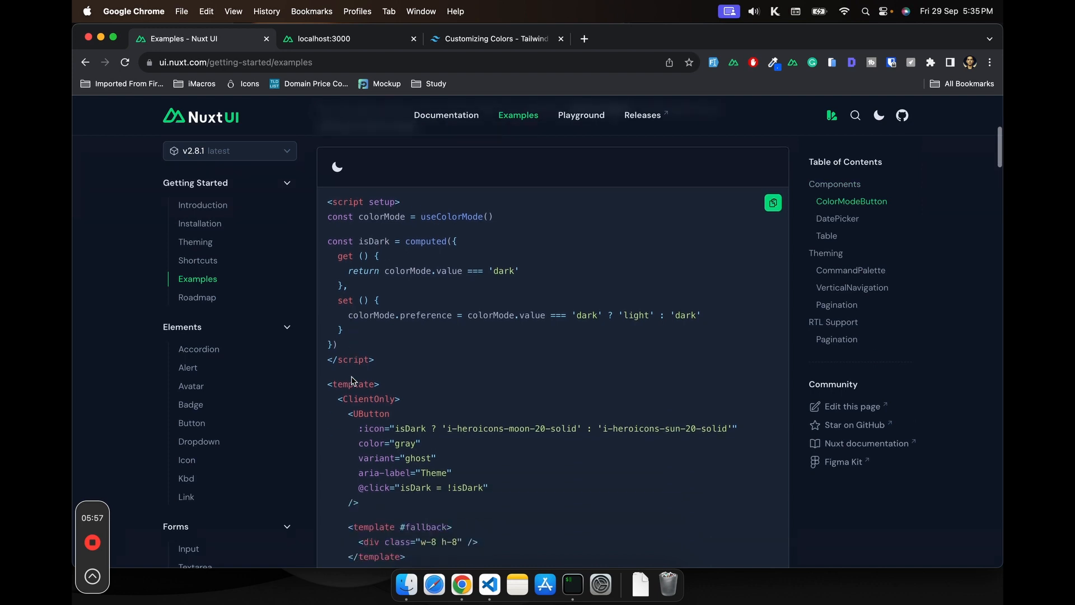
{"action": "scroll", "scroll_direction": "down", "scroll_amount": 3}
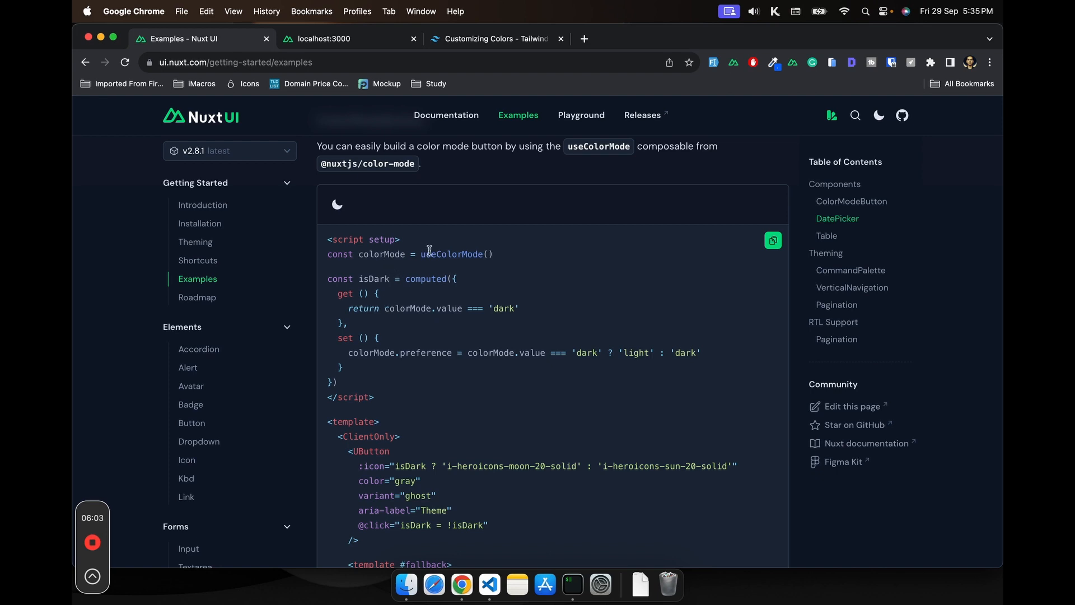
{"action": "mouse_move", "coordinate": [482, 252]}
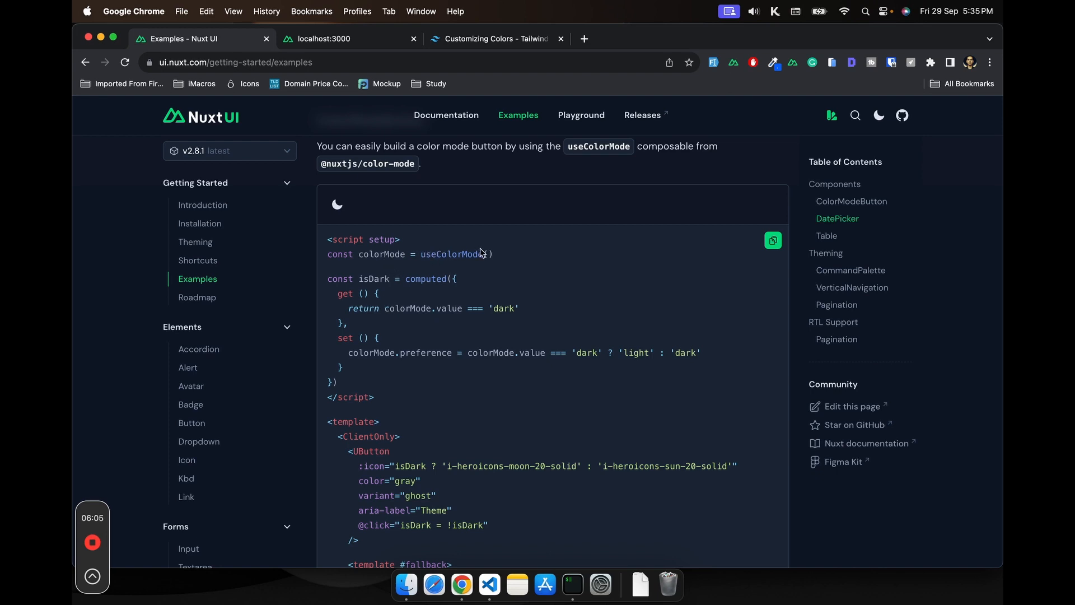
{"action": "mouse_move", "coordinate": [439, 266]}
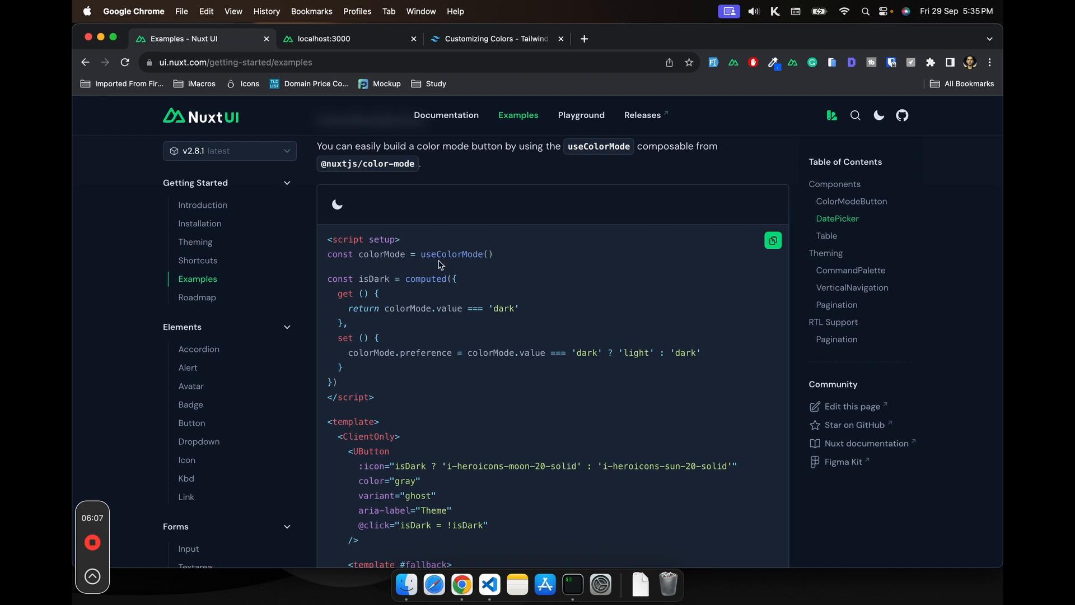
{"action": "mouse_move", "coordinate": [355, 277]}
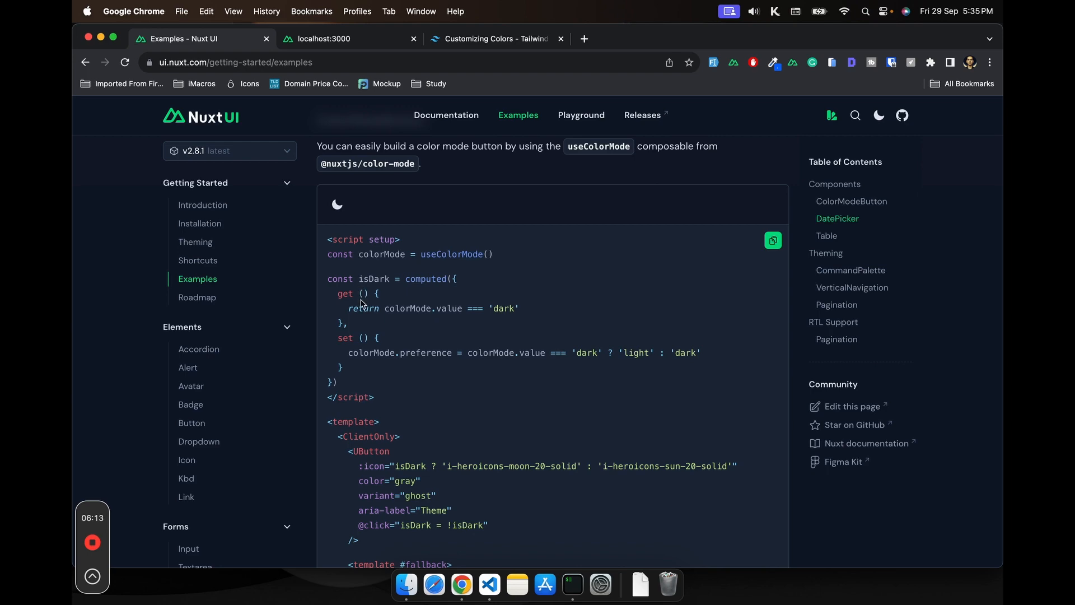
{"action": "left_click_drag", "start_coordinate": [329, 254], "coordinate": [338, 382]}
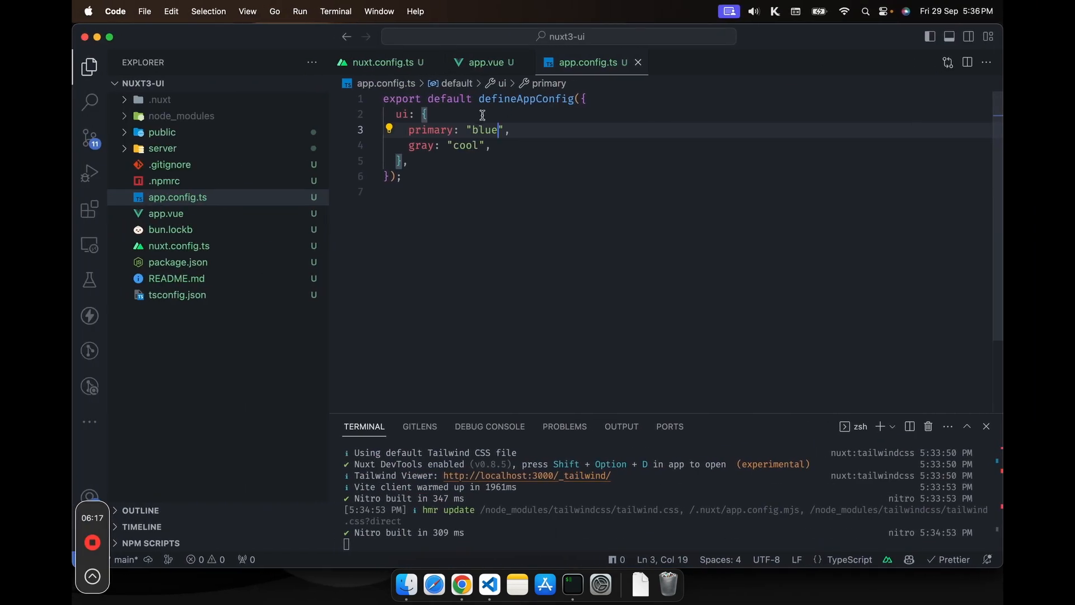
Add <script setup lang="ts"> to app.vue and the ClientOnly UButton colour-mode toggle using isDark
{"action": "left_click", "coordinate": [489, 63]}
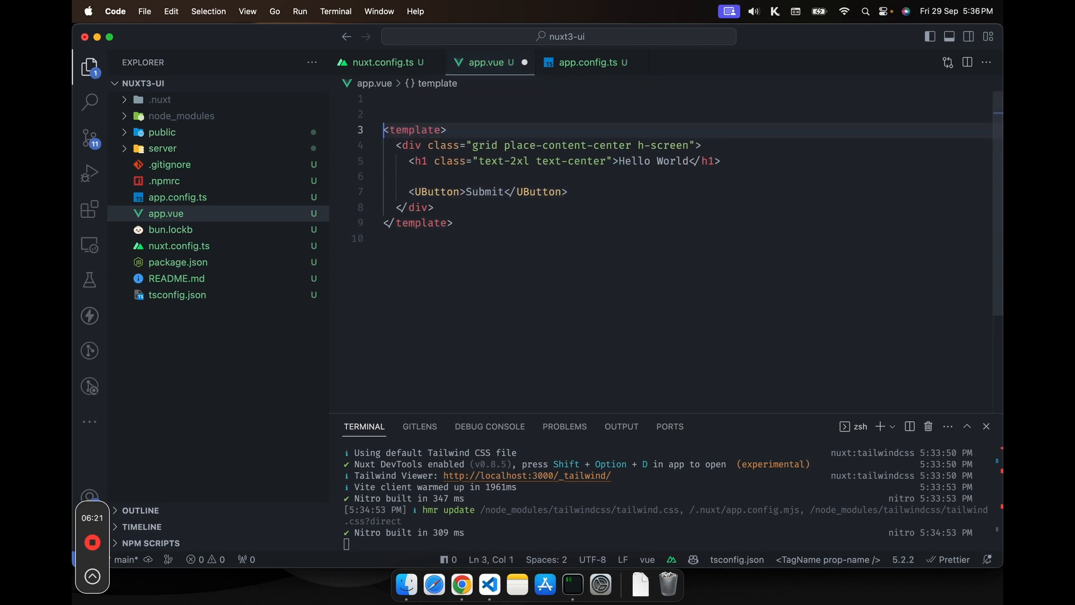
{"action": "type", "text": "<scipt></scipt>"}
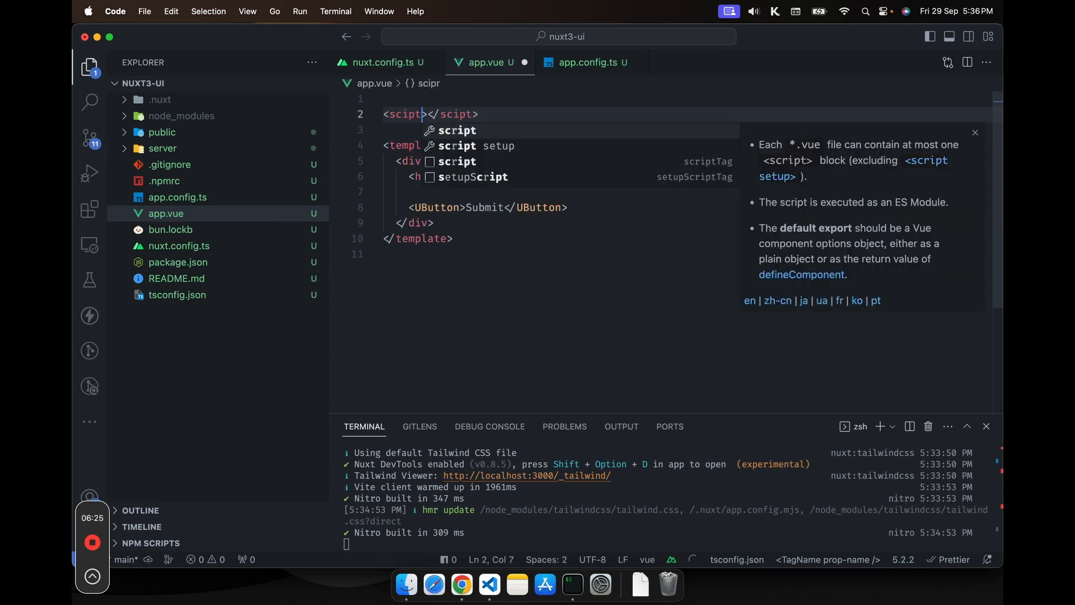
{"action": "type", "text": "setup"}
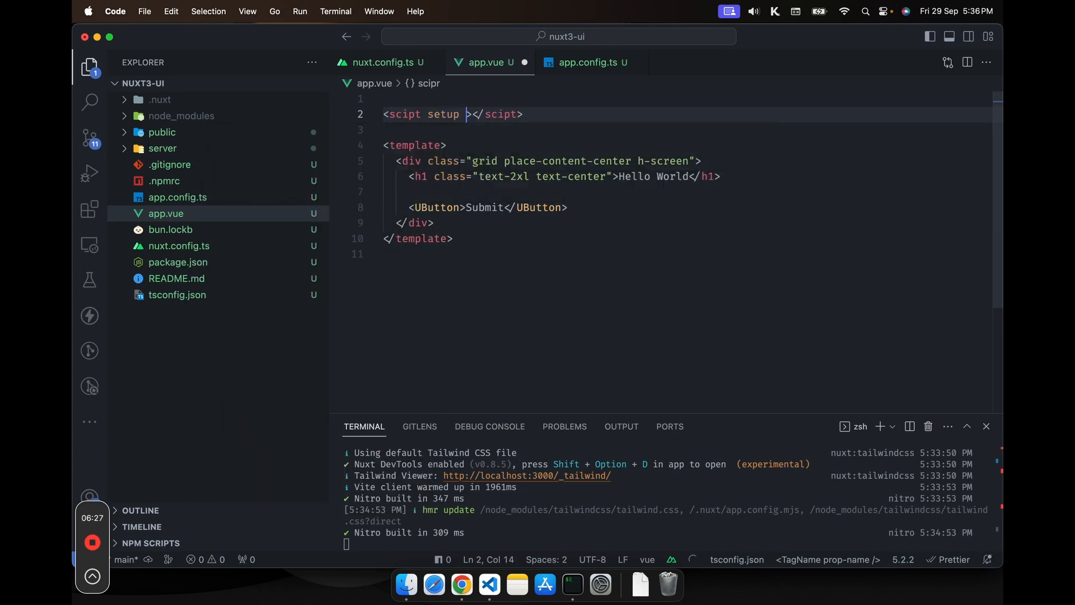
{"action": "type", "text": "lang=\"ts\""}
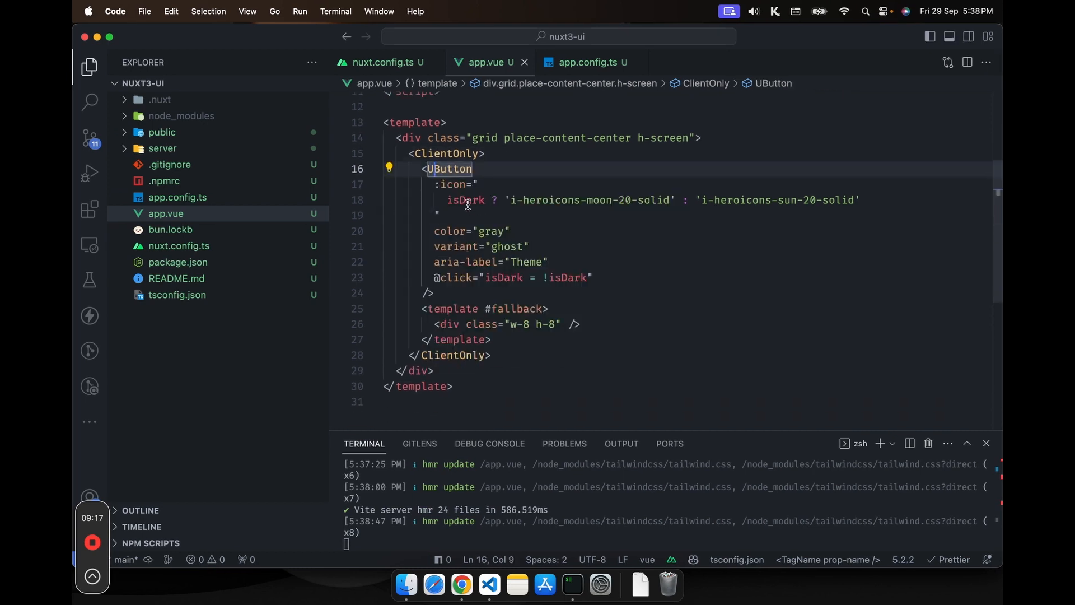
{"action": "double_click", "coordinate": [453, 184]}
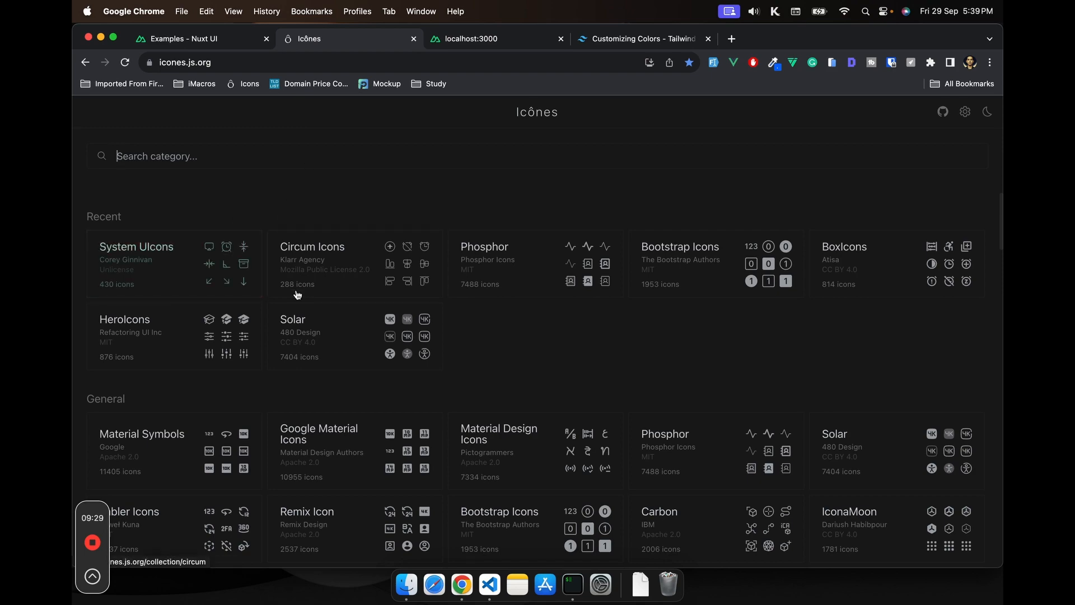
Browse the icones.js.org collections and open Memory Icons
{"action": "scroll", "scroll_direction": "down", "scroll_amount": 3}
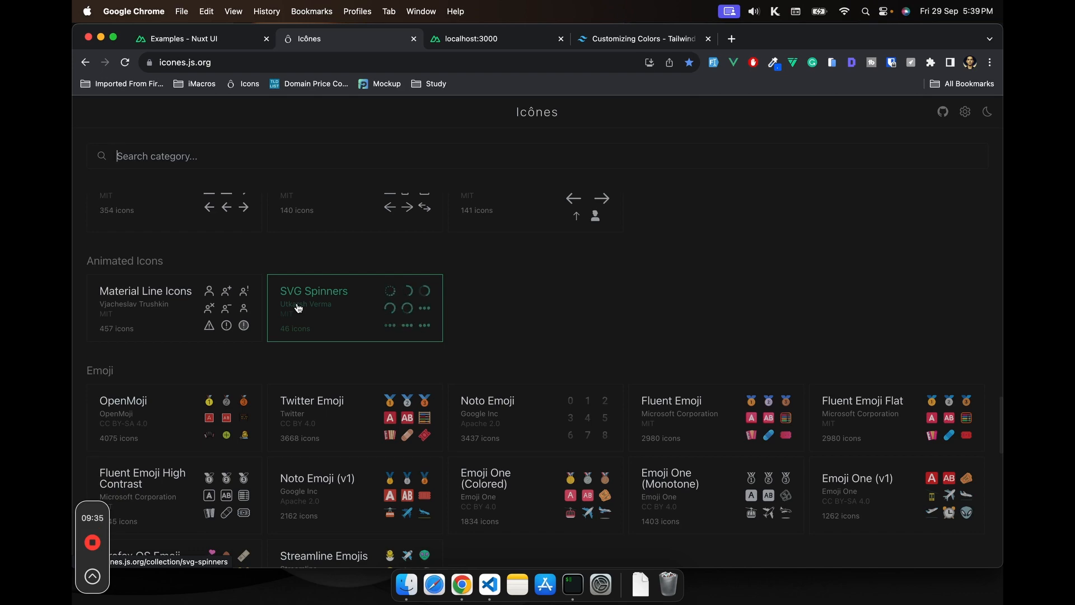
{"action": "scroll", "scroll_direction": "down", "scroll_amount": 3}
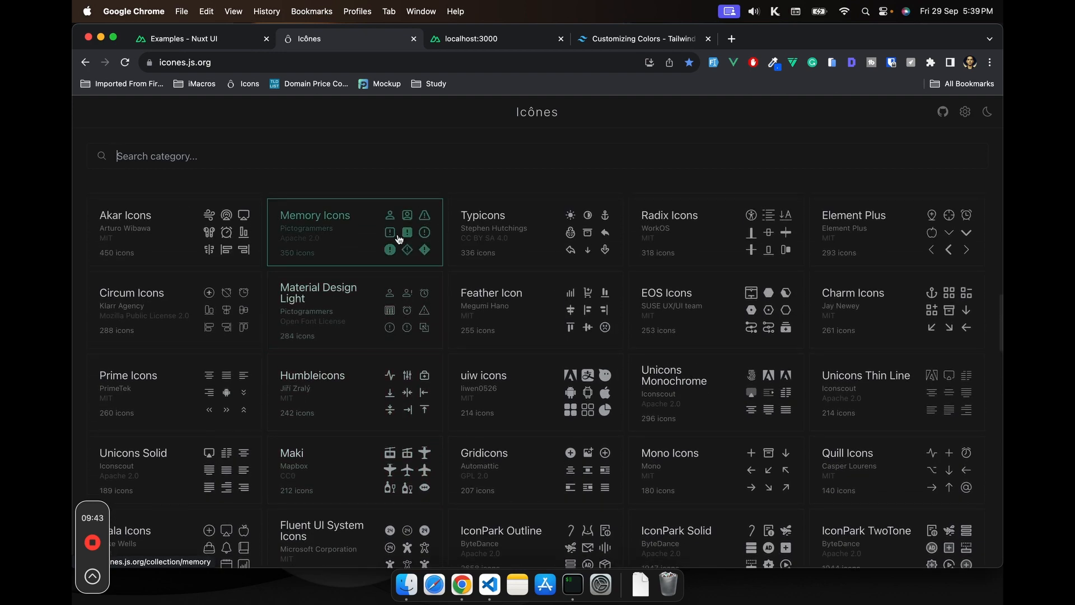
{"action": "left_click", "coordinate": [315, 216]}
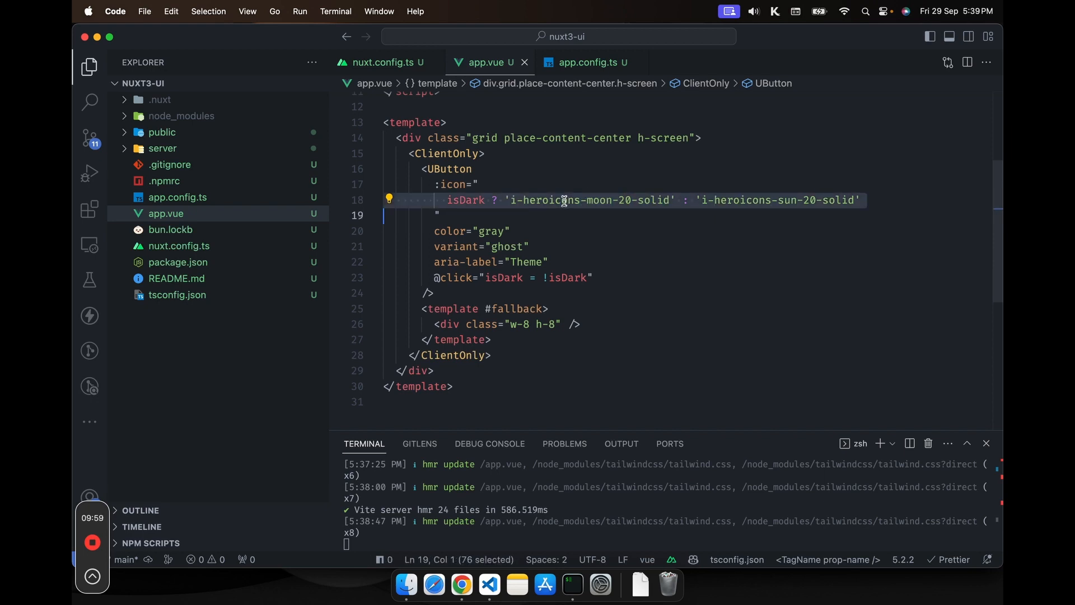
{"action": "mouse_move", "coordinate": [517, 202]}
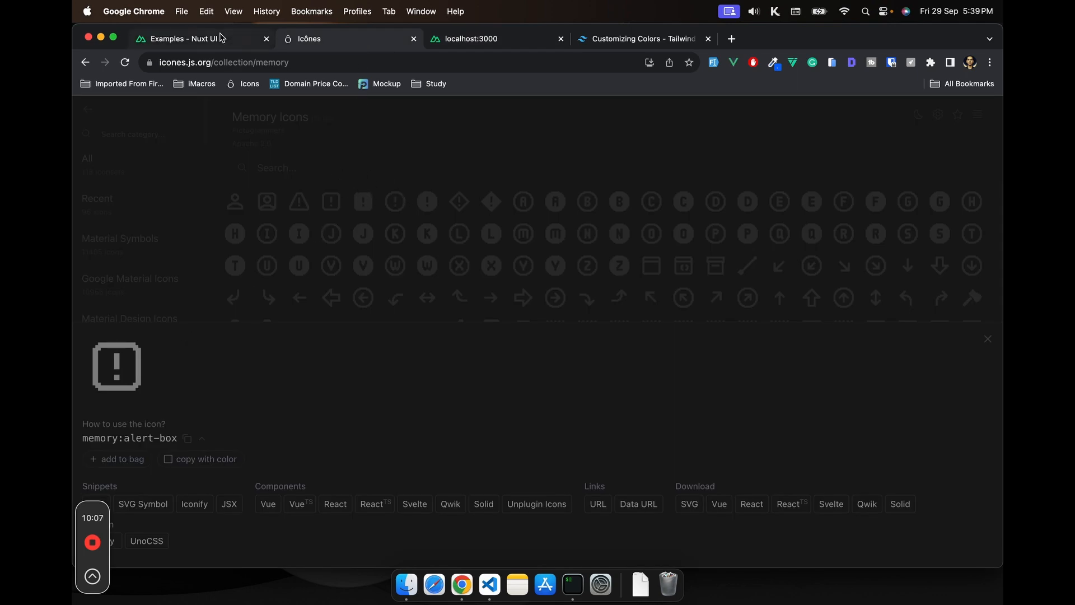
{"action": "left_click", "coordinate": [182, 39]}
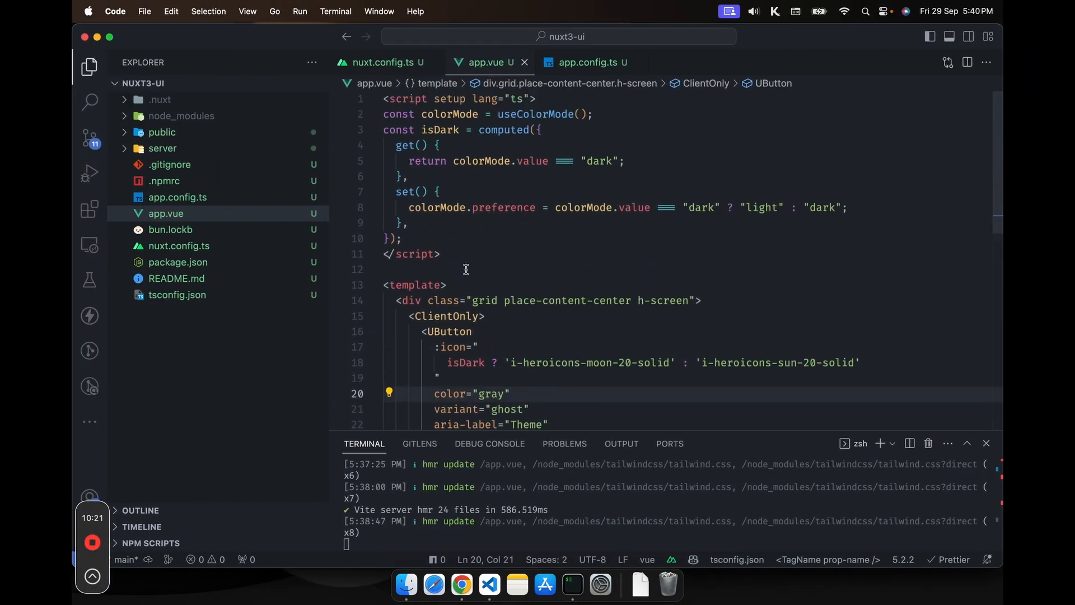
{"action": "left_click", "coordinate": [461, 584]}
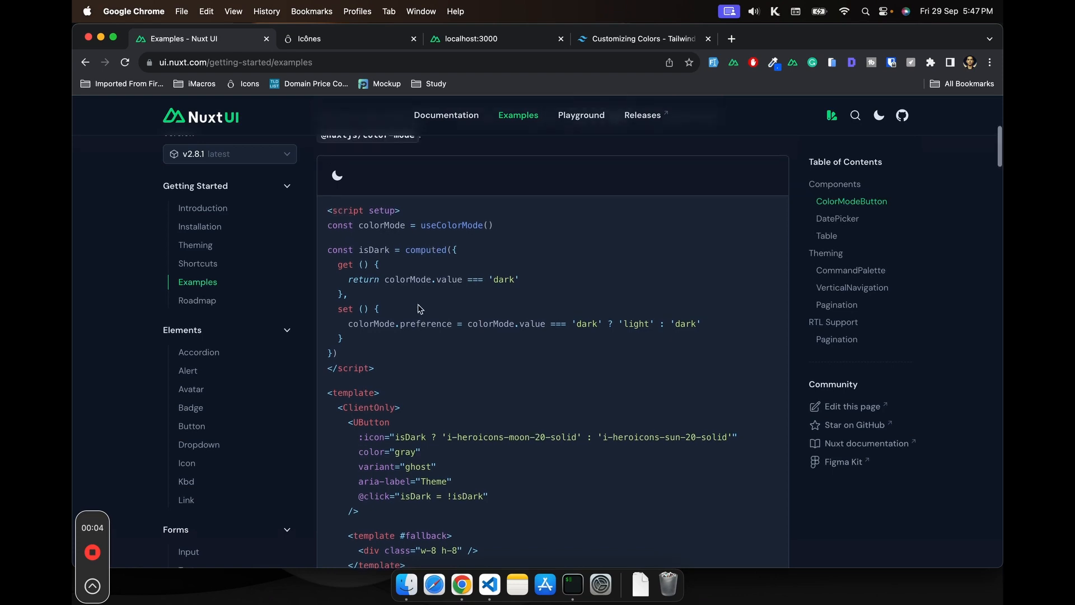
{"action": "scroll", "scroll_direction": "down", "scroll_amount": 3}
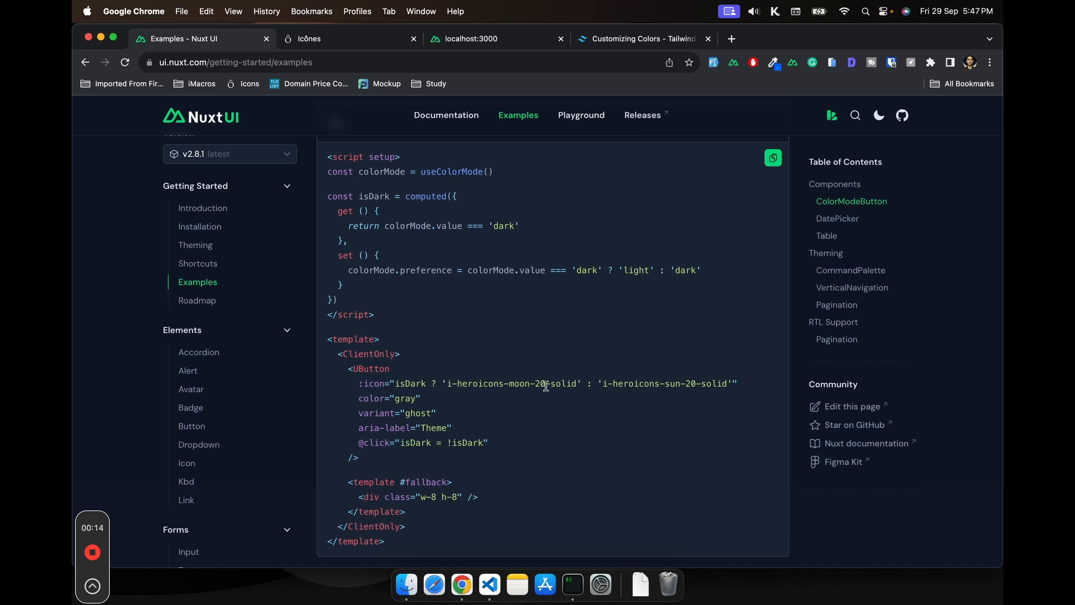
{"action": "mouse_move", "coordinate": [407, 384]}
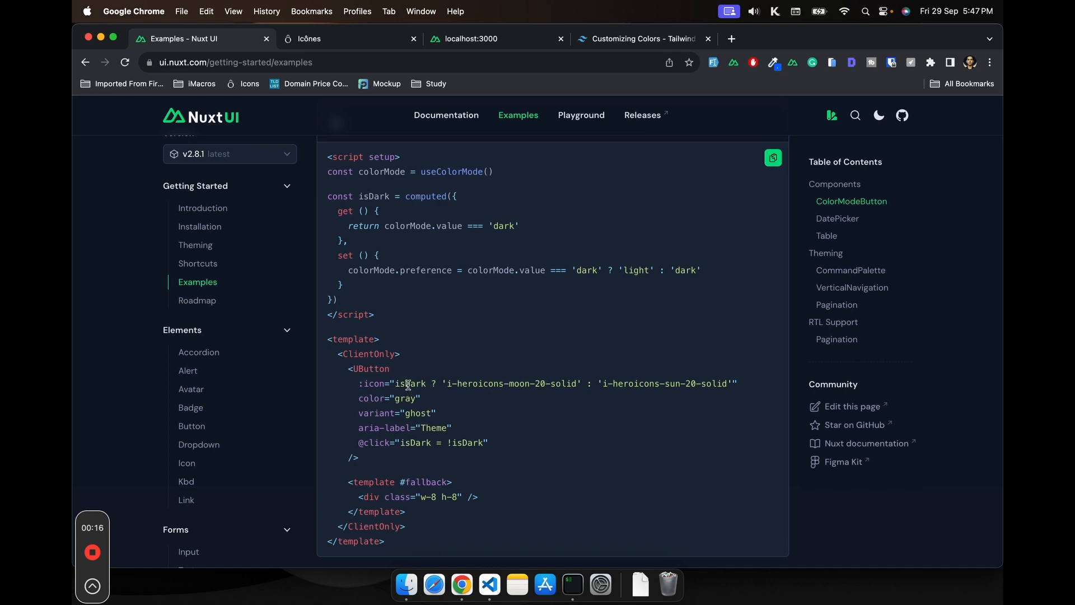
{"action": "mouse_move", "coordinate": [452, 383]}
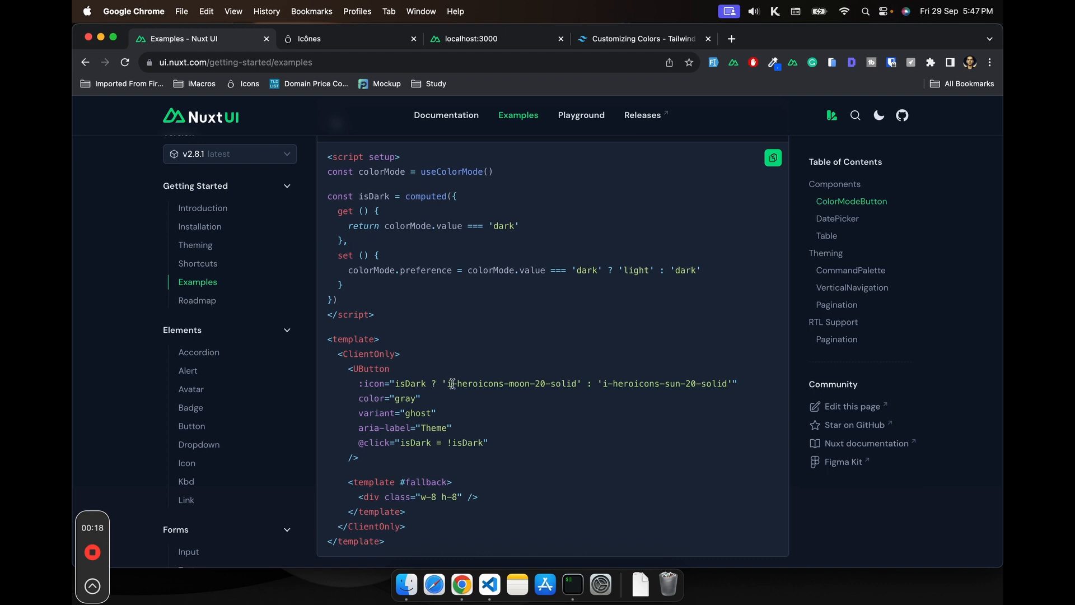
{"action": "double_click", "coordinate": [511, 383]}
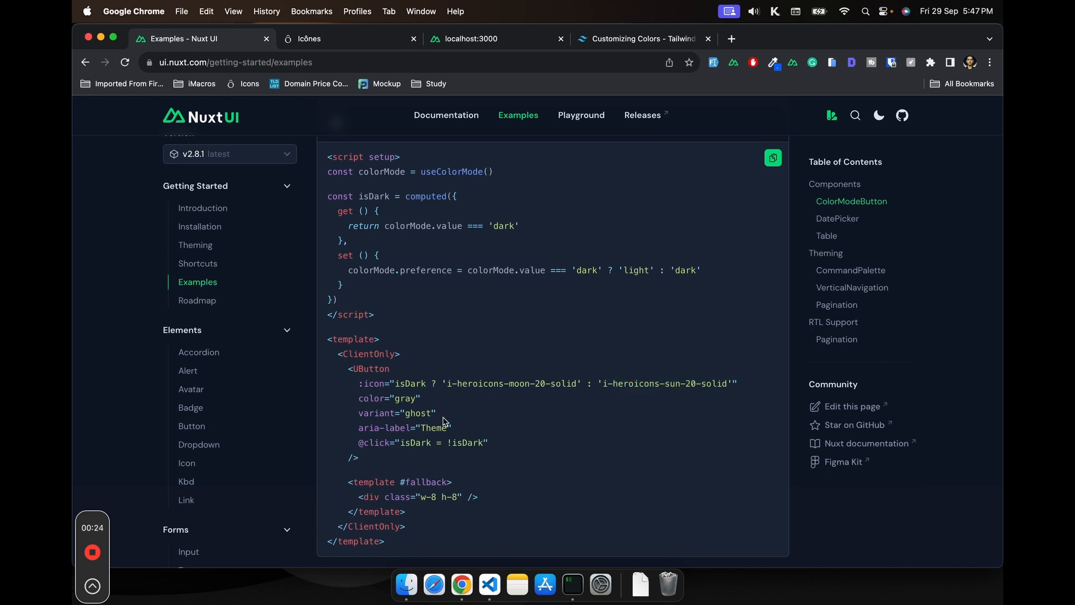
{"action": "scroll", "scroll_direction": "down", "scroll_amount": 3}
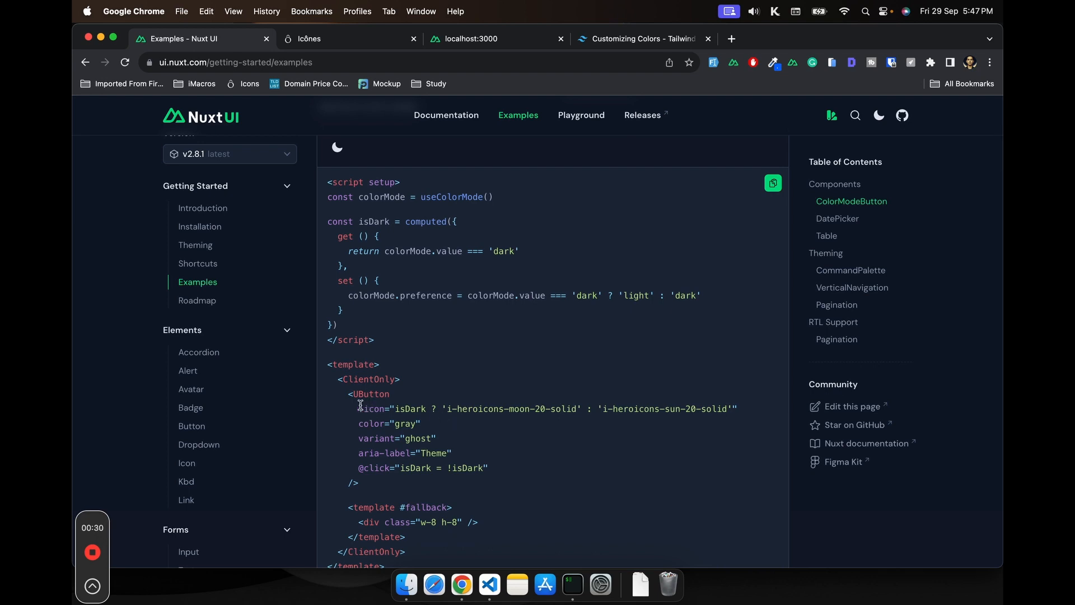
{"action": "left_click_drag", "start_coordinate": [359, 409], "coordinate": [482, 469]}
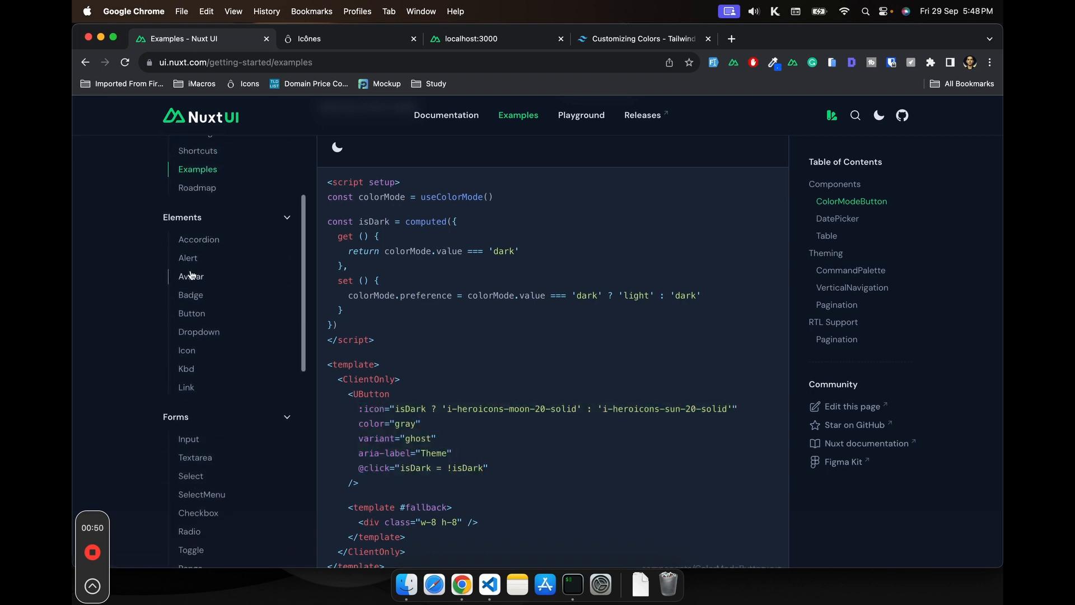
Open the Accordion docs and read through its Slots examples
{"action": "left_click", "coordinate": [199, 240]}
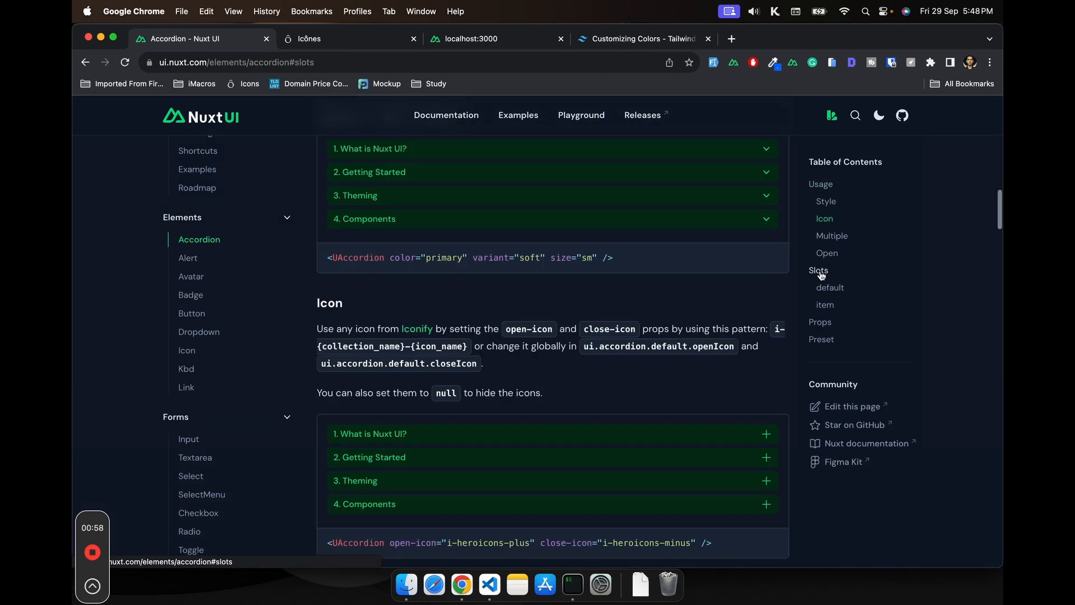
{"action": "left_click", "coordinate": [818, 270]}
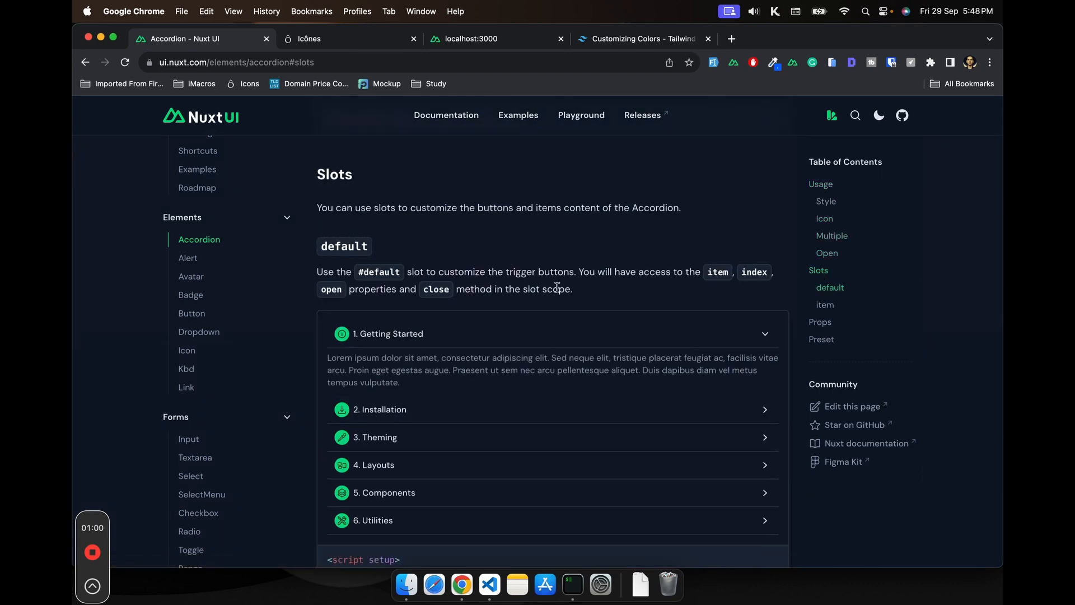
{"action": "scroll", "scroll_direction": "down", "scroll_amount": 3}
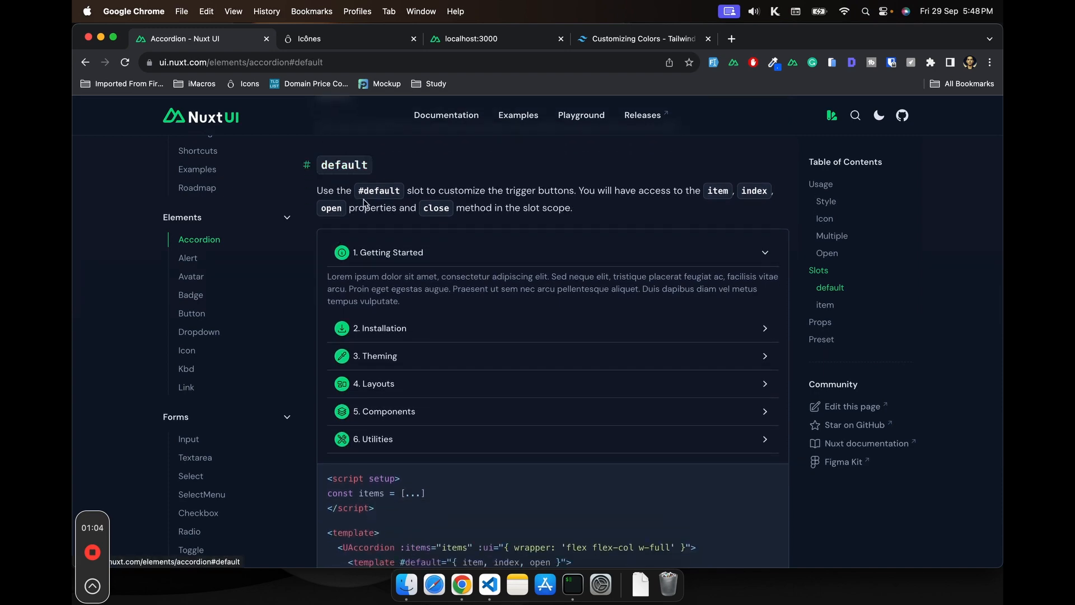
{"action": "scroll", "scroll_direction": "down", "scroll_amount": 3}
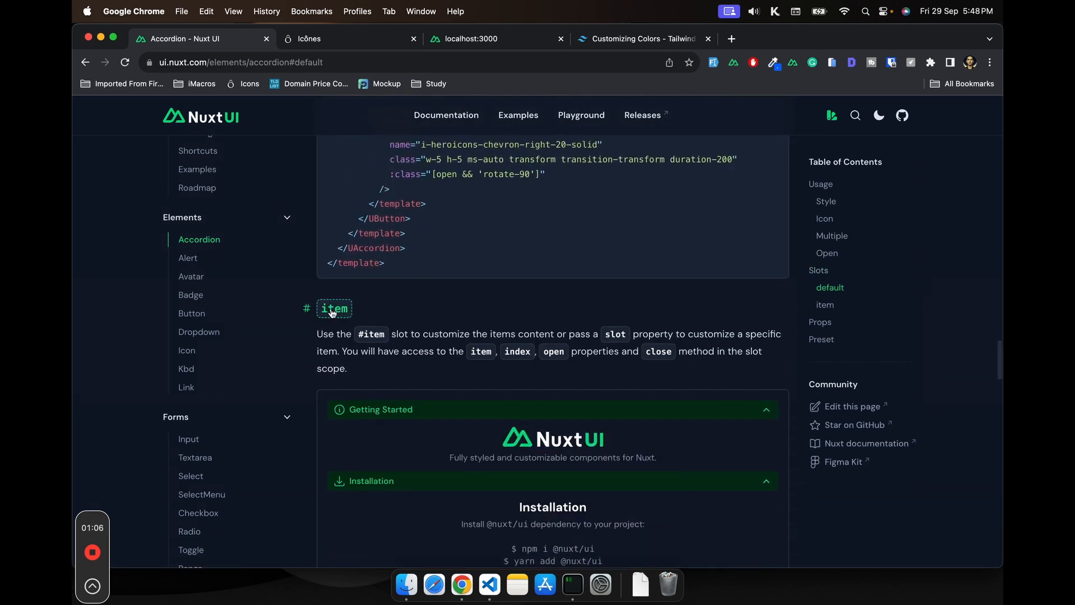
{"action": "scroll", "scroll_direction": "down", "scroll_amount": 3}
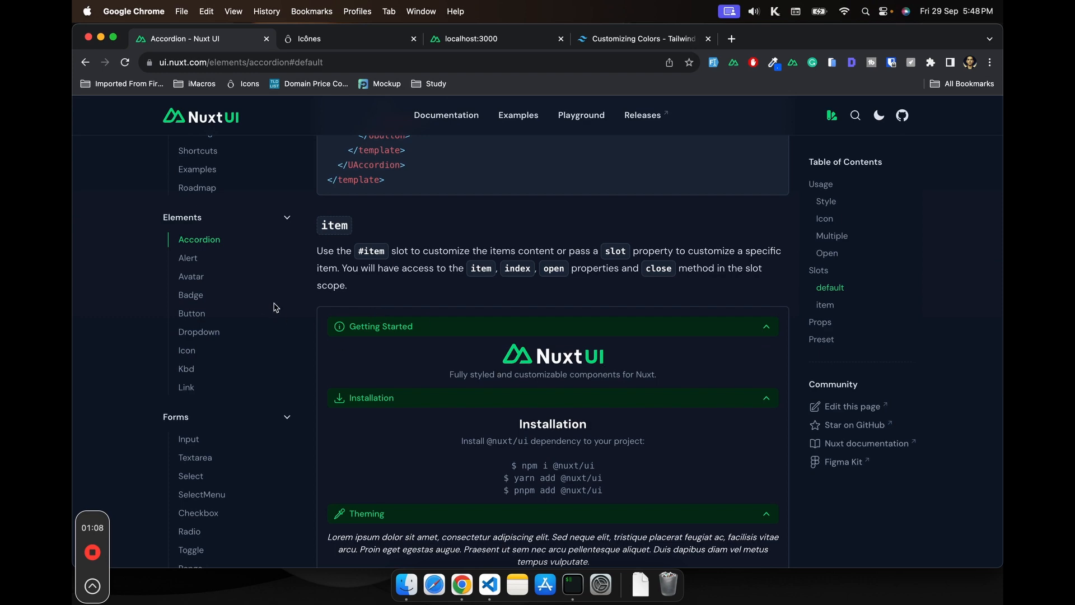
{"action": "scroll", "scroll_direction": "down", "scroll_amount": 3}
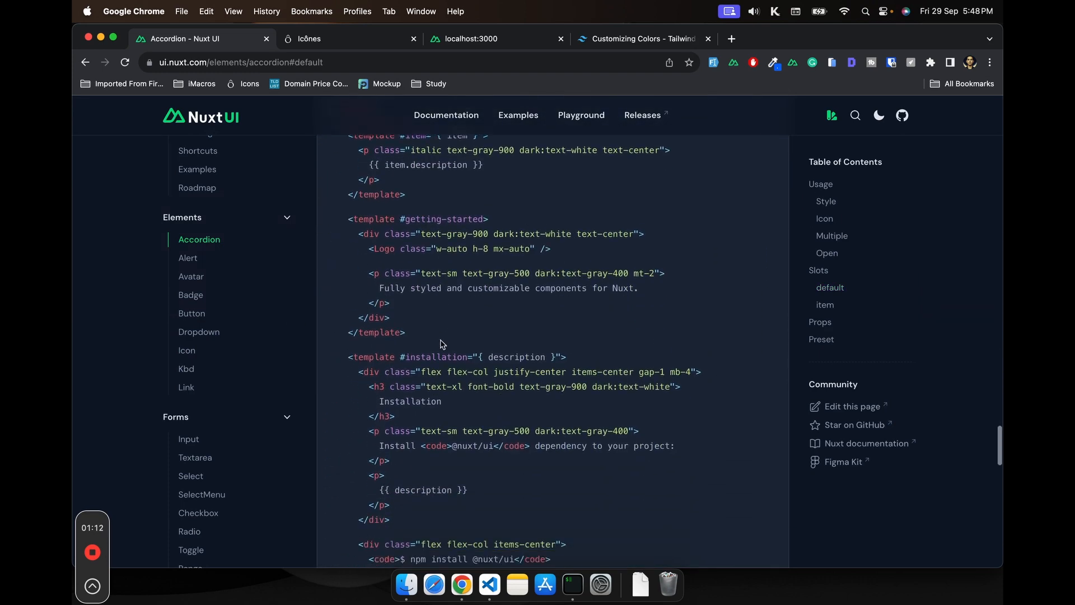
{"action": "scroll", "scroll_direction": "down", "scroll_amount": 3}
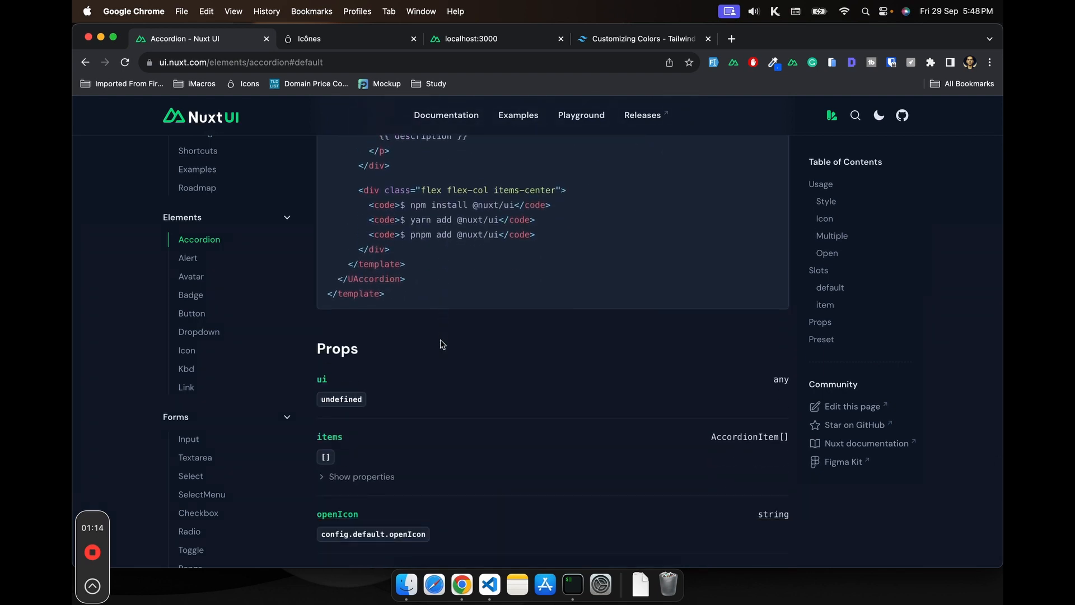
{"action": "scroll", "scroll_direction": "down", "scroll_amount": 3}
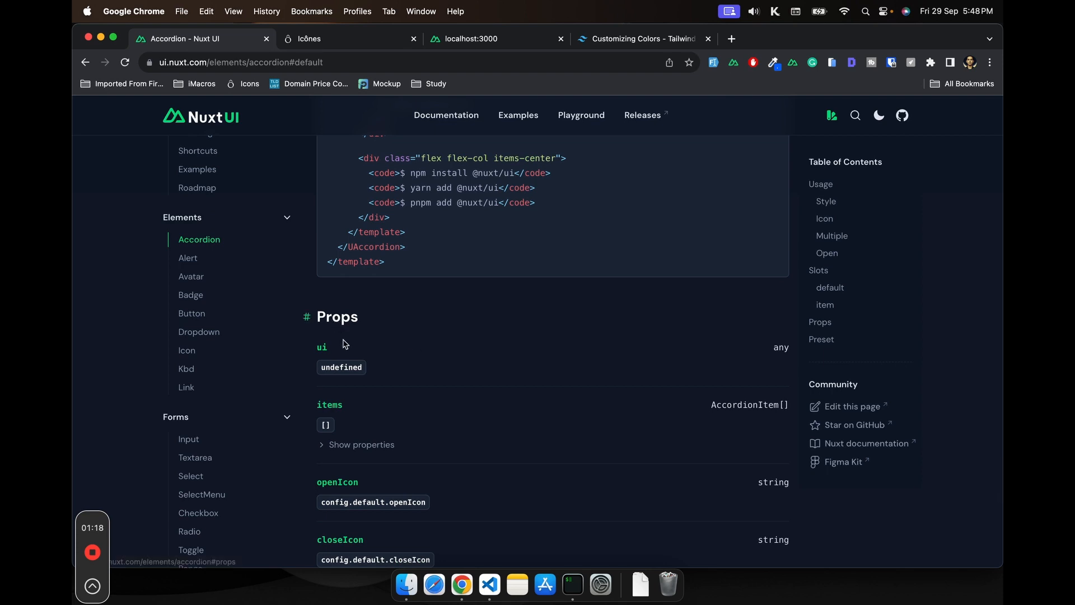
{"action": "mouse_move", "coordinate": [369, 353]}
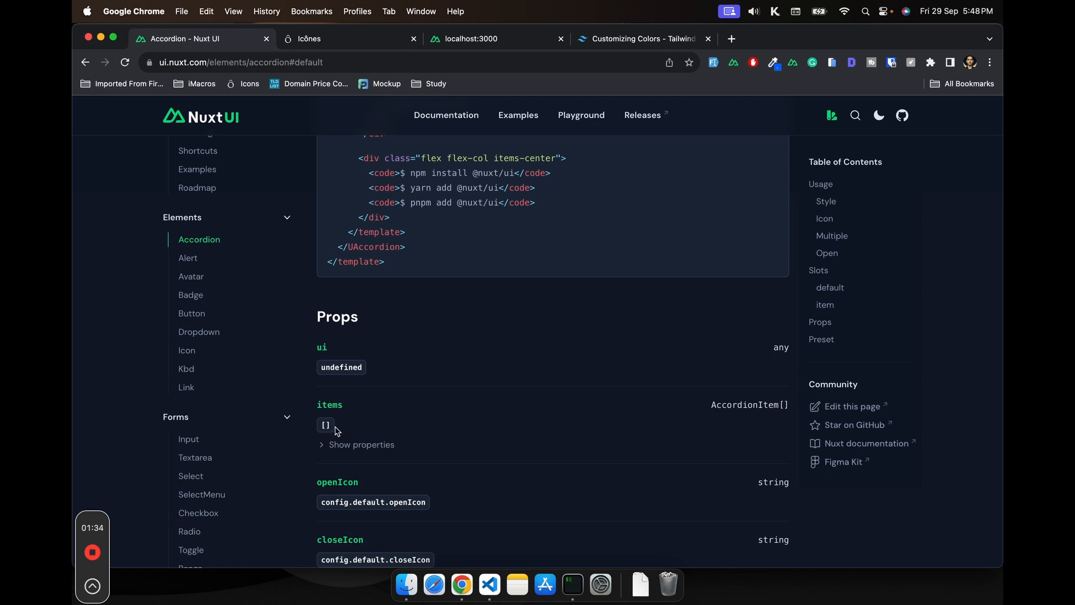
Expand the items prop's sub-properties and read down to the Preset section
{"action": "scroll", "scroll_direction": "down", "scroll_amount": 3}
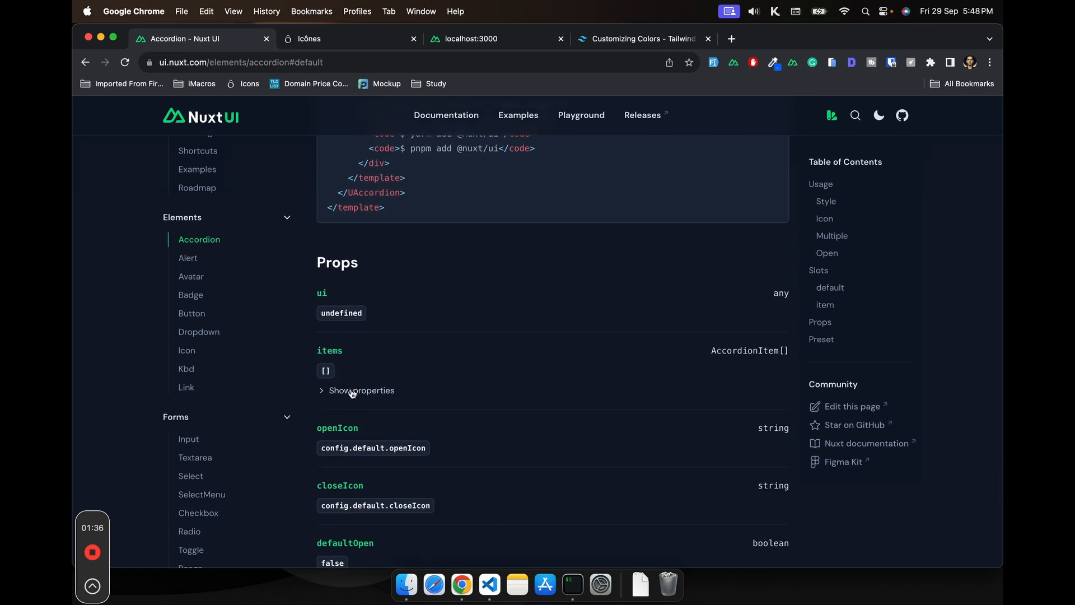
{"action": "left_click", "coordinate": [360, 389]}
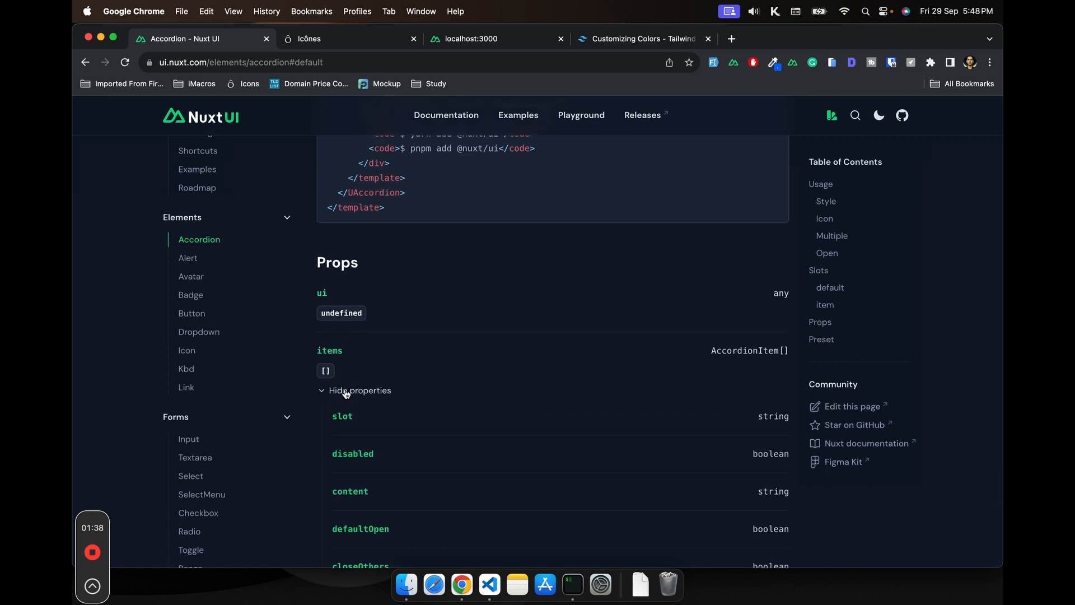
{"action": "scroll", "scroll_direction": "down", "scroll_amount": 3}
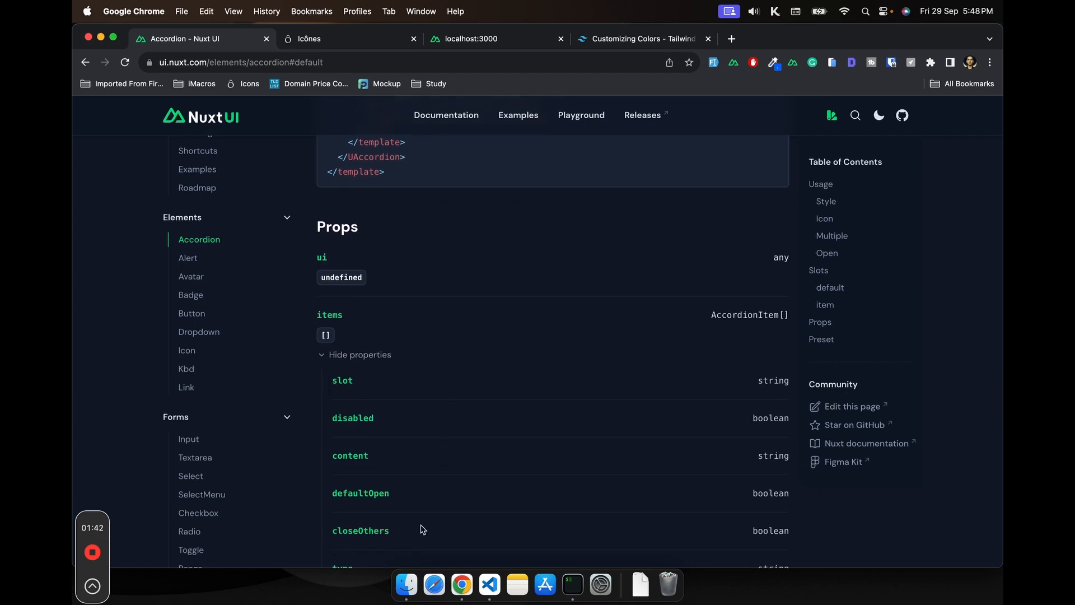
{"action": "scroll", "scroll_direction": "down", "scroll_amount": 3}
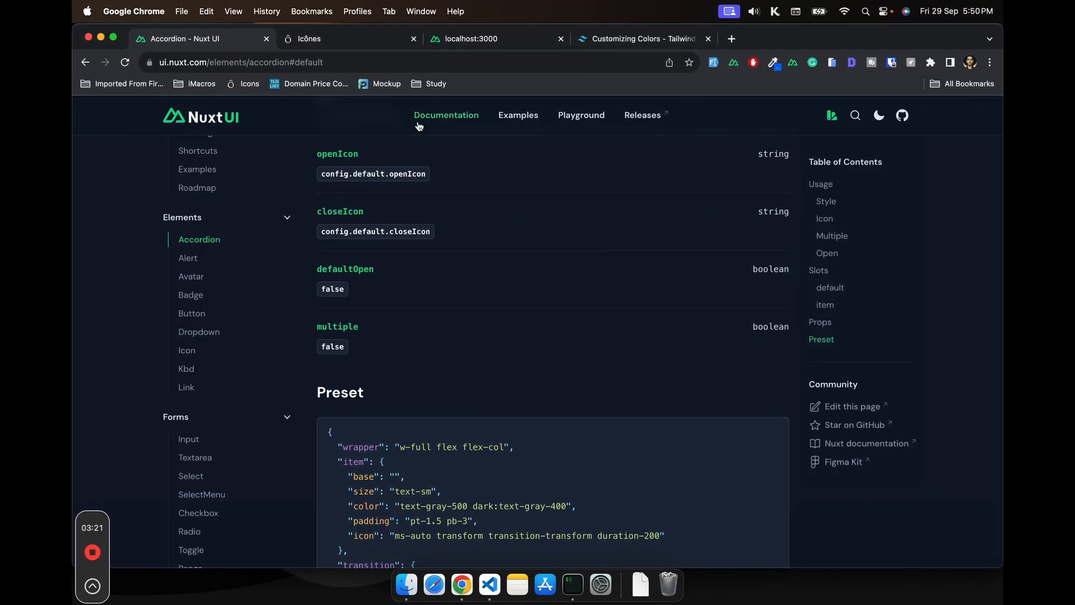
Open the Nuxt UI GitHub repository from the header icon in a new browser tab
{"action": "right_click", "coordinate": [902, 116]}
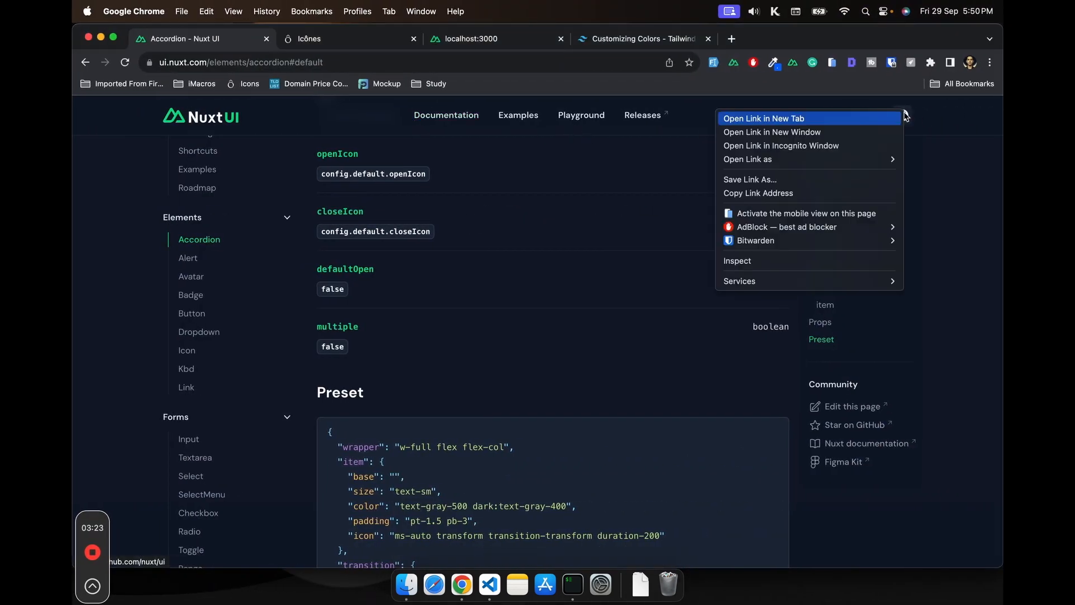
{"action": "left_click", "coordinate": [763, 117]}
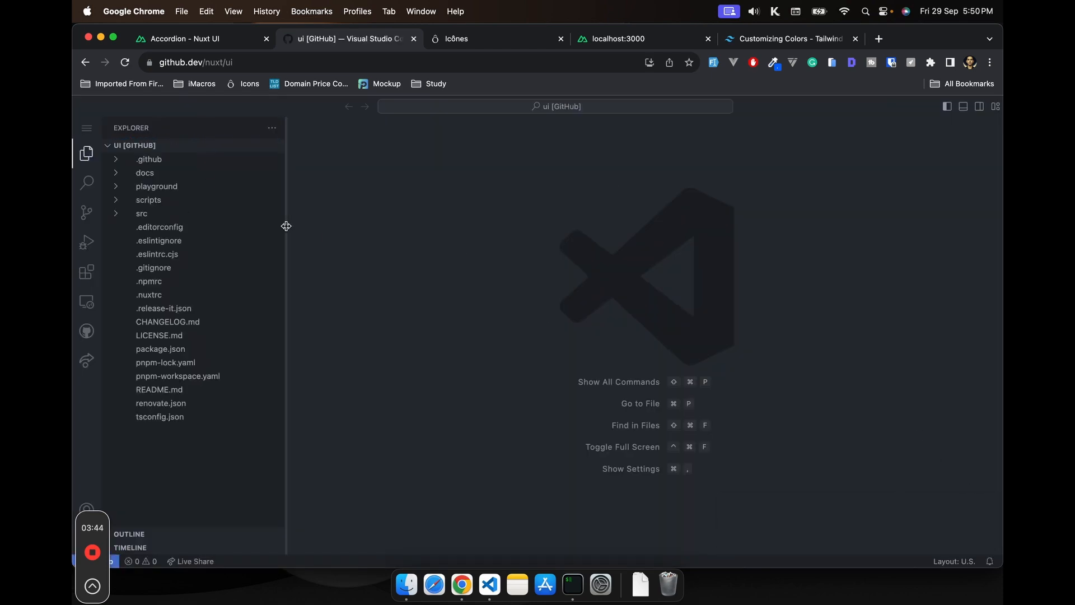
Expand src > runtime > components > data in the Explorer and view the Table.vue source
{"action": "left_click", "coordinate": [158, 390]}
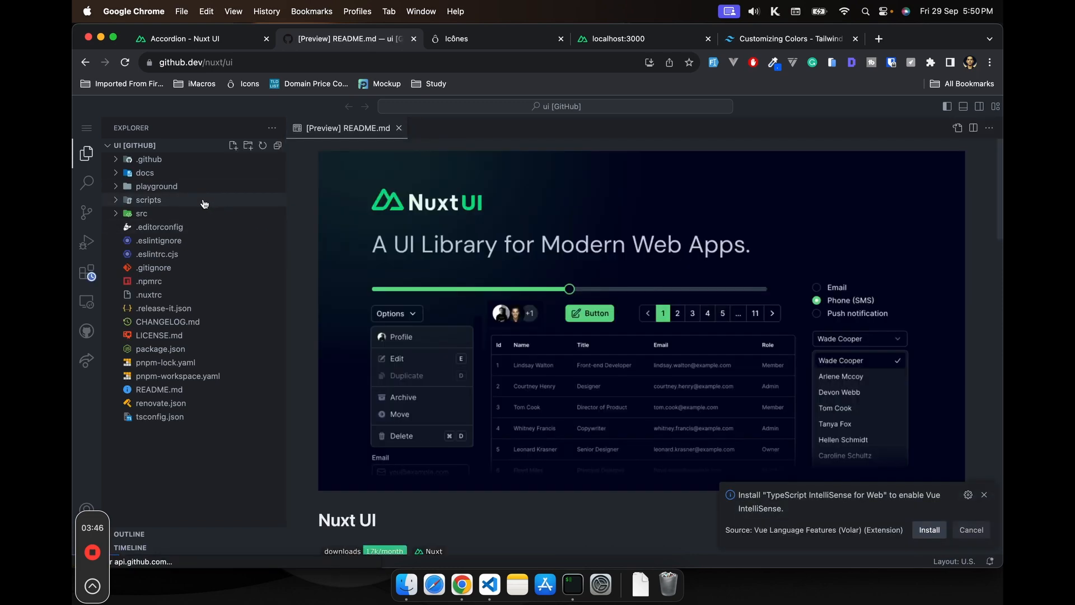
{"action": "left_click", "coordinate": [142, 213]}
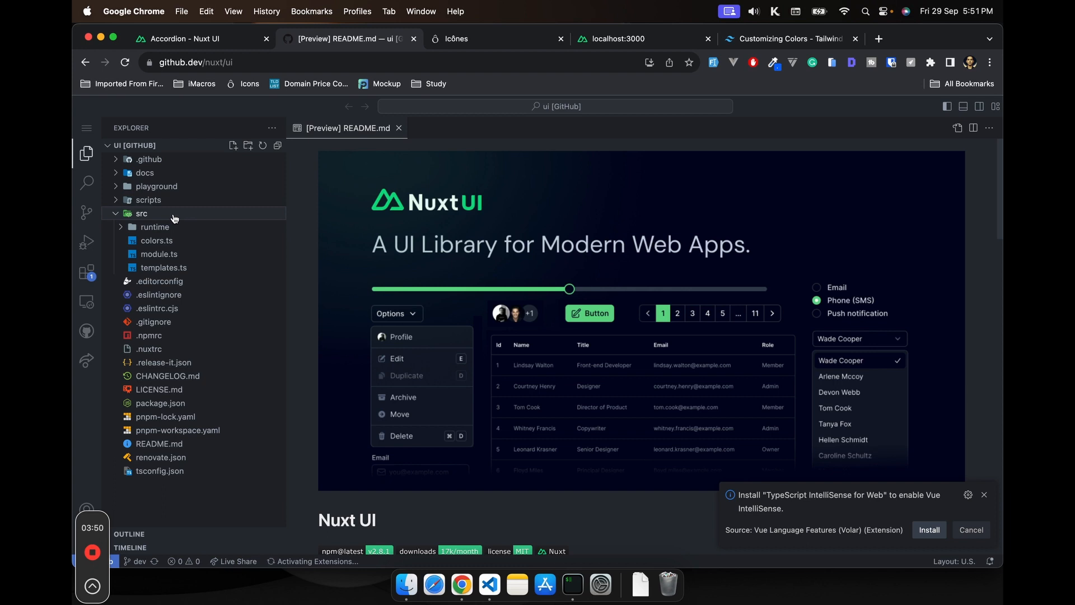
{"action": "mouse_move", "coordinate": [174, 219]}
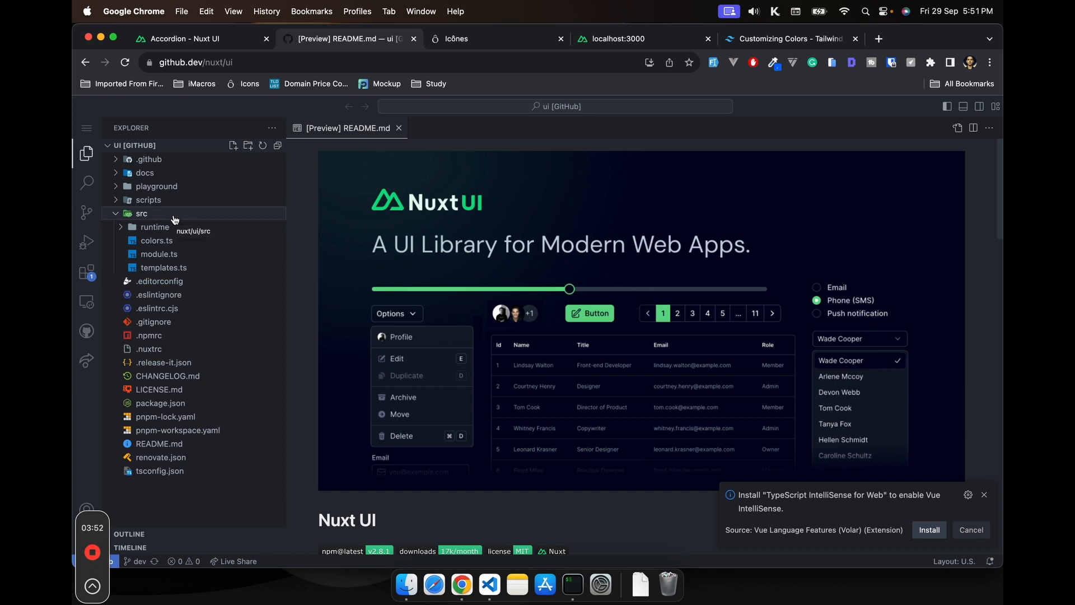
{"action": "left_click", "coordinate": [154, 227]}
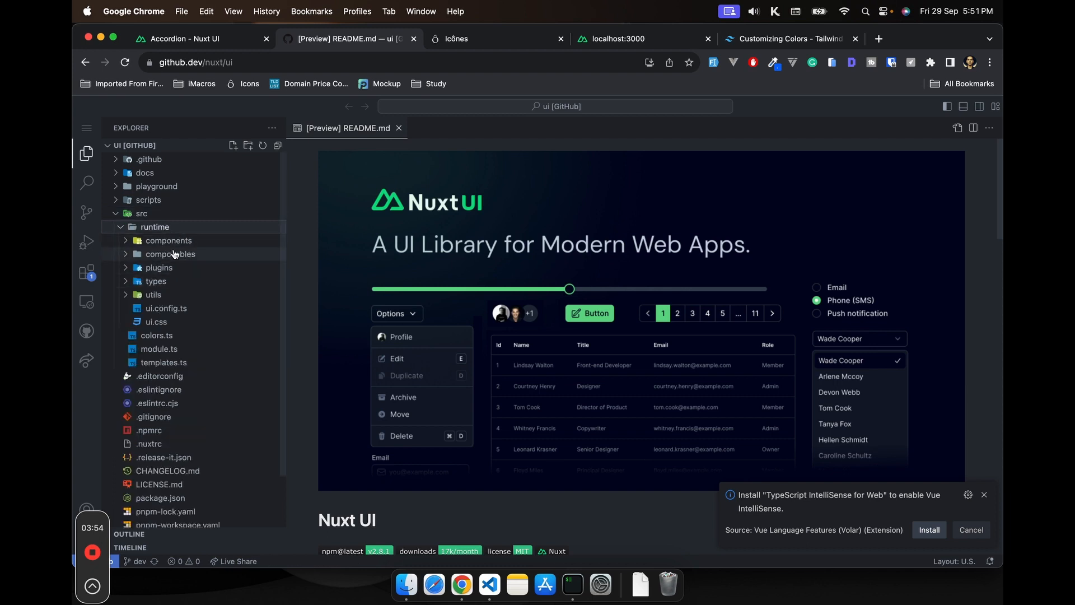
{"action": "left_click", "coordinate": [169, 239]}
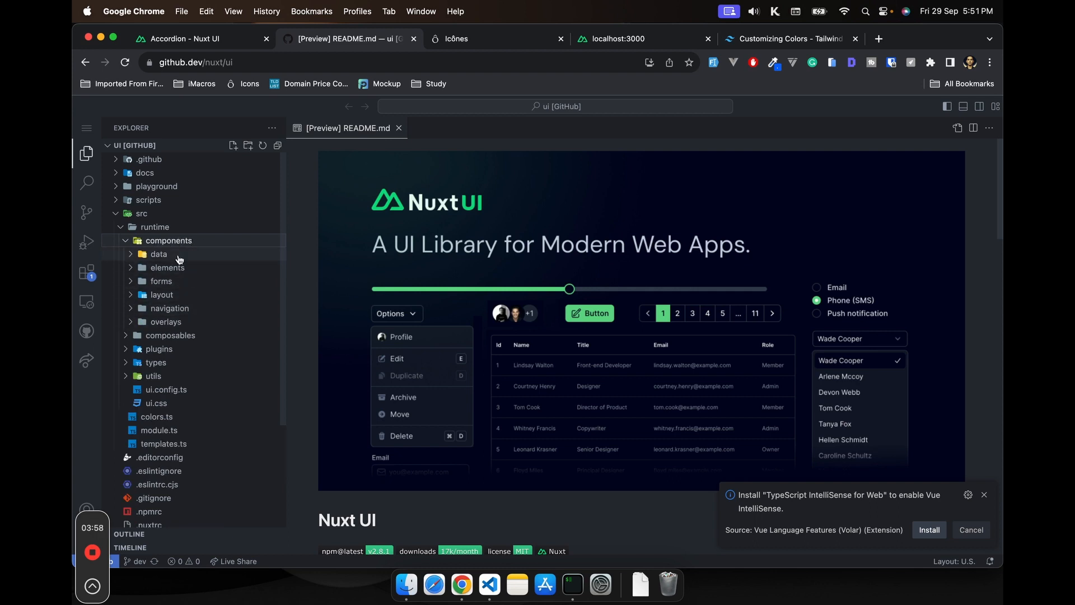
{"action": "left_click", "coordinate": [158, 254]}
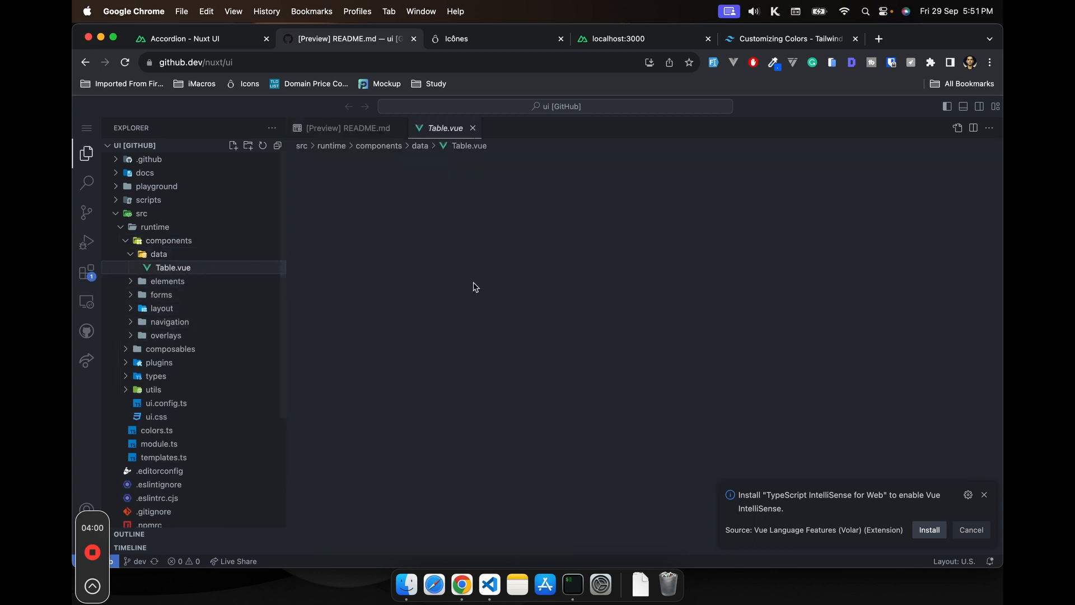
{"action": "left_click", "coordinate": [172, 268]}
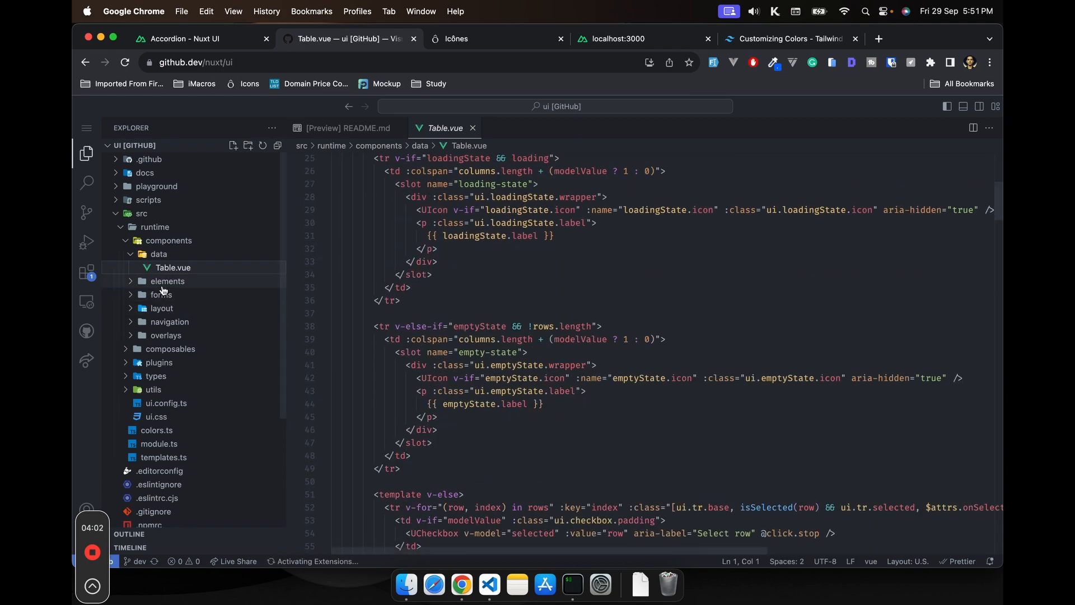
Expand the elements folder and read through the Button.vue source
{"action": "left_click", "coordinate": [174, 362]}
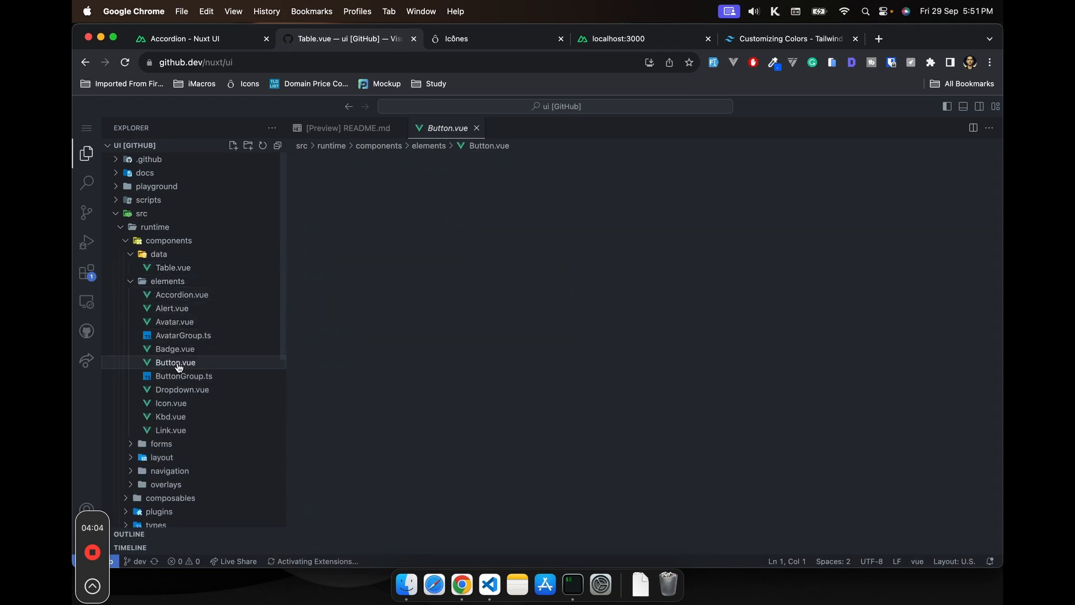
{"action": "left_click", "coordinate": [175, 362]}
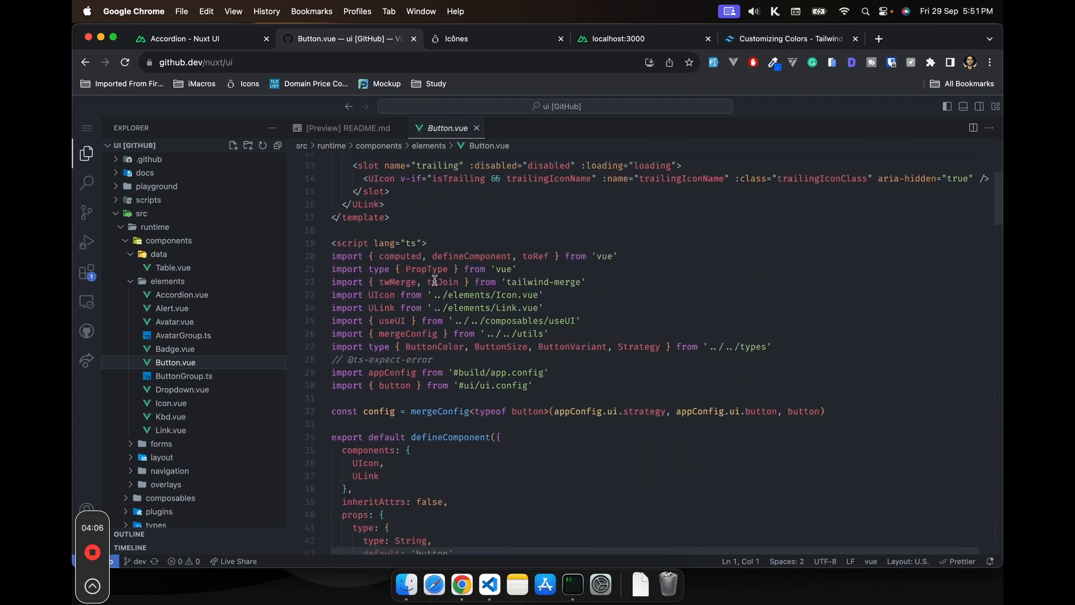
{"action": "scroll", "scroll_direction": "down", "scroll_amount": 3}
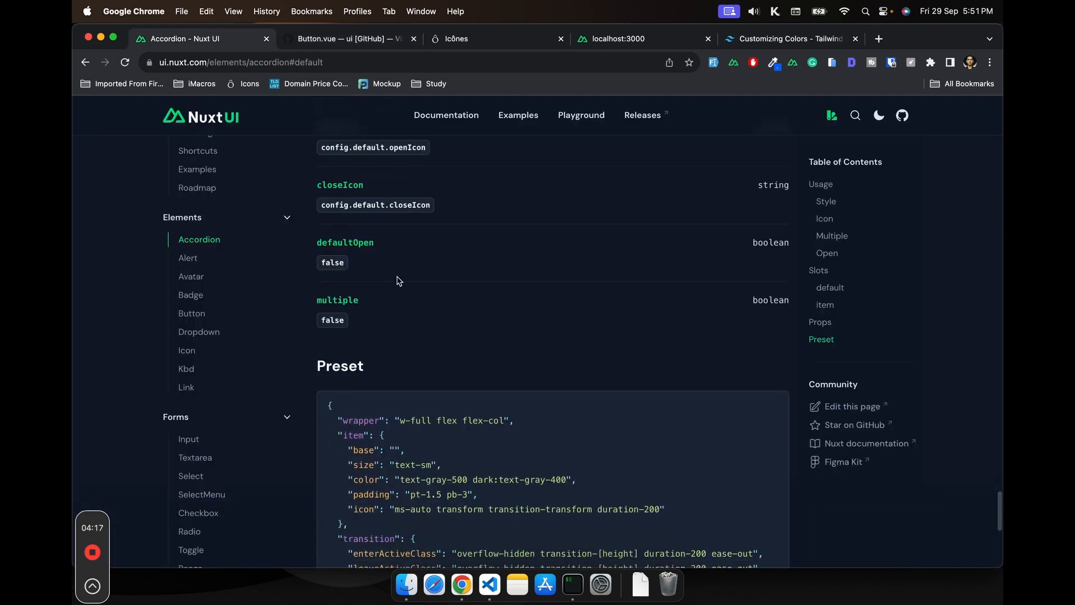
Navigate the docs sidebar to the Form component page under Forms
{"action": "scroll", "scroll_direction": "down", "scroll_amount": 3}
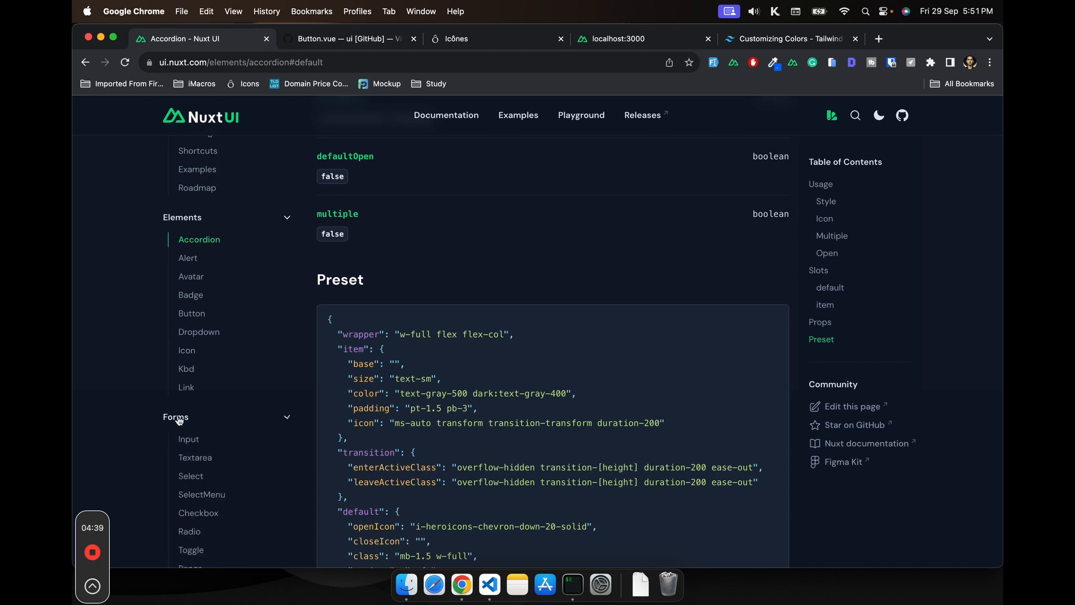
{"action": "scroll", "scroll_direction": "down", "scroll_amount": 3}
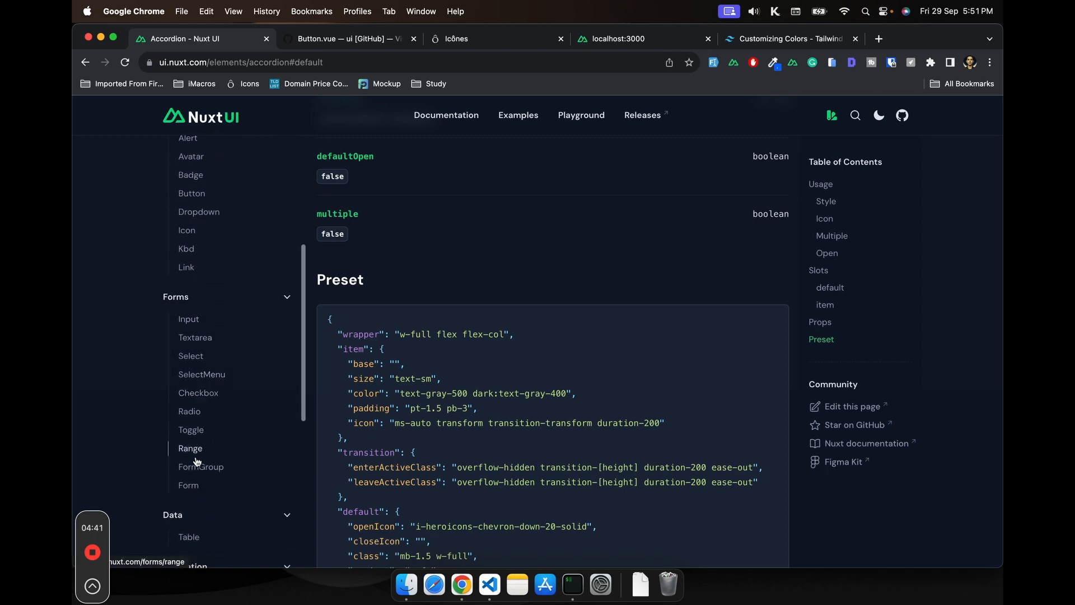
{"action": "left_click", "coordinate": [188, 485]}
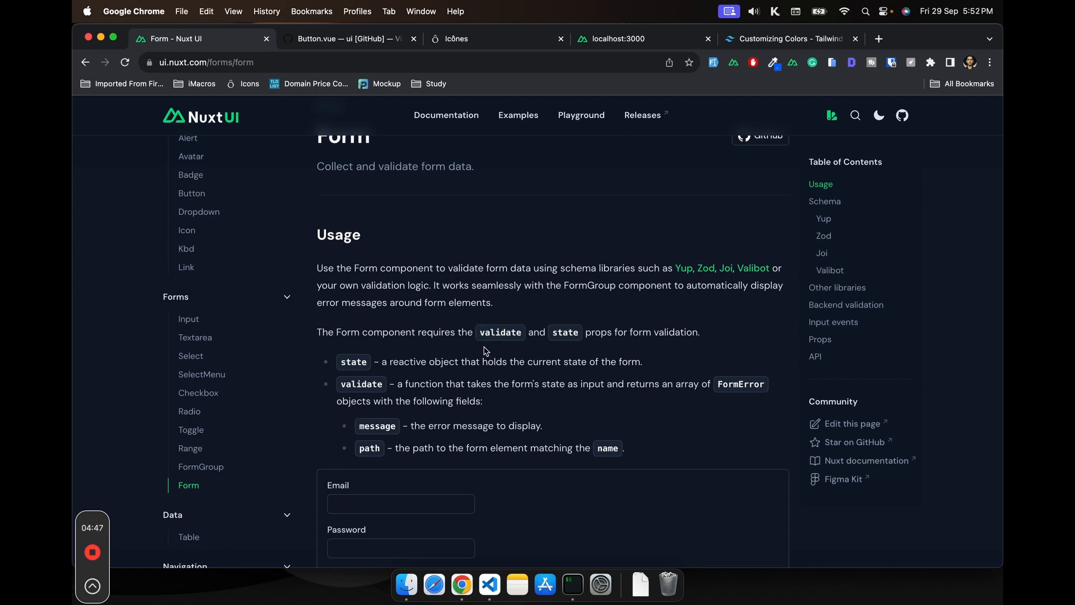
{"action": "mouse_move", "coordinate": [683, 267]}
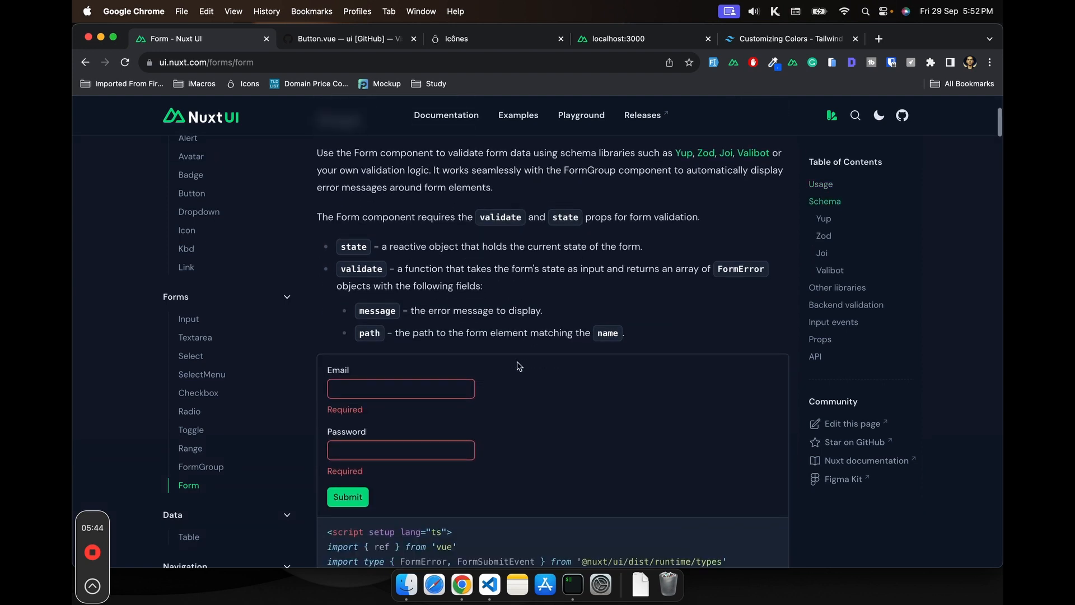
Read down the Form page past Usage and the custom validate example to the Yup schema code
{"action": "scroll", "scroll_direction": "down", "scroll_amount": 3}
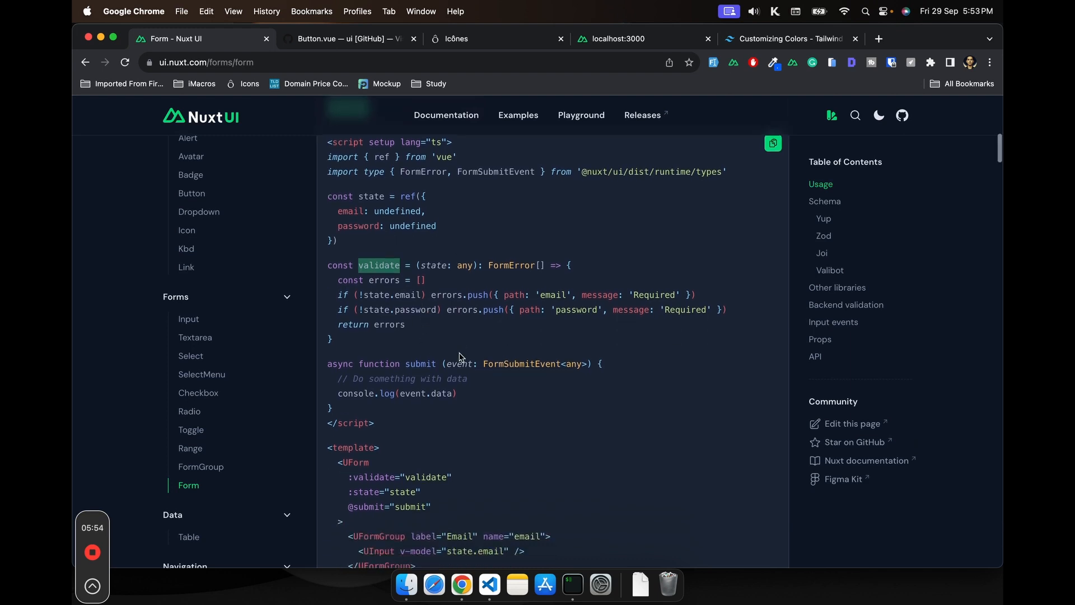
{"action": "scroll", "scroll_direction": "down", "scroll_amount": 3}
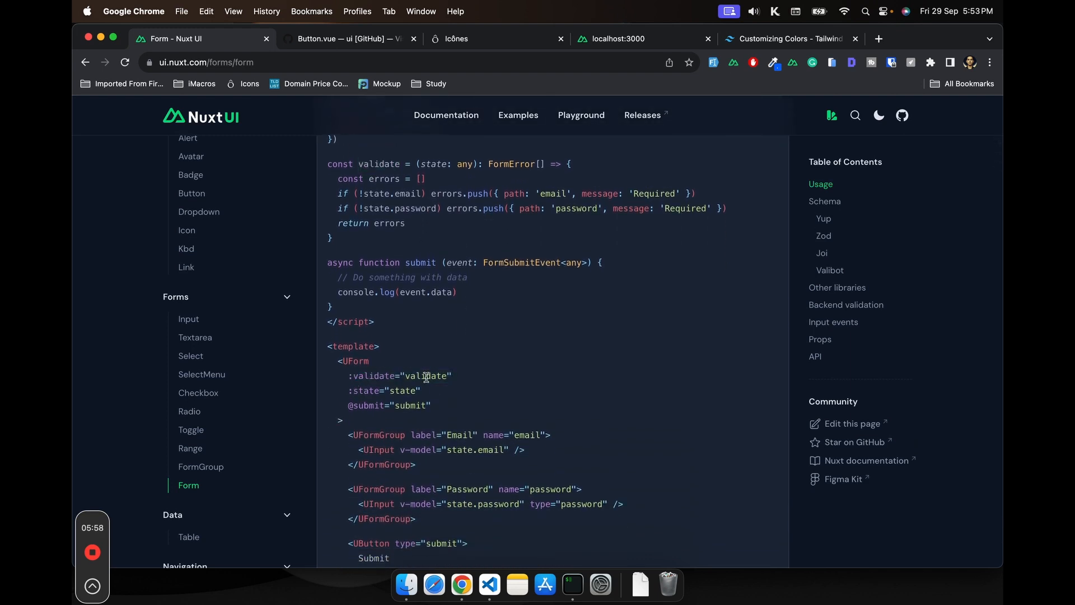
{"action": "scroll", "scroll_direction": "down", "scroll_amount": 3}
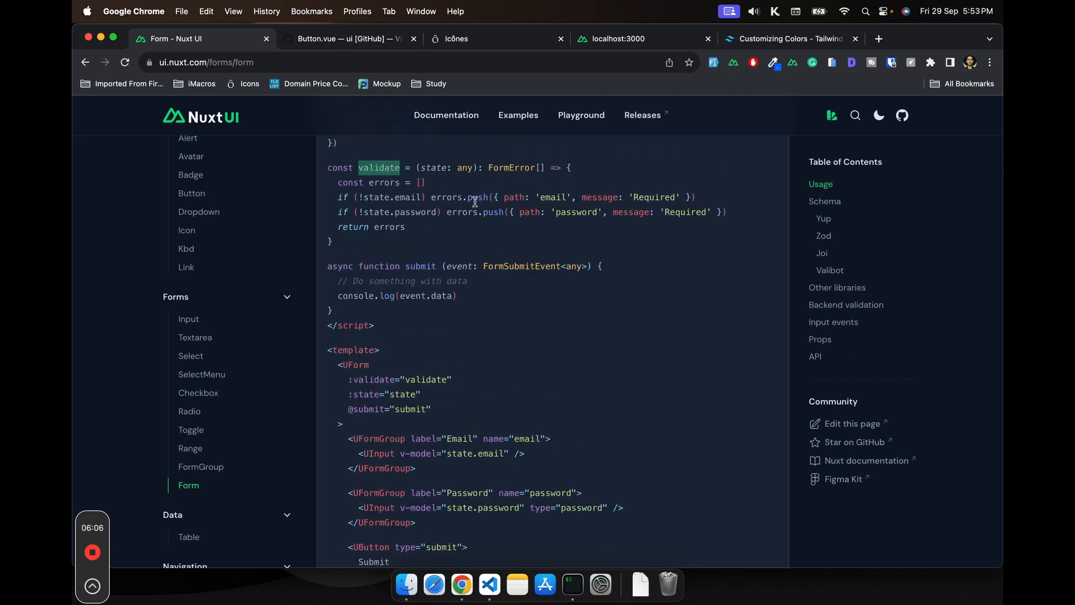
{"action": "scroll", "scroll_direction": "down", "scroll_amount": 3}
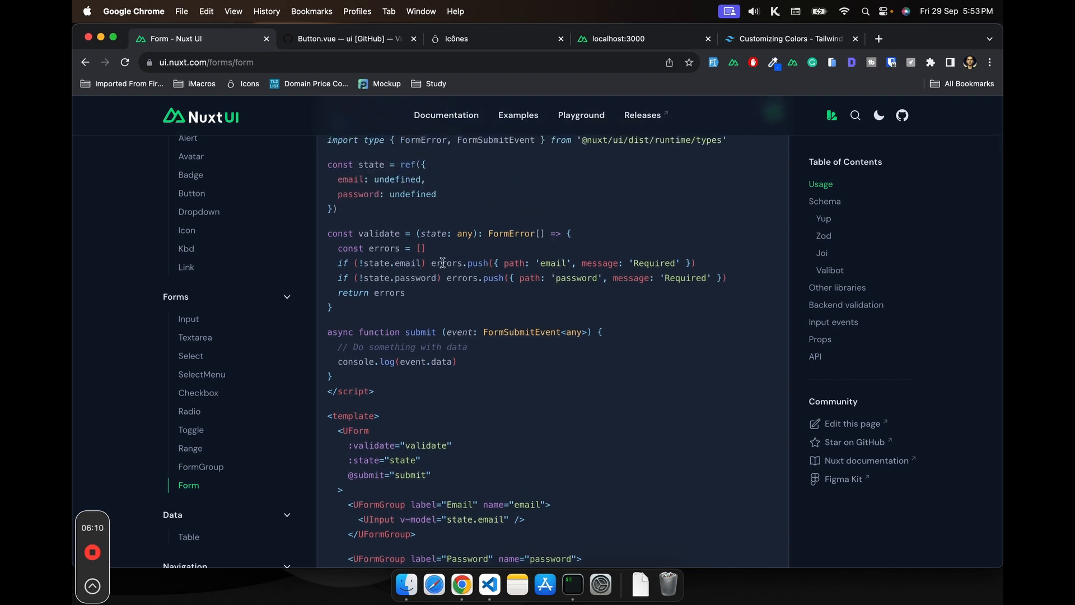
{"action": "mouse_move", "coordinate": [365, 266]}
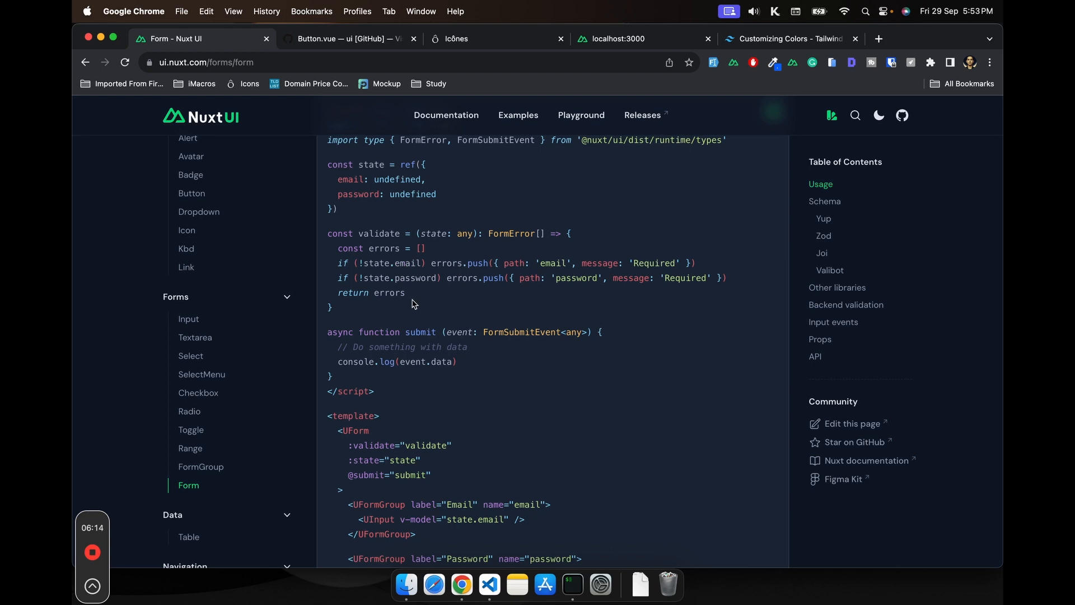
{"action": "scroll", "scroll_direction": "down", "scroll_amount": 3}
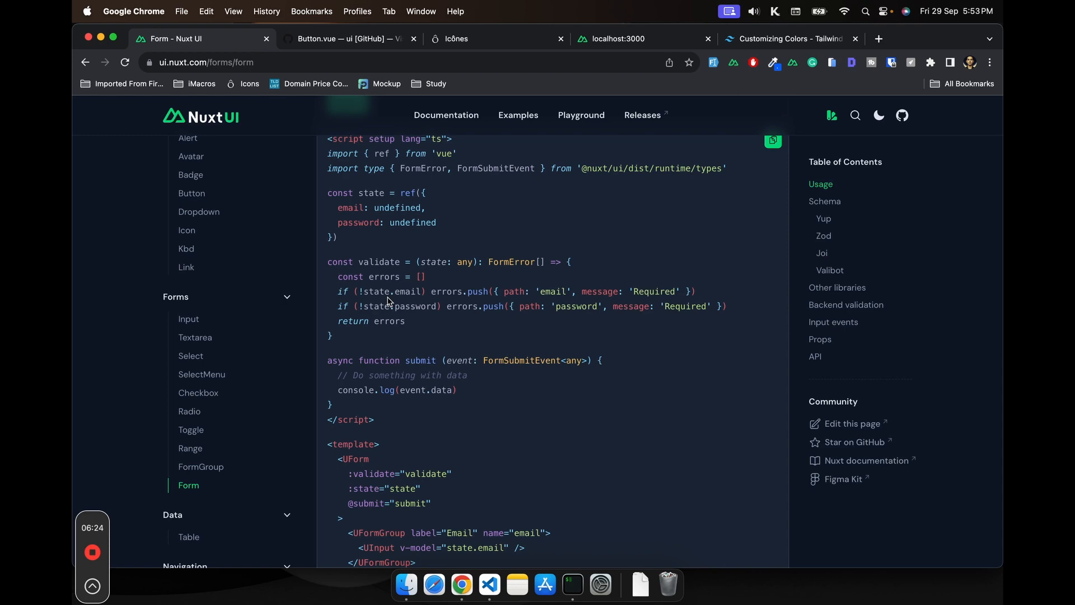
{"action": "scroll", "scroll_direction": "down", "scroll_amount": 3}
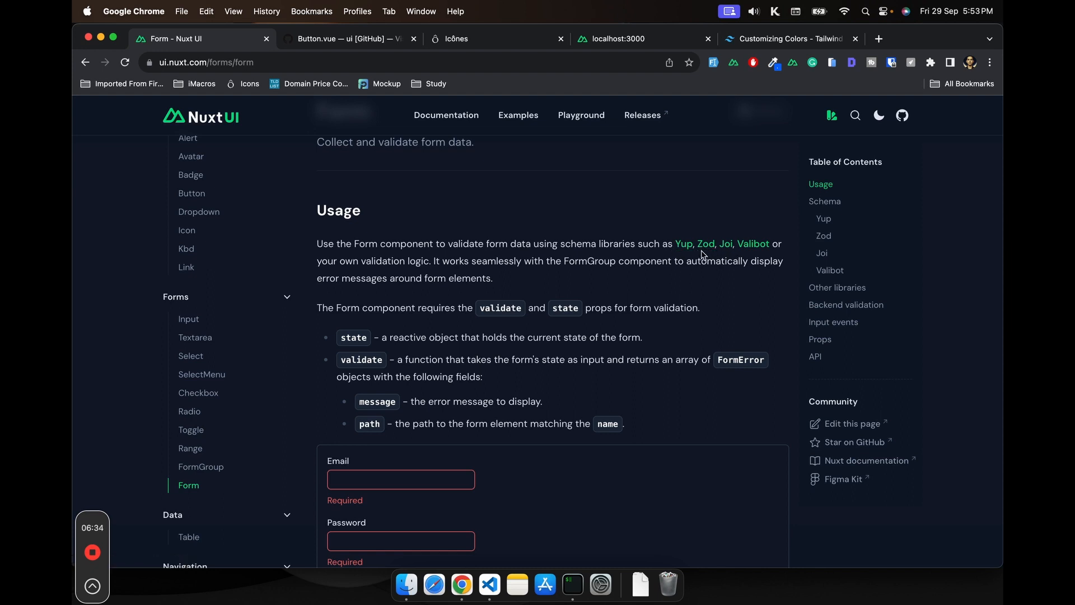
{"action": "scroll", "scroll_direction": "down", "scroll_amount": 3}
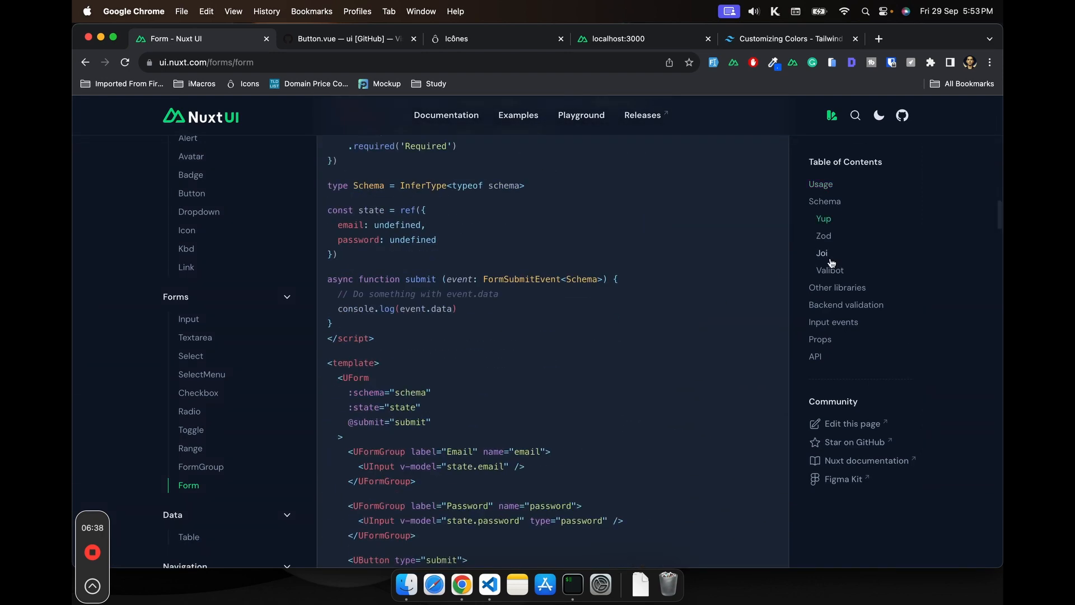
Jump to the Zod example via the Table of Contents and highlight the z object in its schema
{"action": "left_click", "coordinate": [824, 236]}
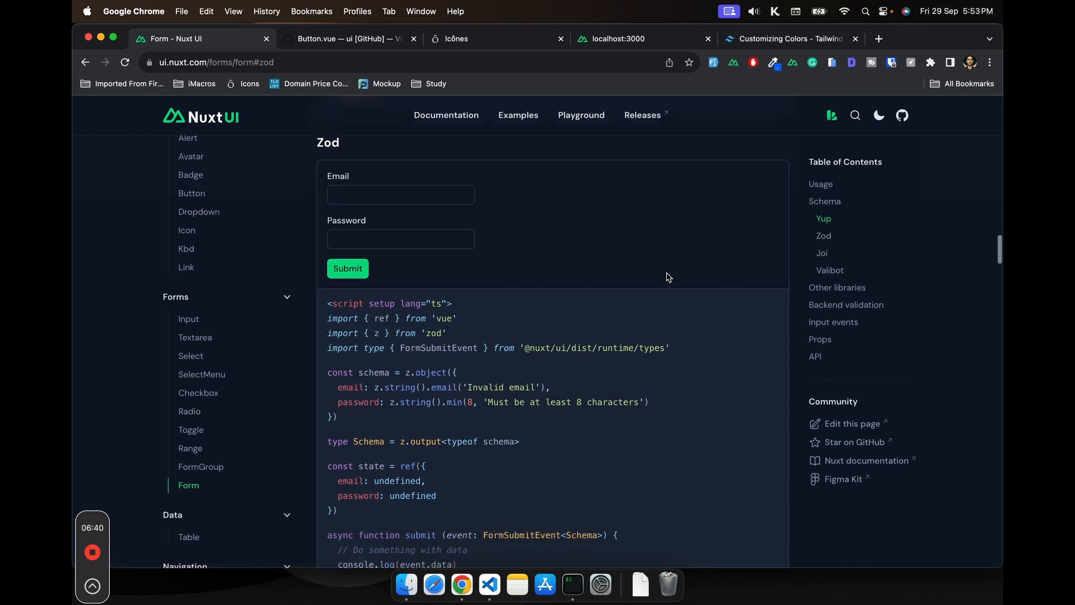
{"action": "scroll", "scroll_direction": "down", "scroll_amount": 3}
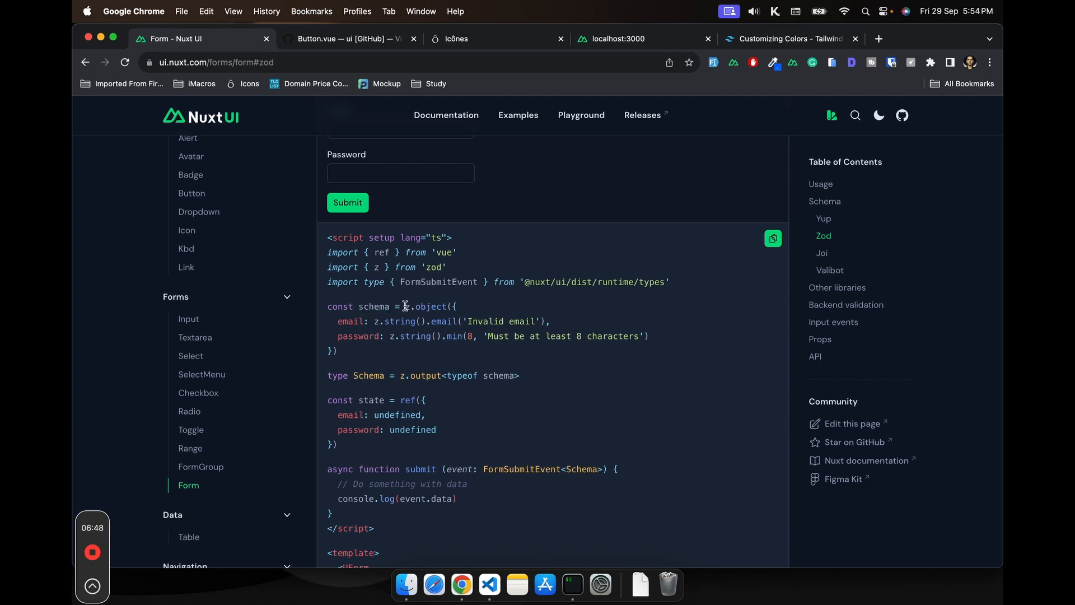
{"action": "double_click", "coordinate": [350, 322]}
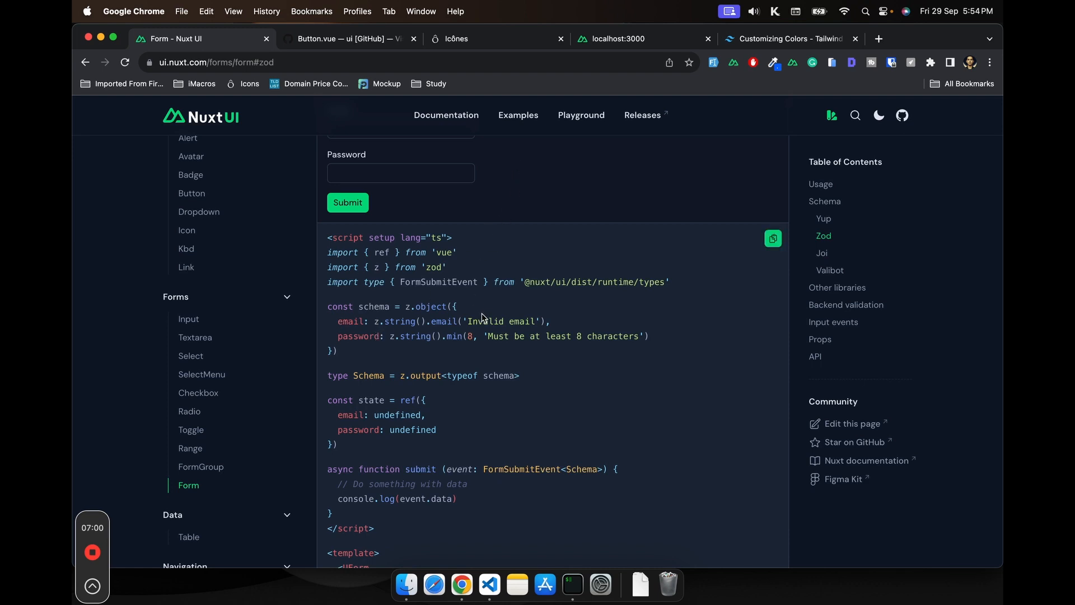
Highlight the schema prop and read through the UForm template with email and password fields
{"action": "scroll", "scroll_direction": "down", "scroll_amount": 3}
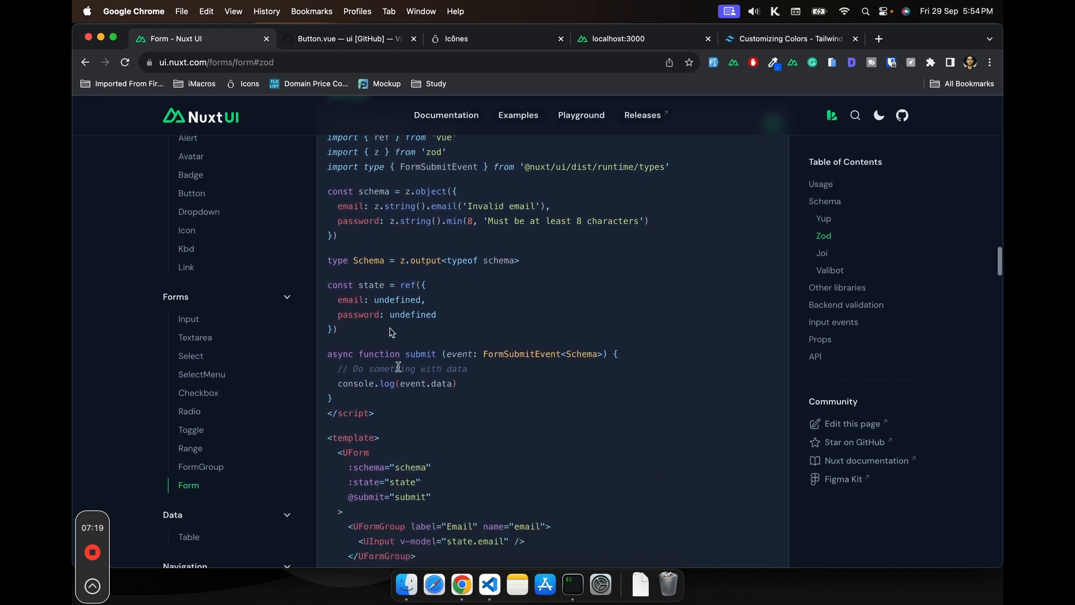
{"action": "double_click", "coordinate": [368, 468]}
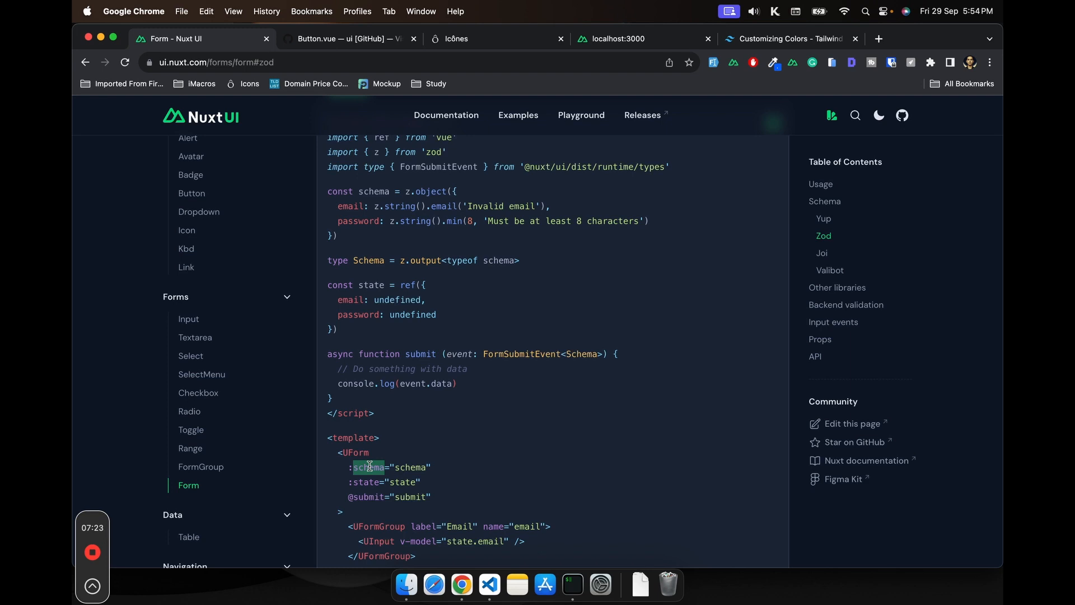
{"action": "mouse_move", "coordinate": [194, 485]}
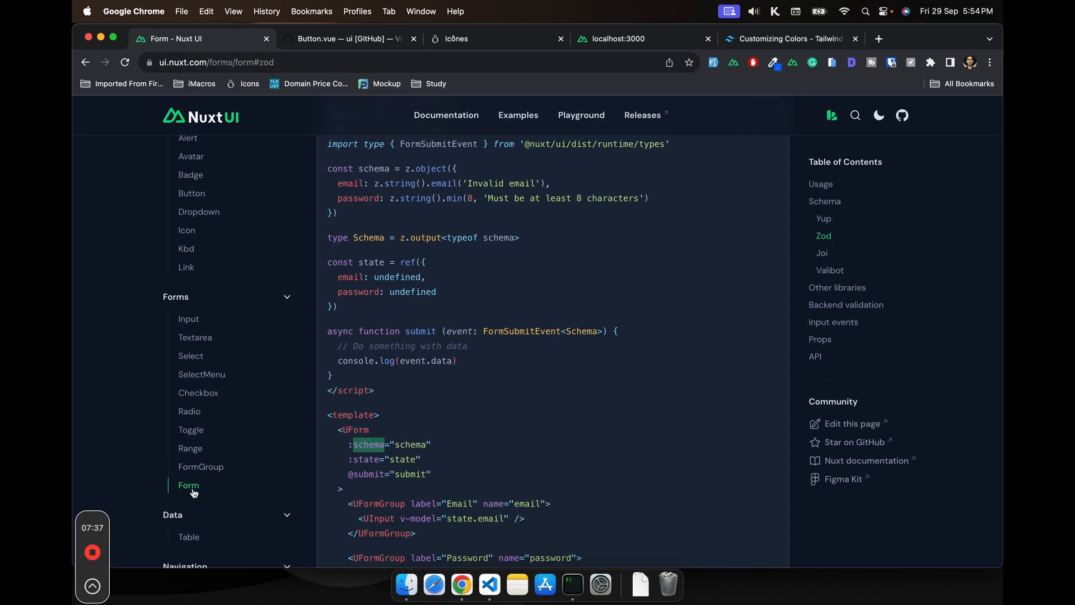
{"action": "scroll", "scroll_direction": "down", "scroll_amount": 3}
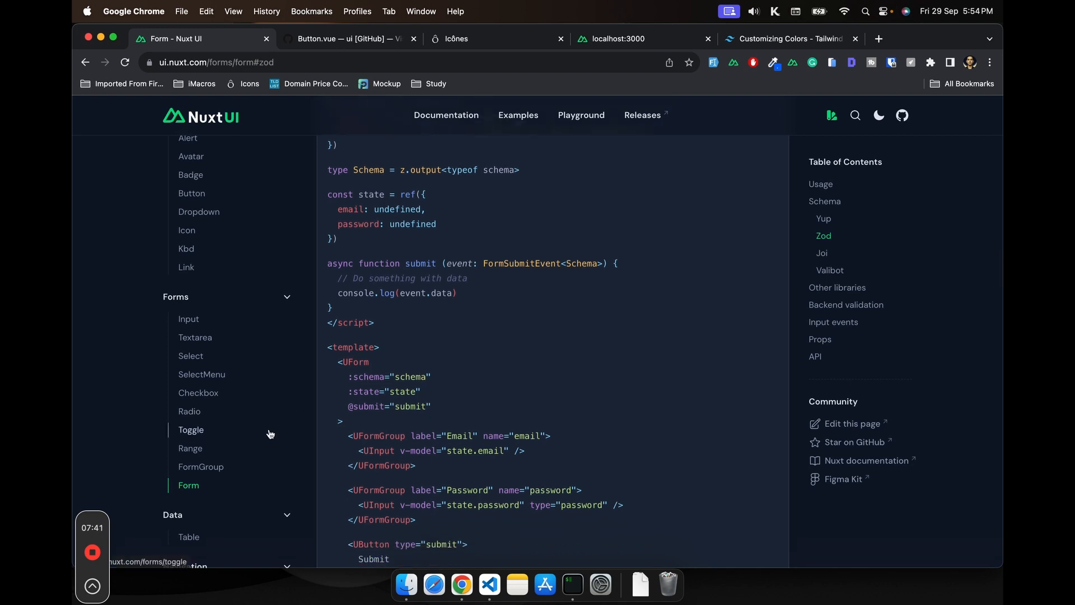
{"action": "scroll", "scroll_direction": "down", "scroll_amount": 3}
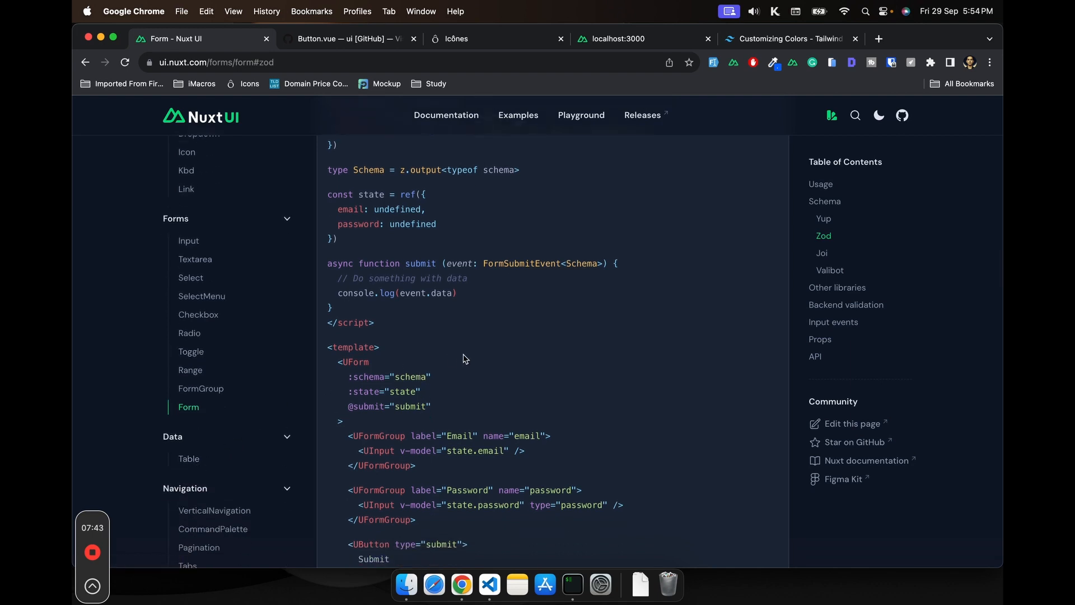
{"action": "mouse_move", "coordinate": [390, 330]}
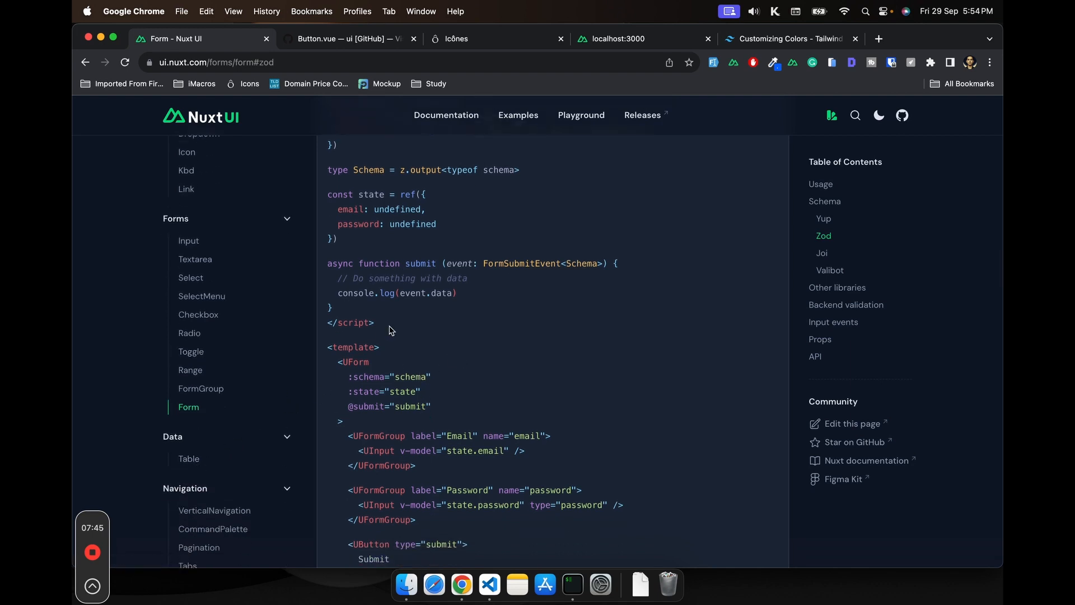
Go to the Table docs under Data and read through its Columns selection section
{"action": "left_click", "coordinate": [188, 458]}
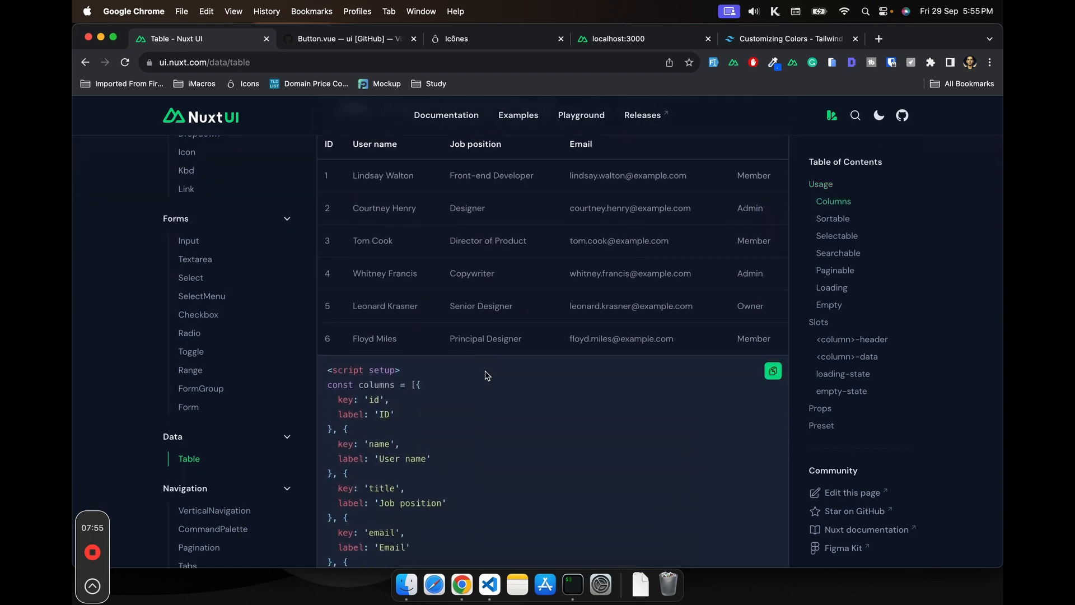
{"action": "scroll", "scroll_direction": "down", "scroll_amount": 3}
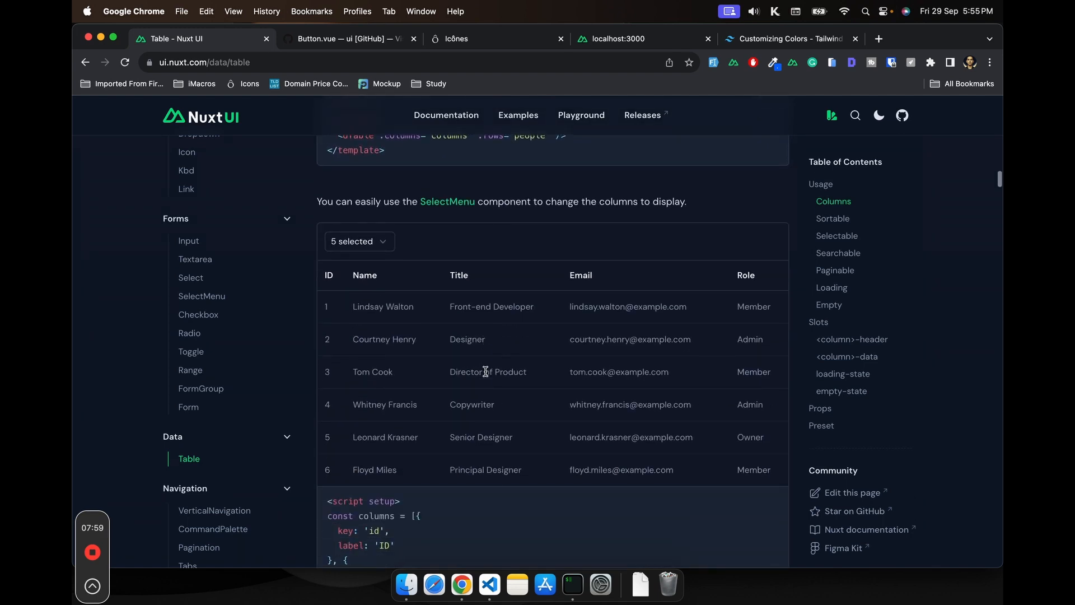
{"action": "scroll", "scroll_direction": "down", "scroll_amount": 3}
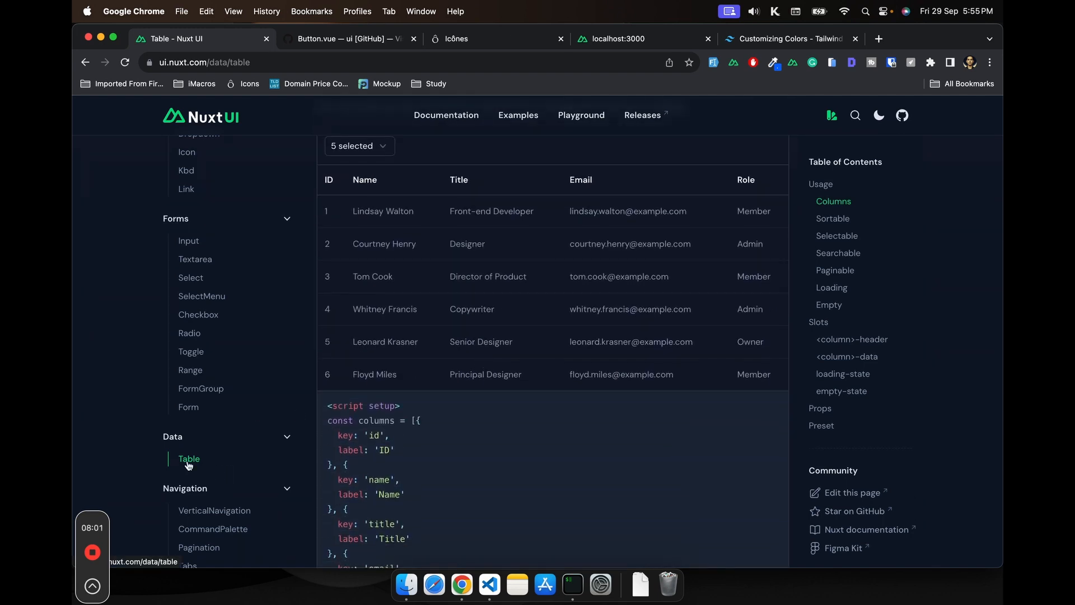
{"action": "scroll", "scroll_direction": "down", "scroll_amount": 3}
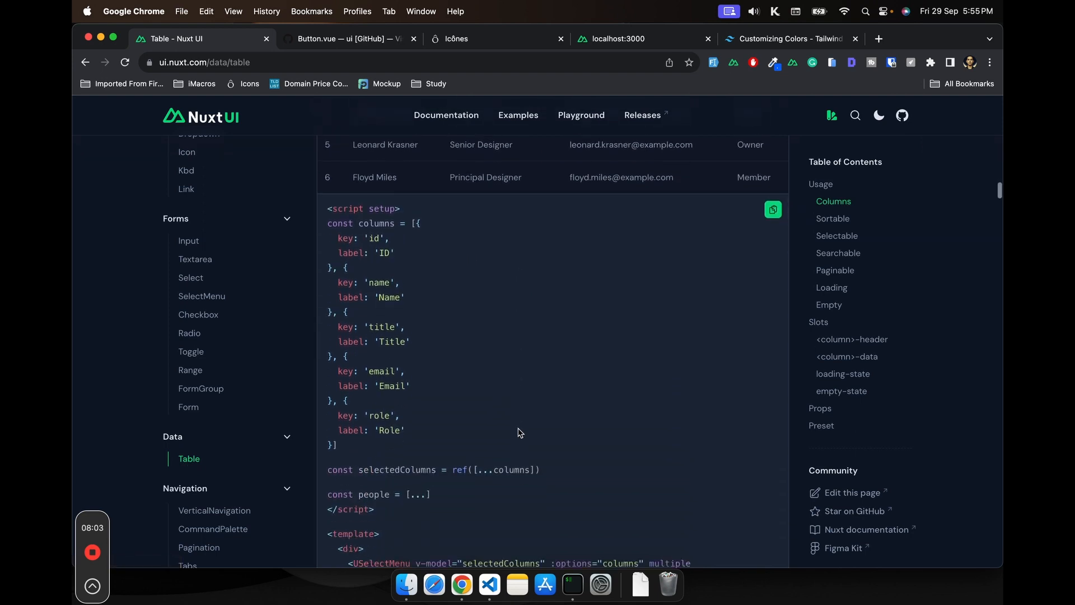
{"action": "scroll", "scroll_direction": "down", "scroll_amount": 3}
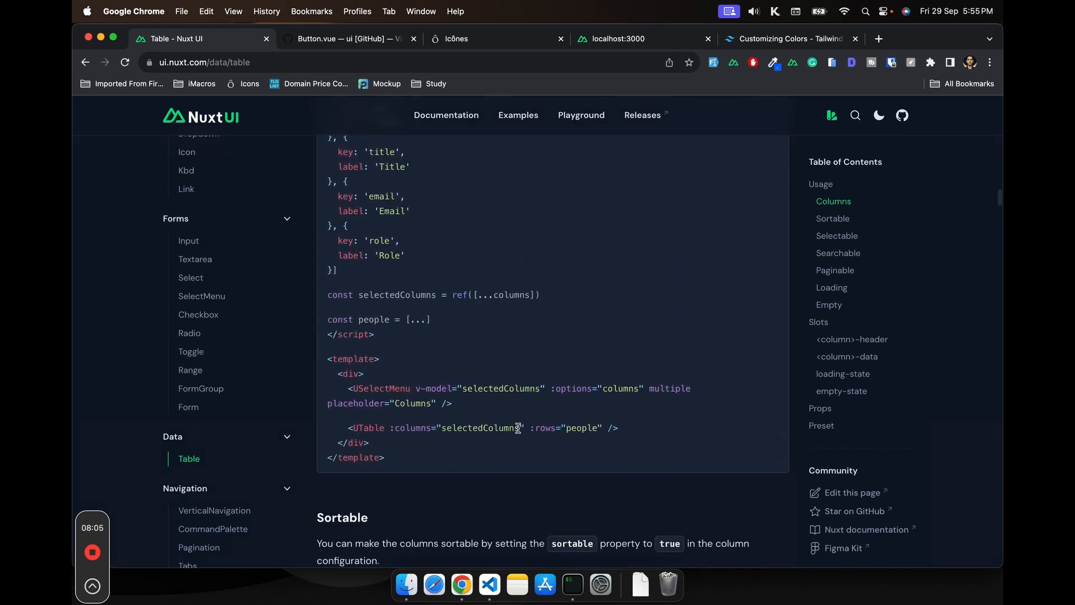
{"action": "scroll", "scroll_direction": "down", "scroll_amount": 3}
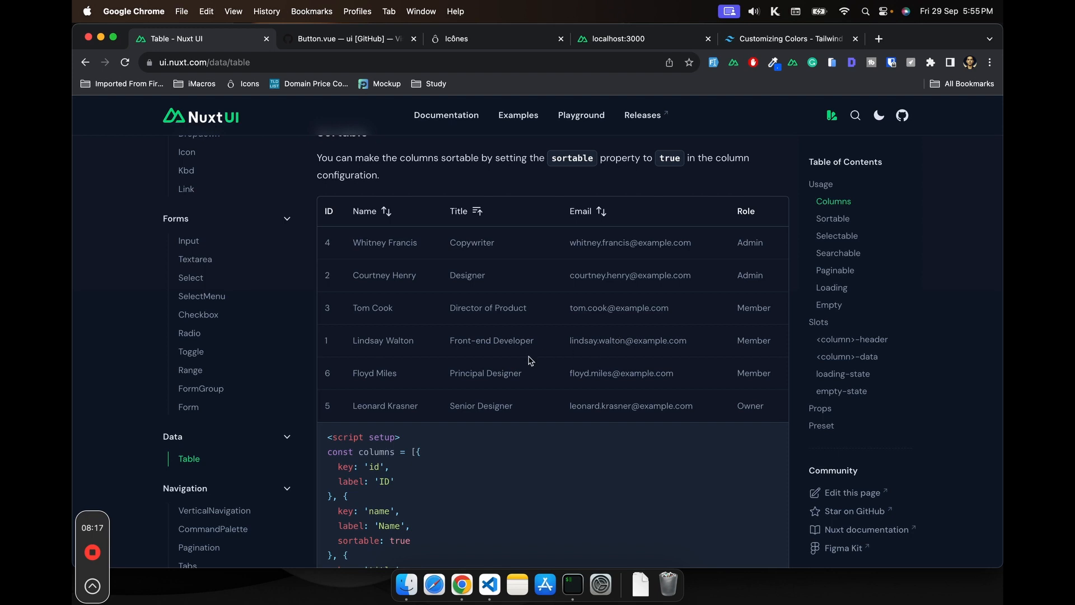
Continue through the Sortable section to the custom sort-button example
{"action": "scroll", "scroll_direction": "down", "scroll_amount": 3}
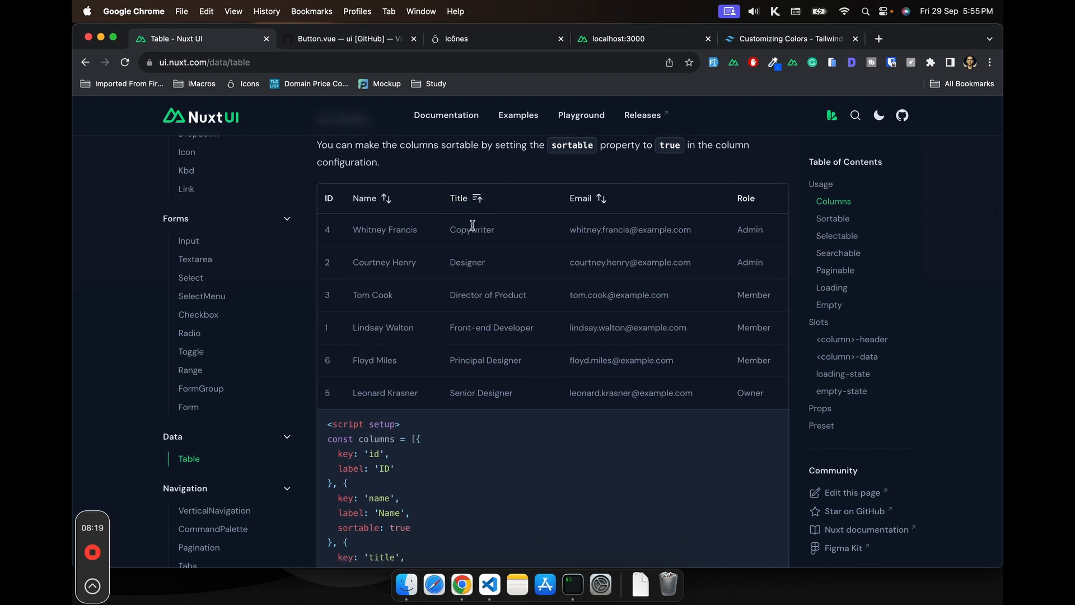
{"action": "mouse_move", "coordinate": [475, 374]}
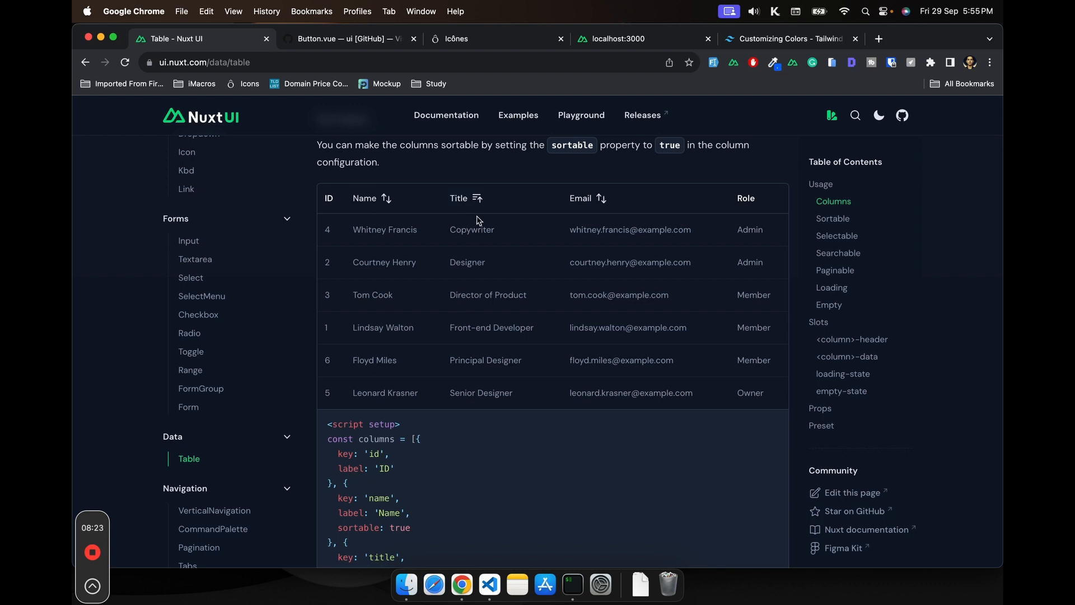
{"action": "scroll", "scroll_direction": "down", "scroll_amount": 3}
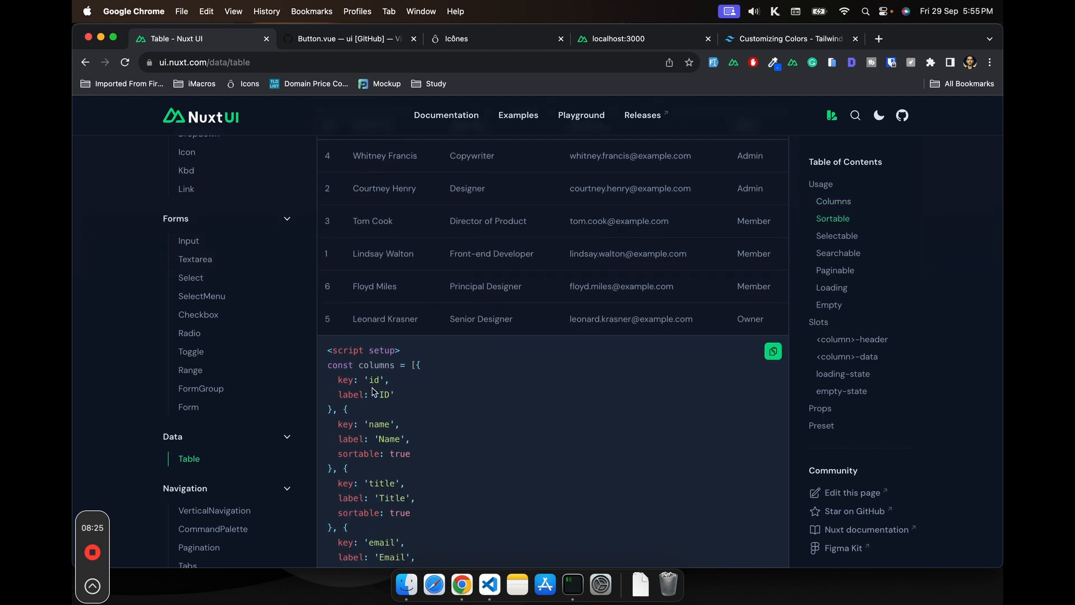
{"action": "mouse_move", "coordinate": [405, 363]}
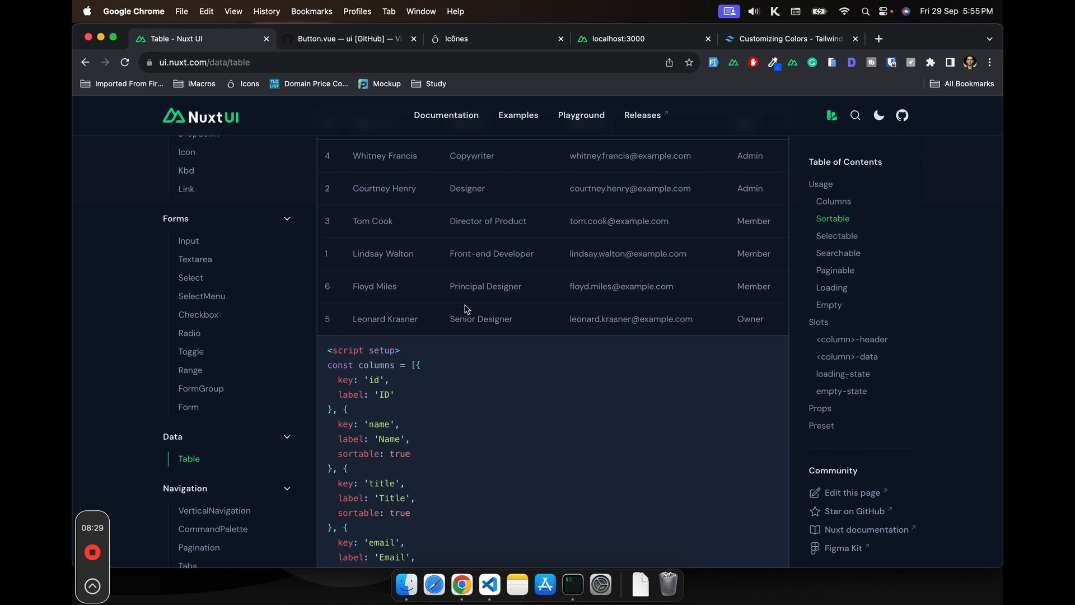
{"action": "scroll", "scroll_direction": "down", "scroll_amount": 3}
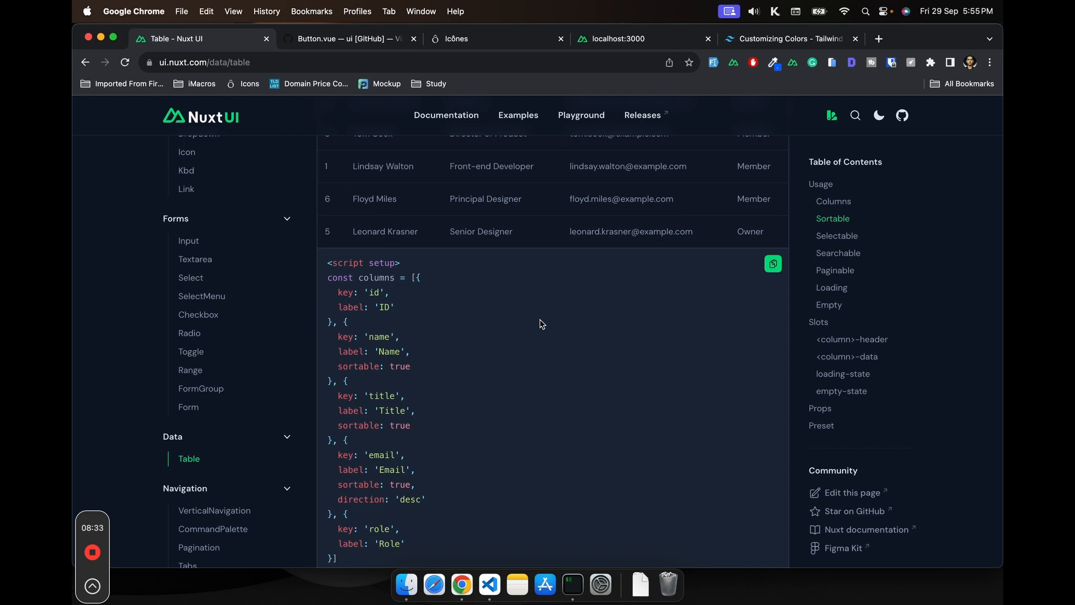
{"action": "scroll", "scroll_direction": "down", "scroll_amount": 3}
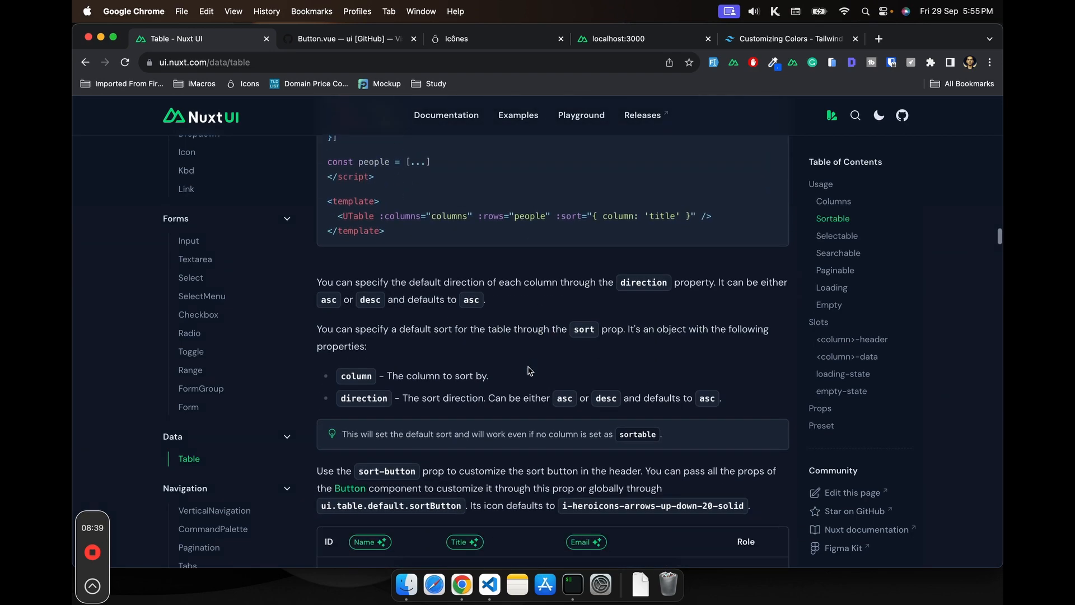
{"action": "scroll", "scroll_direction": "down", "scroll_amount": 3}
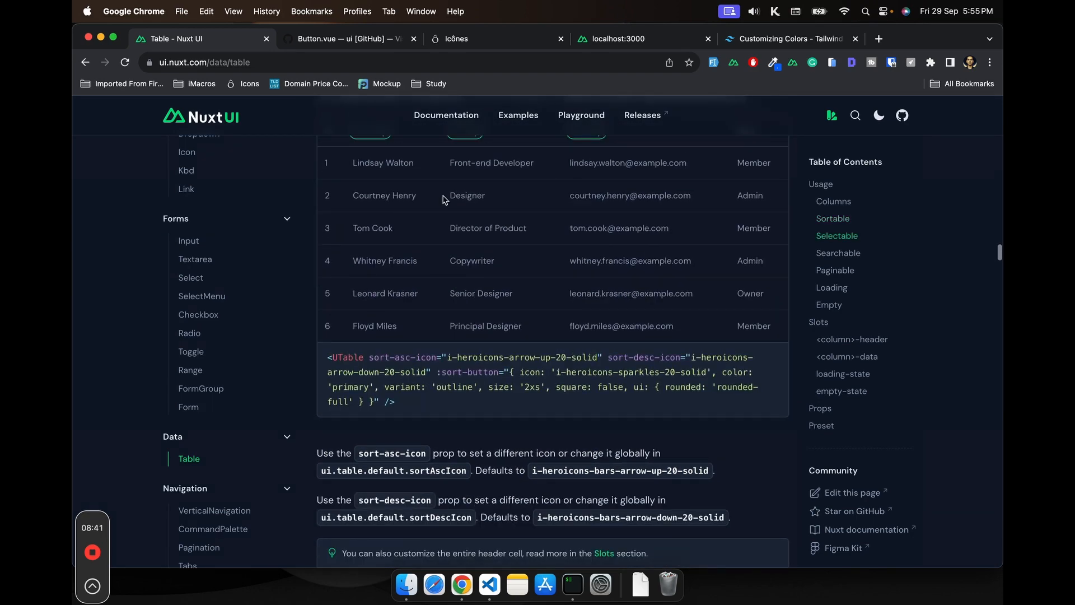
{"action": "scroll", "scroll_direction": "up", "scroll_amount": 3}
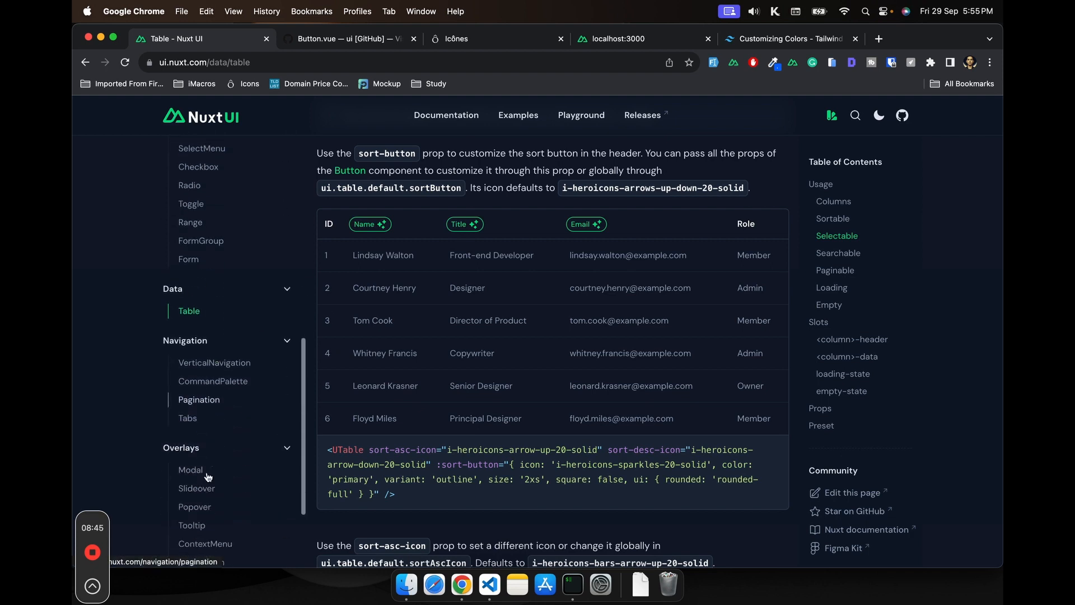
Visit the Modal page, then the Slideover docs and try its v-model Usage demo
{"action": "left_click", "coordinate": [190, 470]}
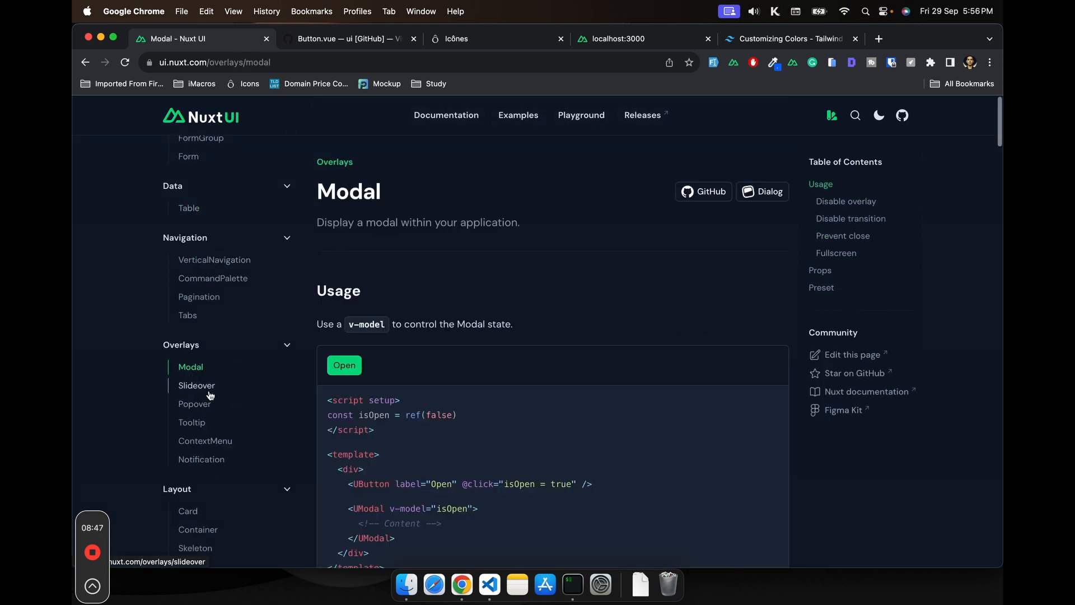
{"action": "left_click", "coordinate": [197, 384]}
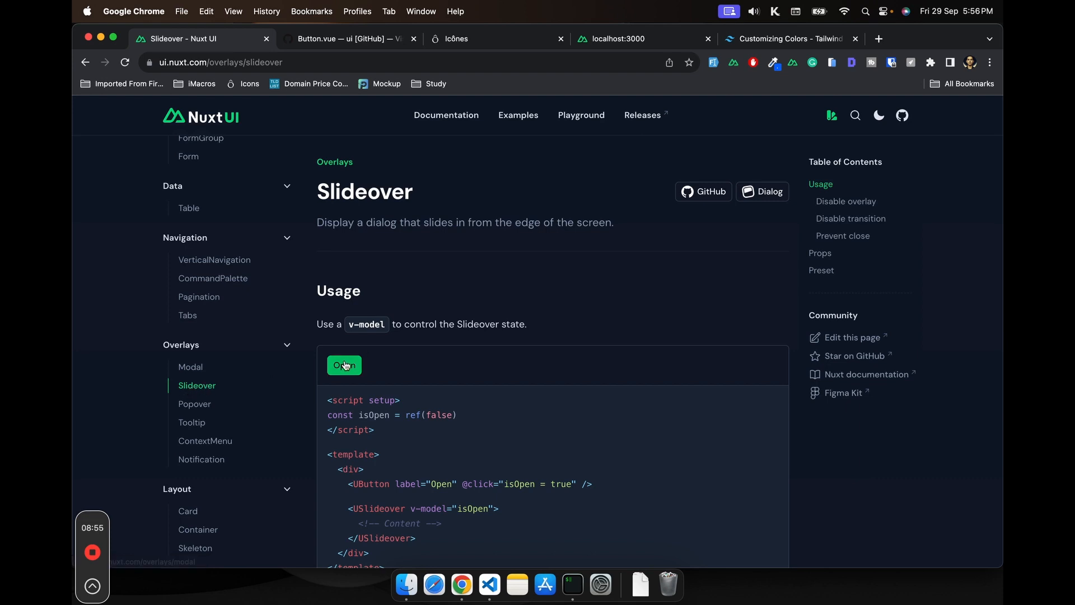
{"action": "left_click", "coordinate": [344, 365]}
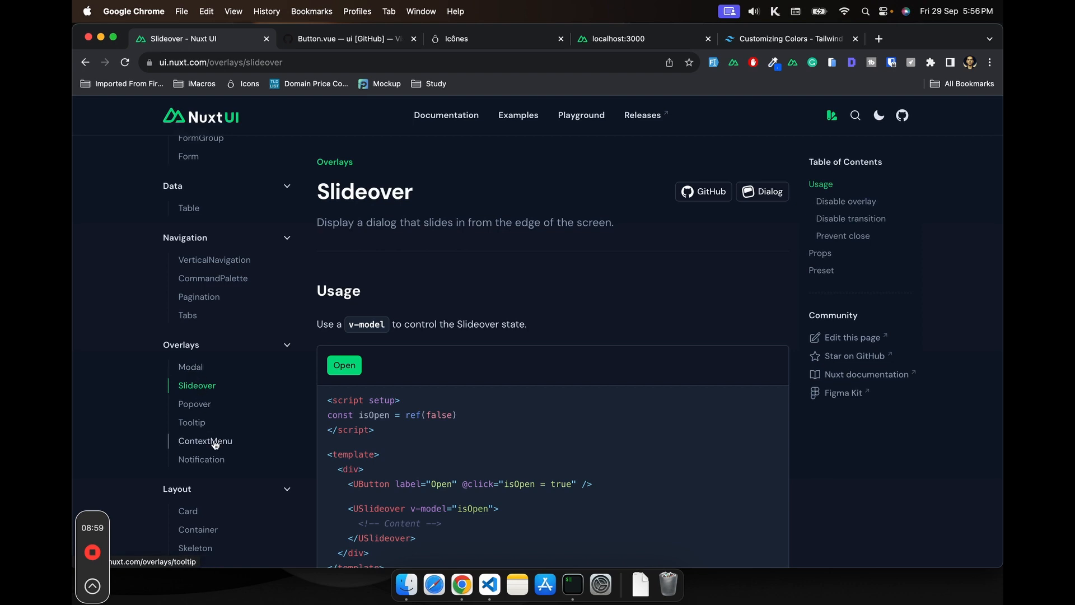
{"action": "scroll", "scroll_direction": "down", "scroll_amount": 3}
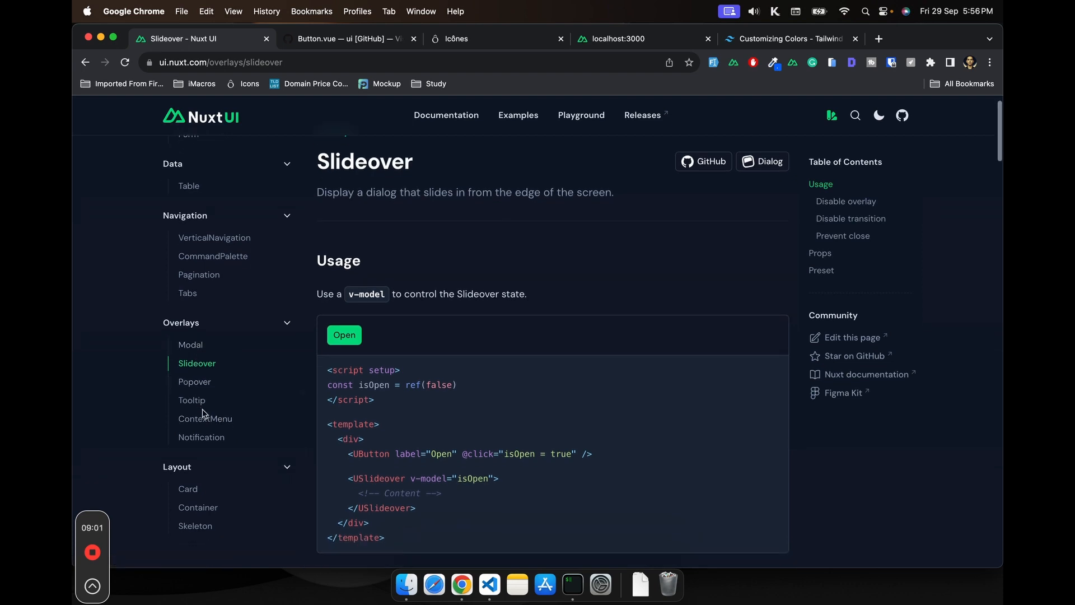